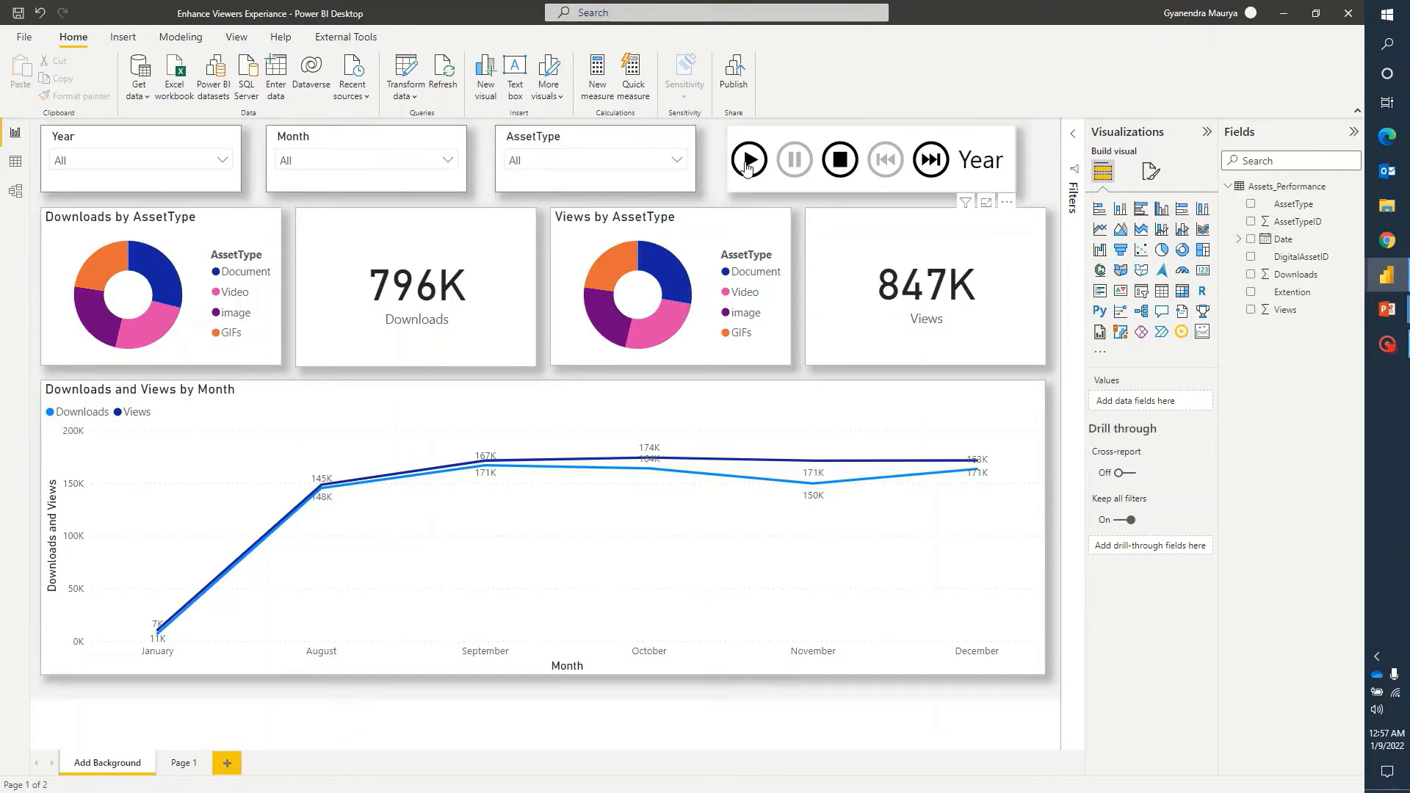
Play the year animation through each year of the report.
click(748, 159)
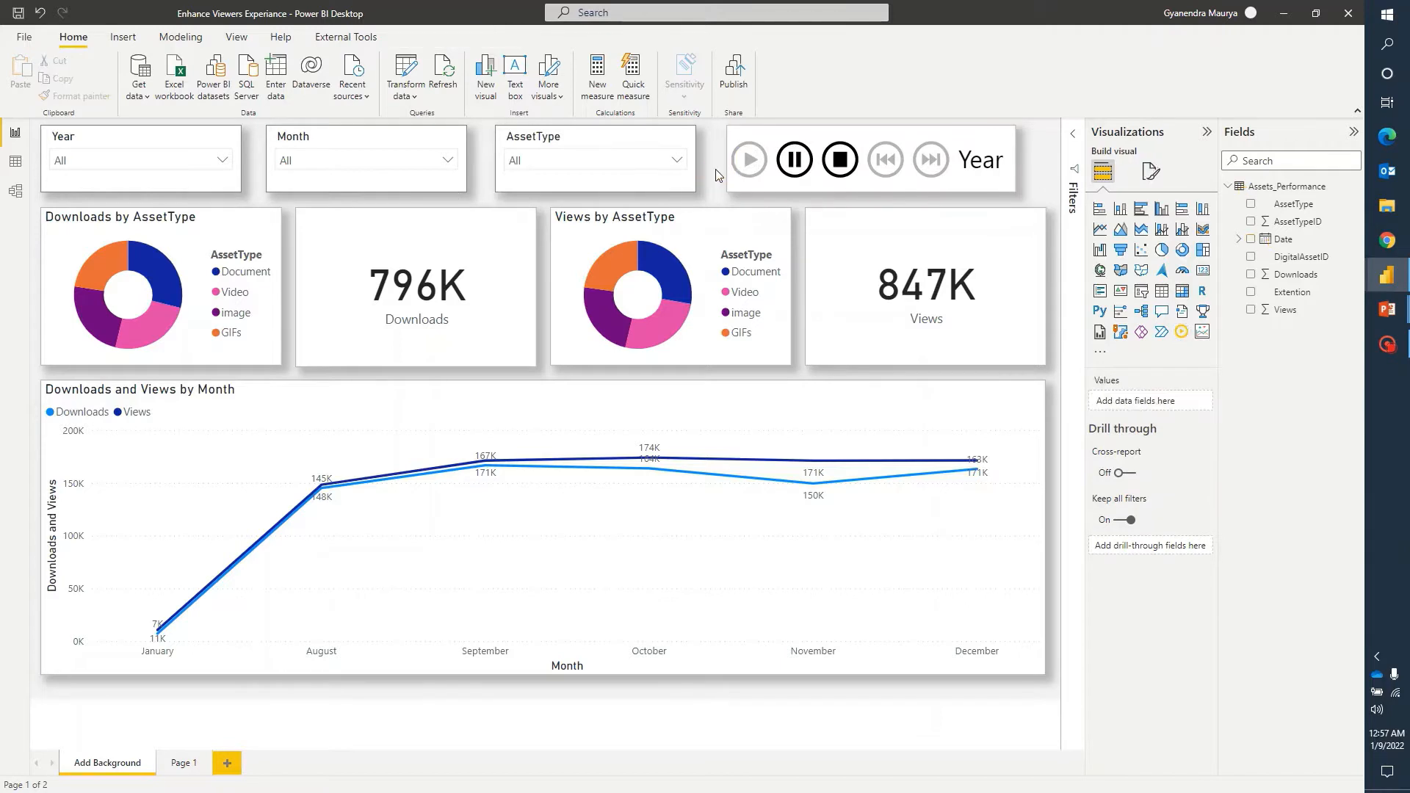
click(748, 159)
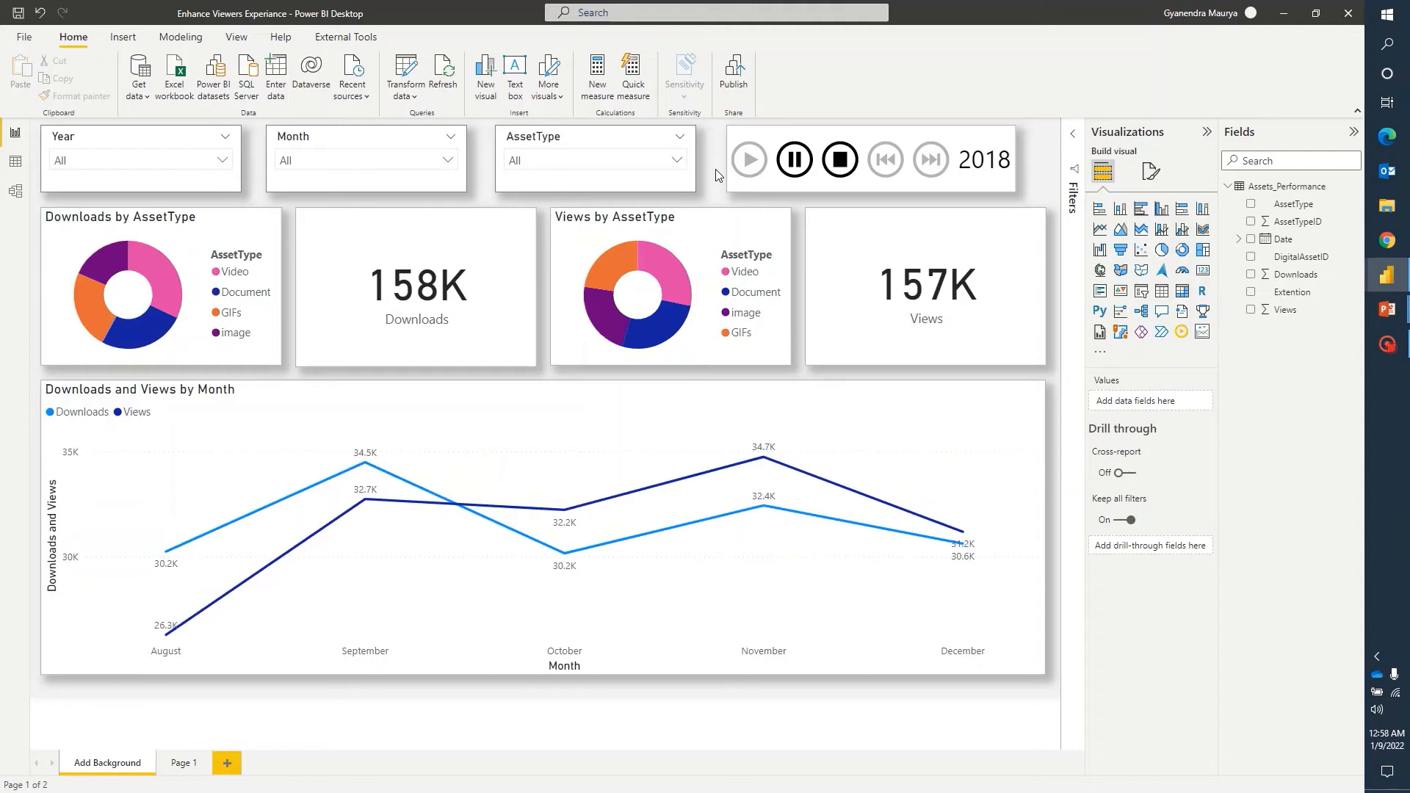
click(930, 159)
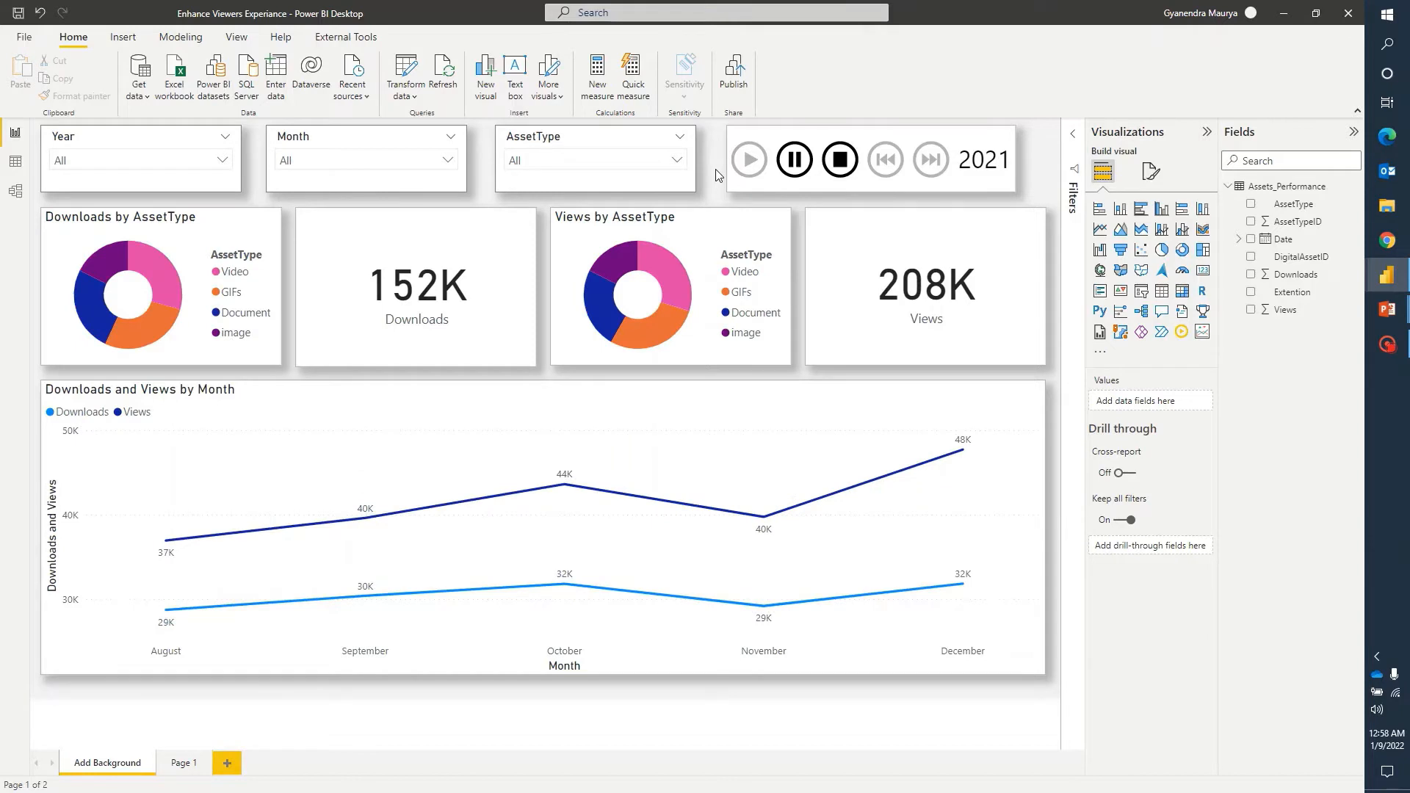
click(930, 160)
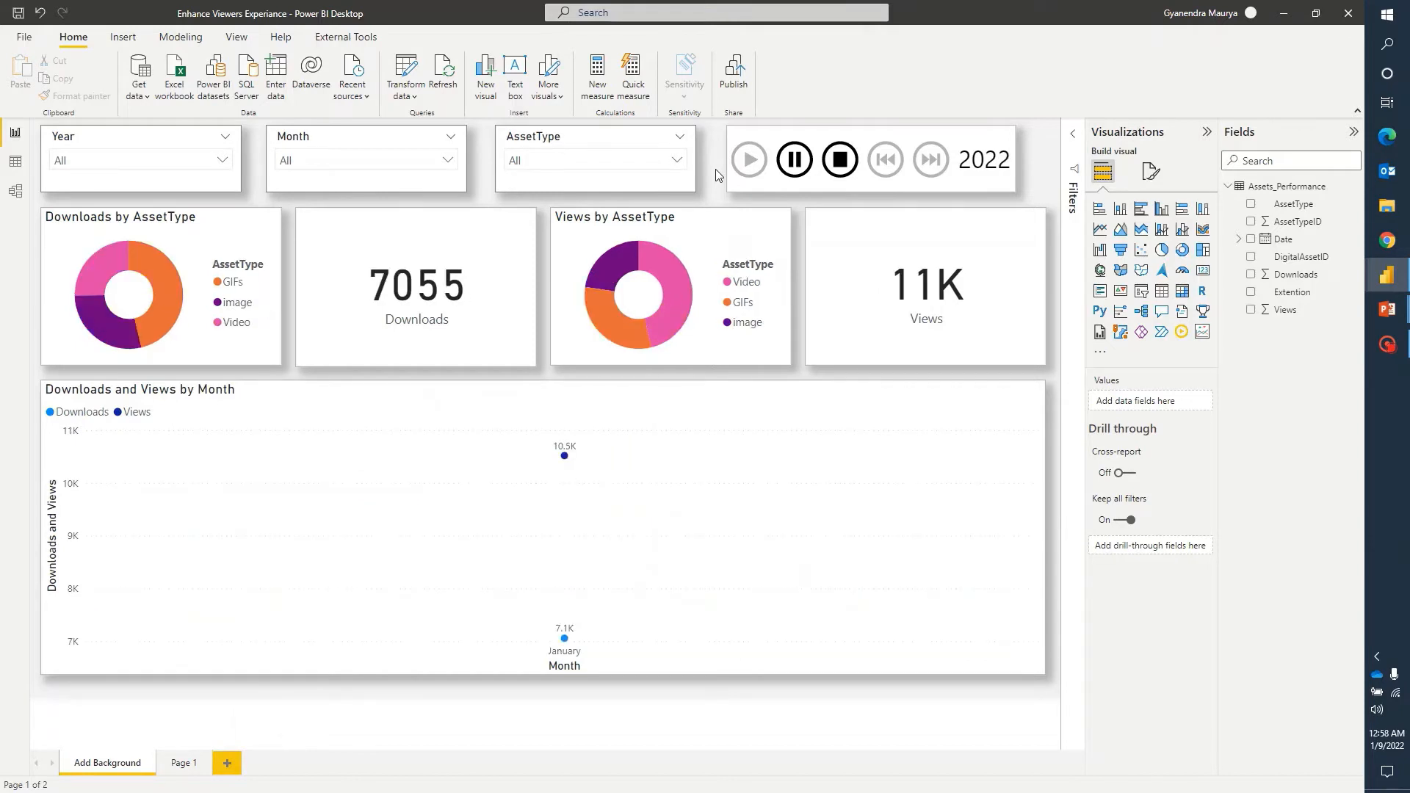
Stop the animation and check 2019 in the Year slicer.
click(748, 159)
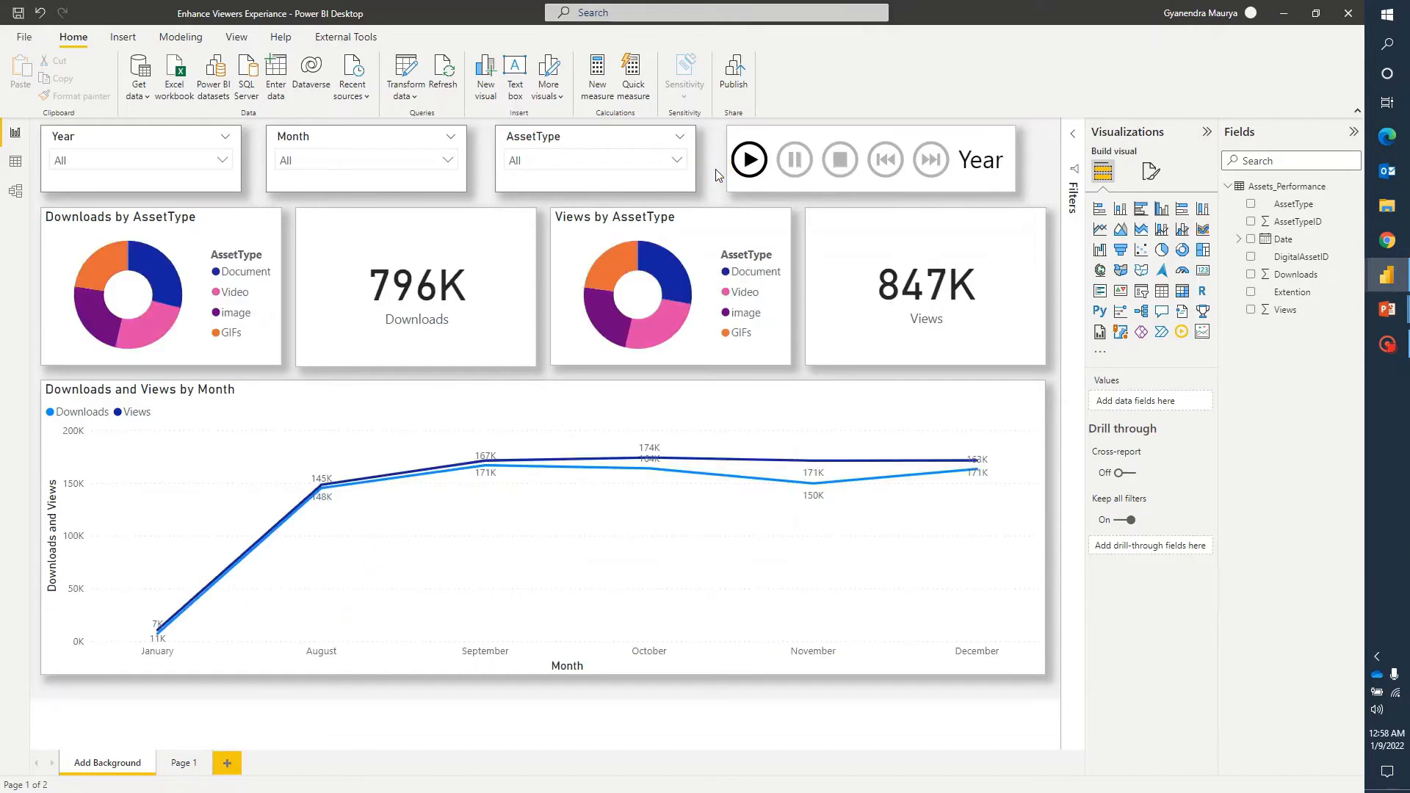
click(140, 148)
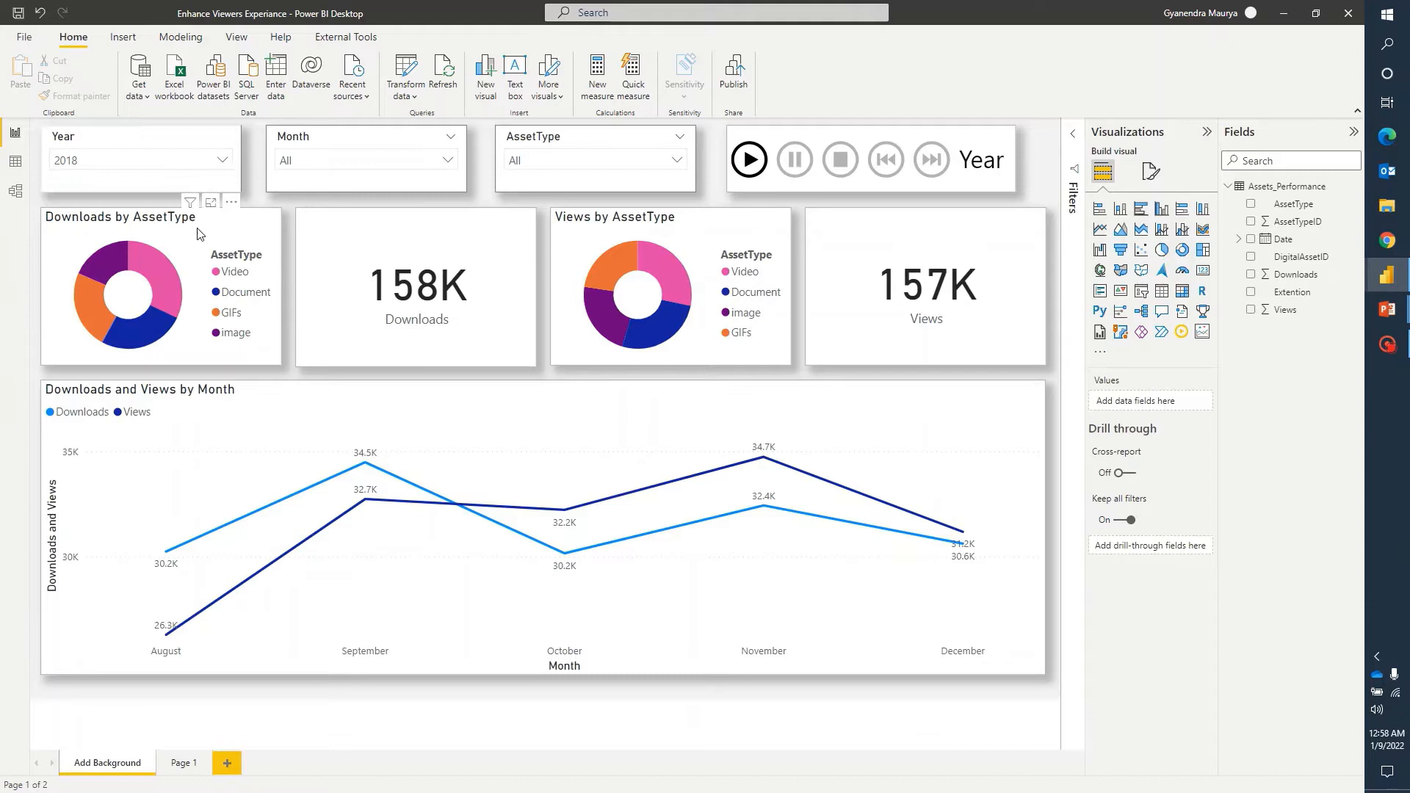
mouse_move(167, 274)
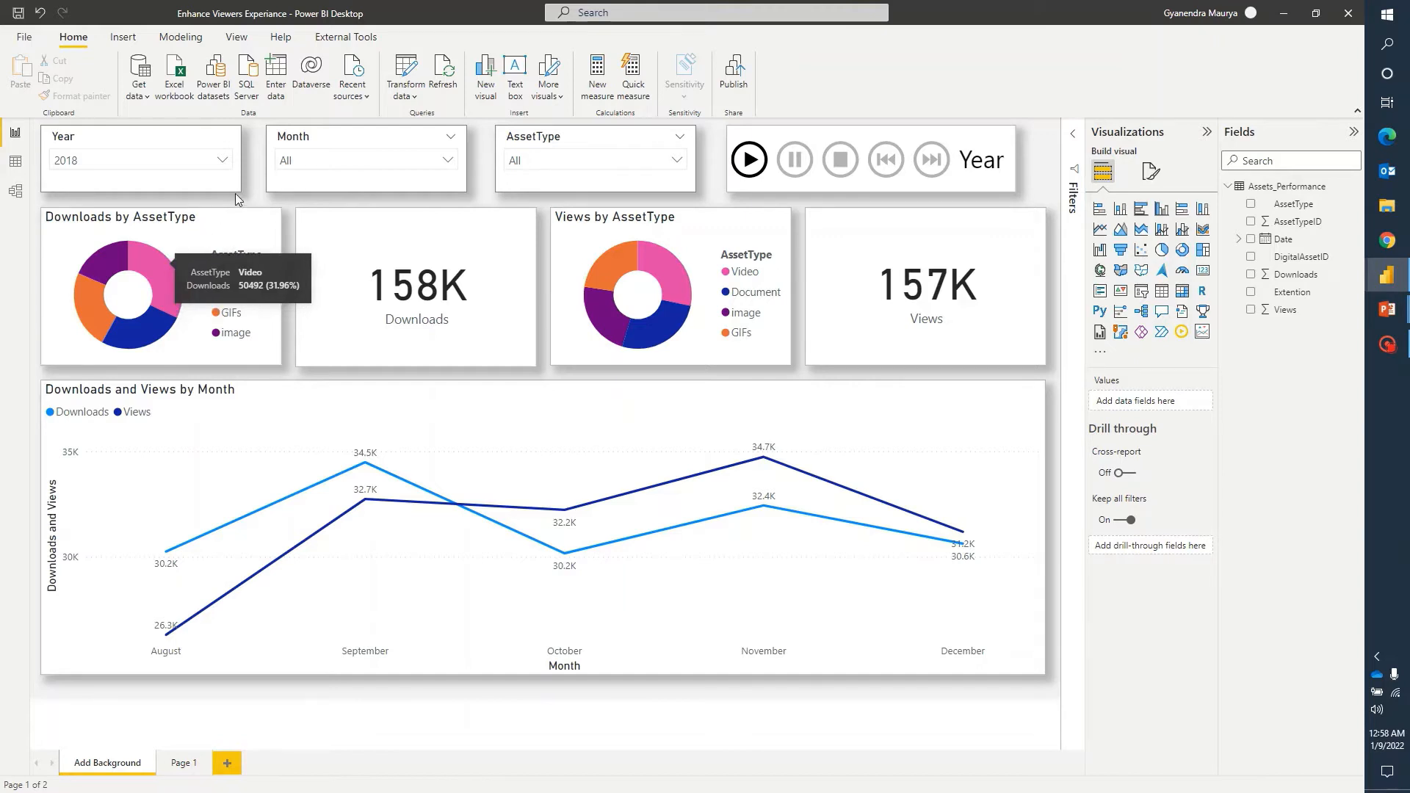
mouse_move(290, 304)
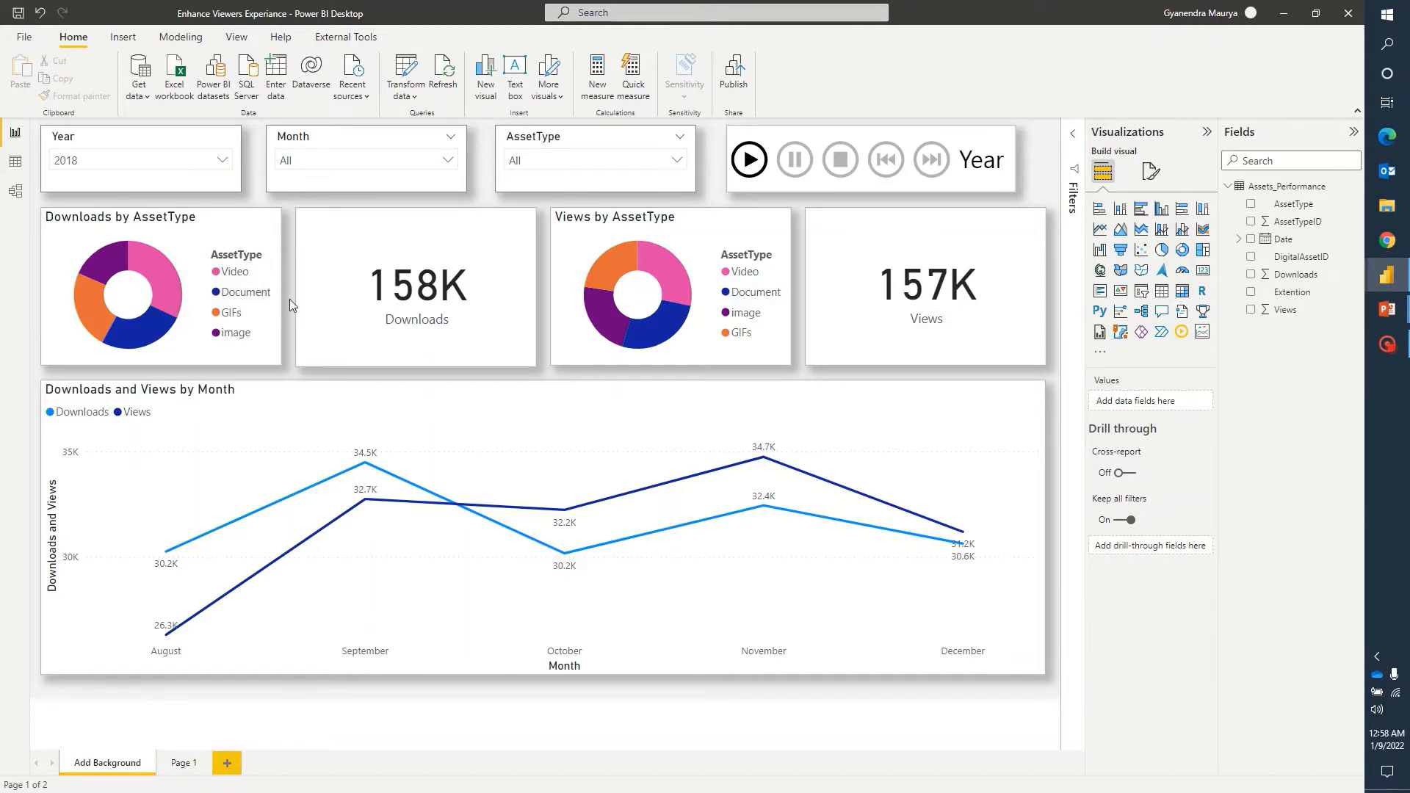
mouse_move(365, 463)
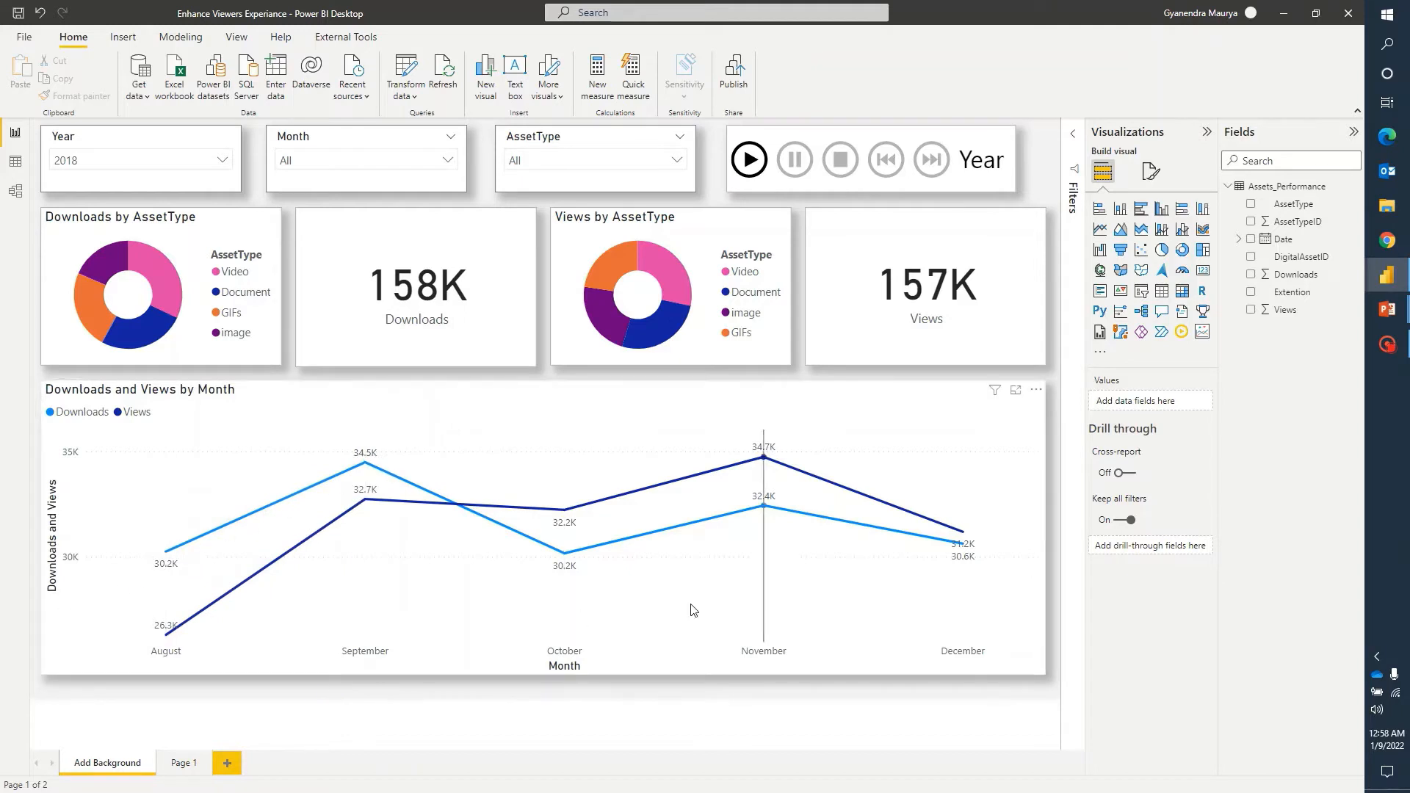
mouse_move(849, 668)
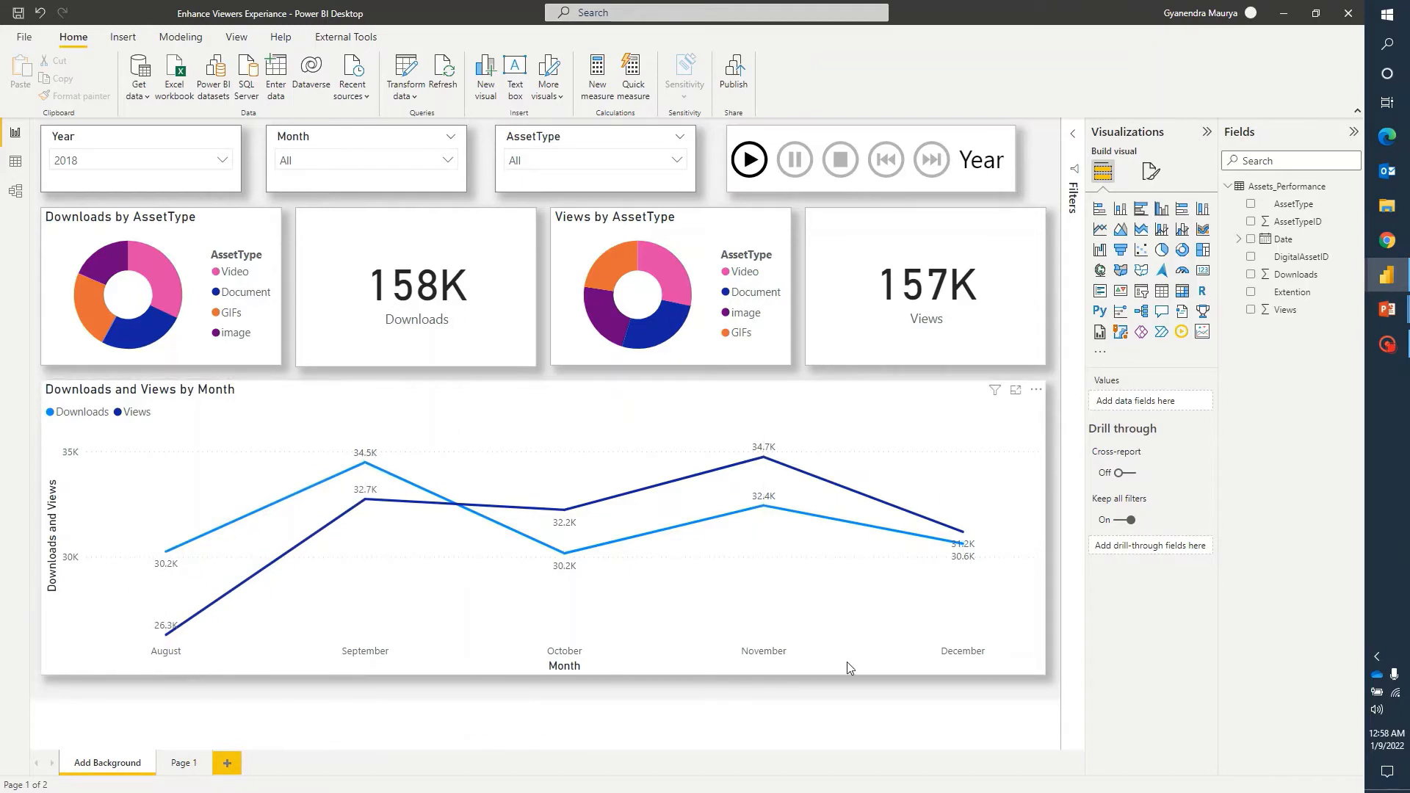
mouse_move(382, 733)
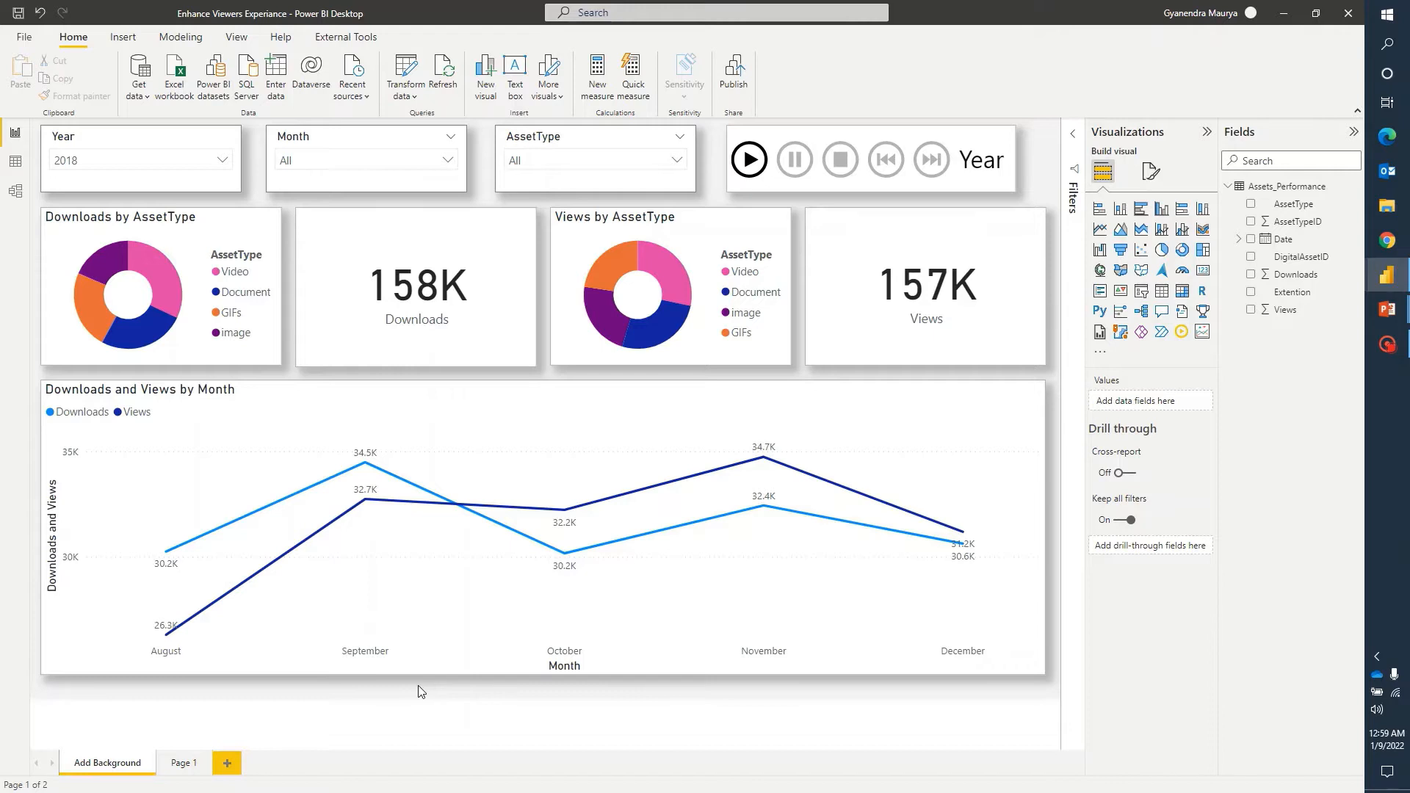
mouse_move(365, 500)
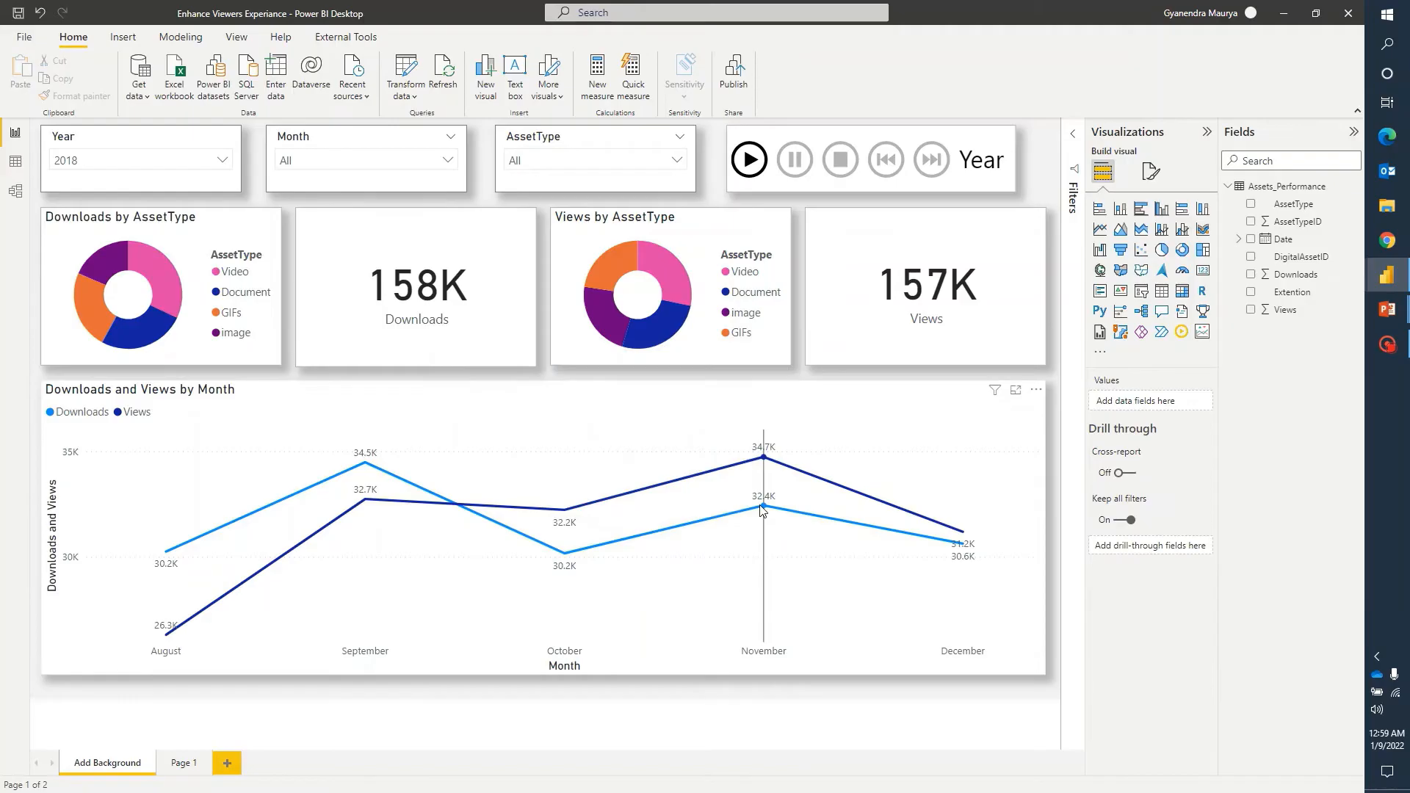
mouse_move(762, 508)
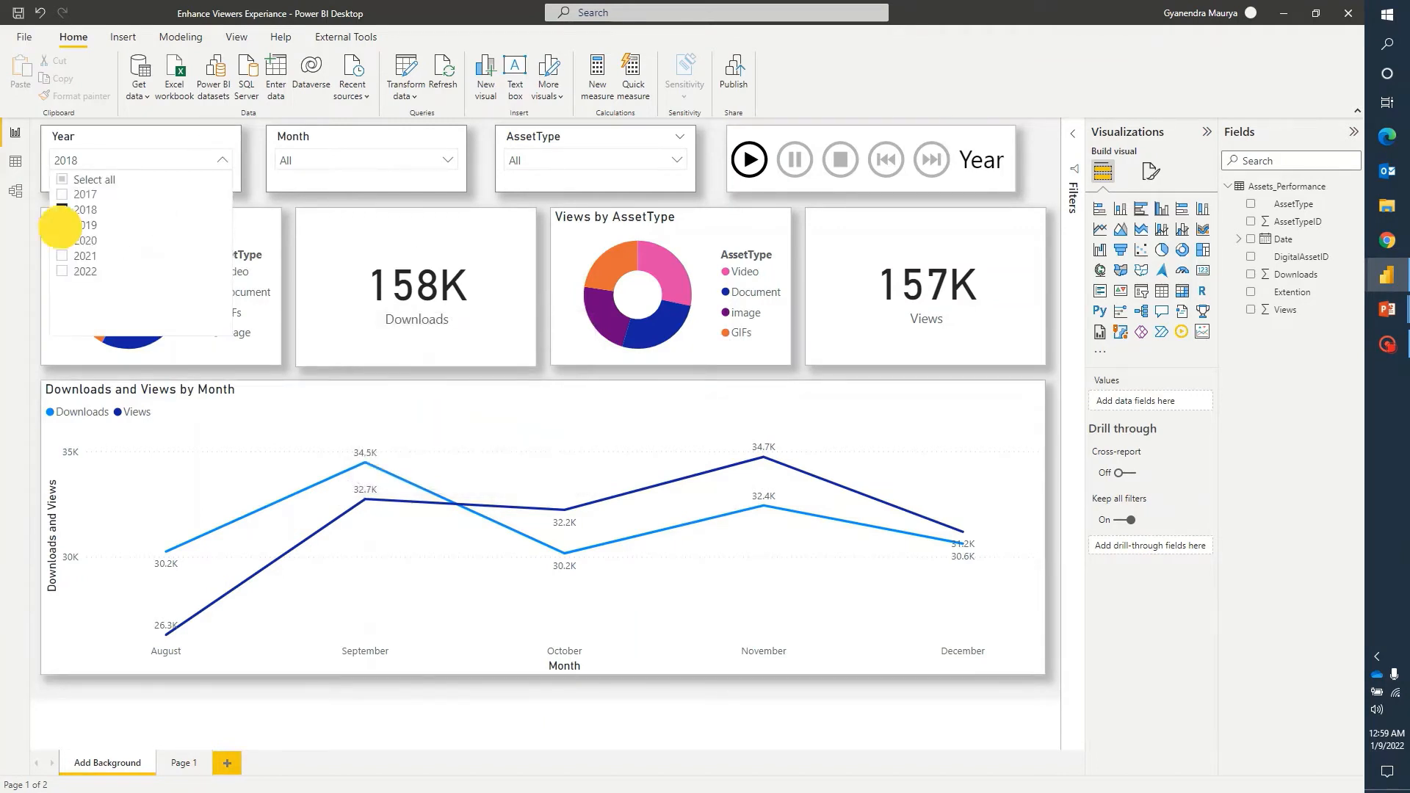
click(61, 225)
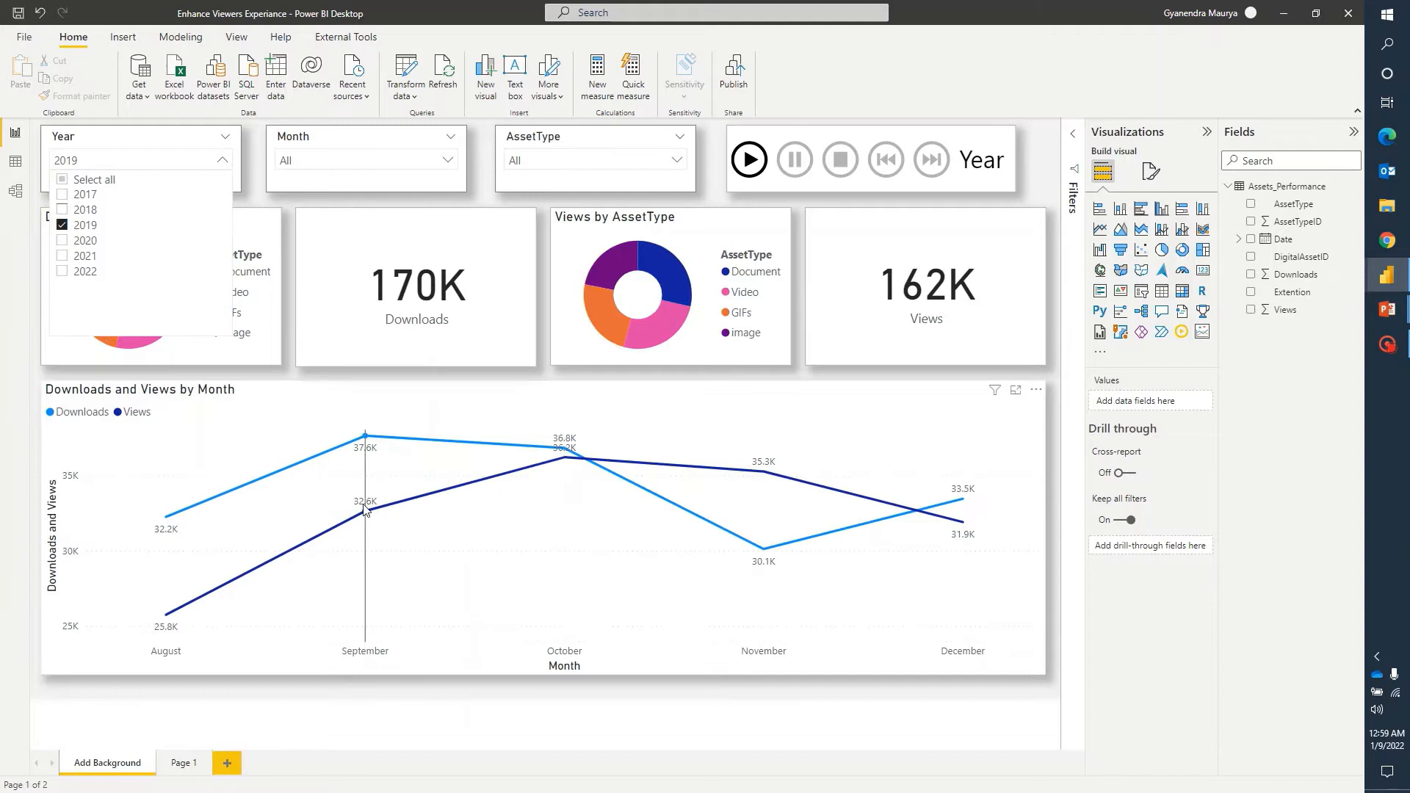
mouse_move(365, 511)
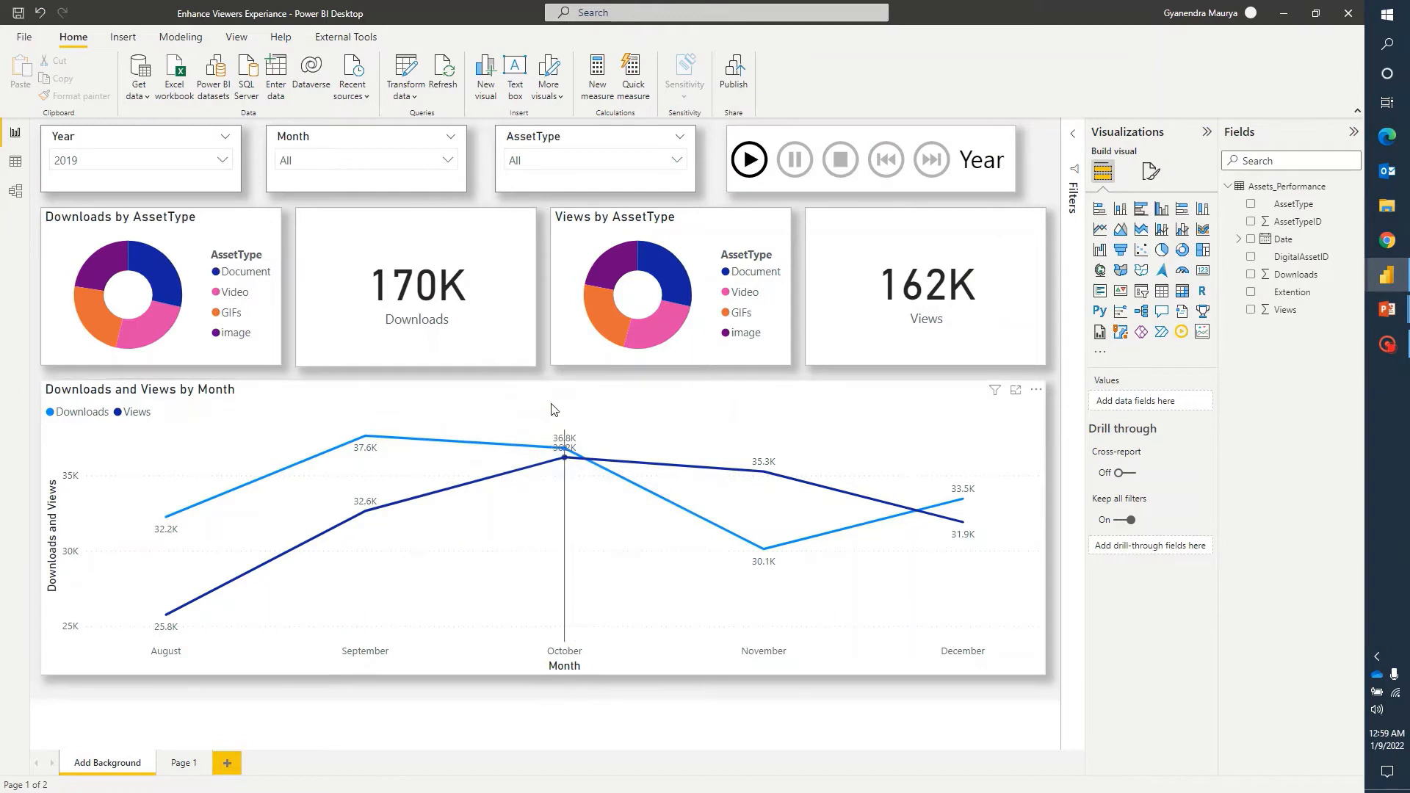
mouse_move(540, 297)
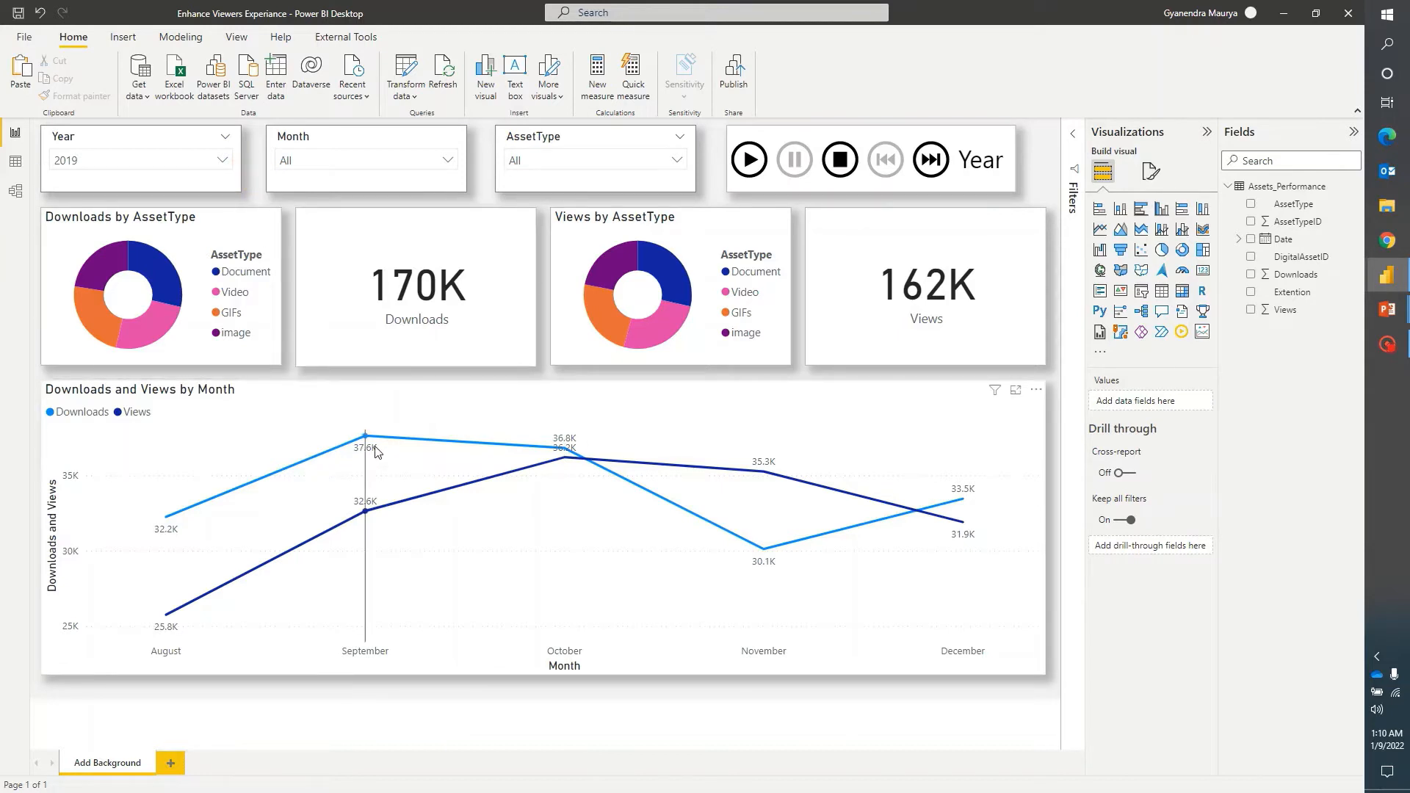
mouse_move(365, 441)
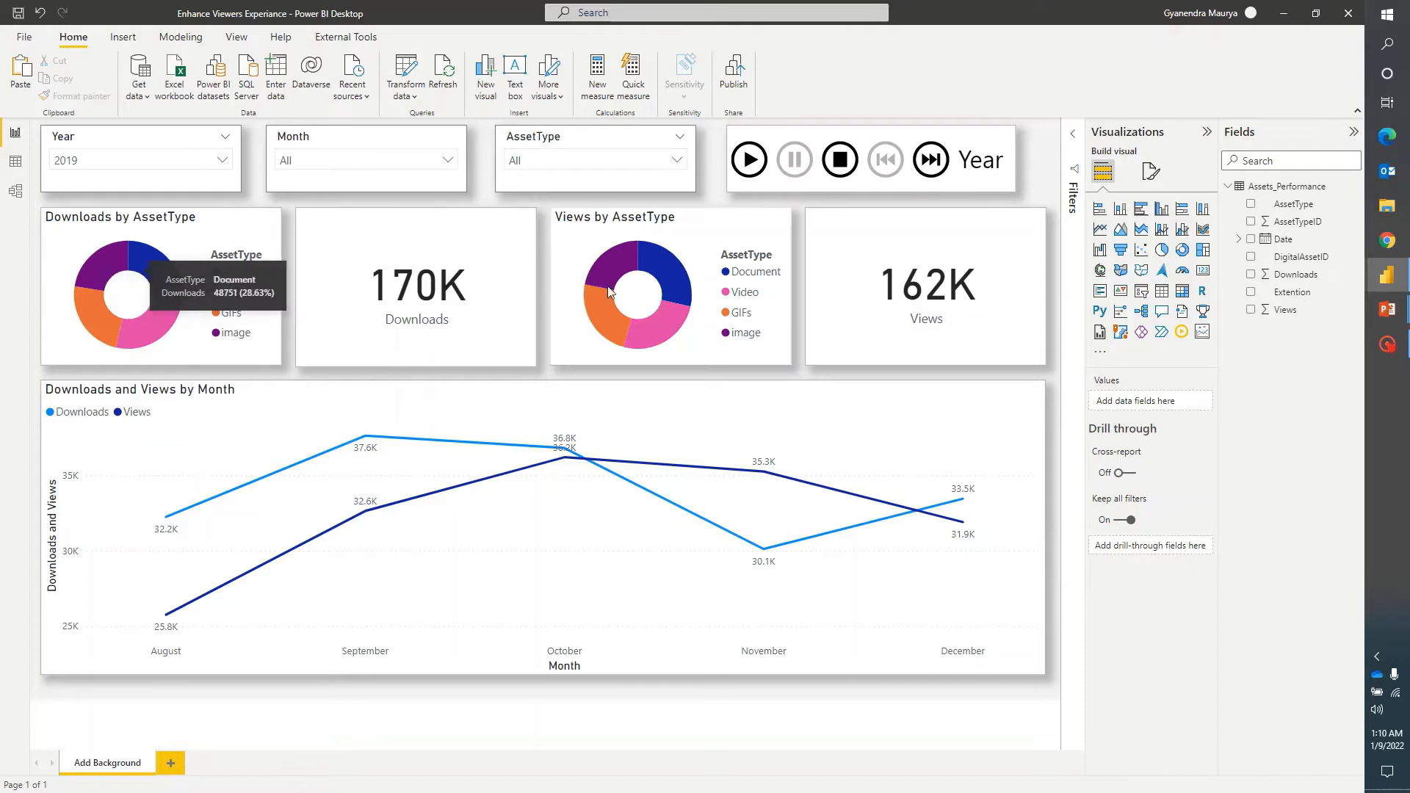
mouse_move(710, 164)
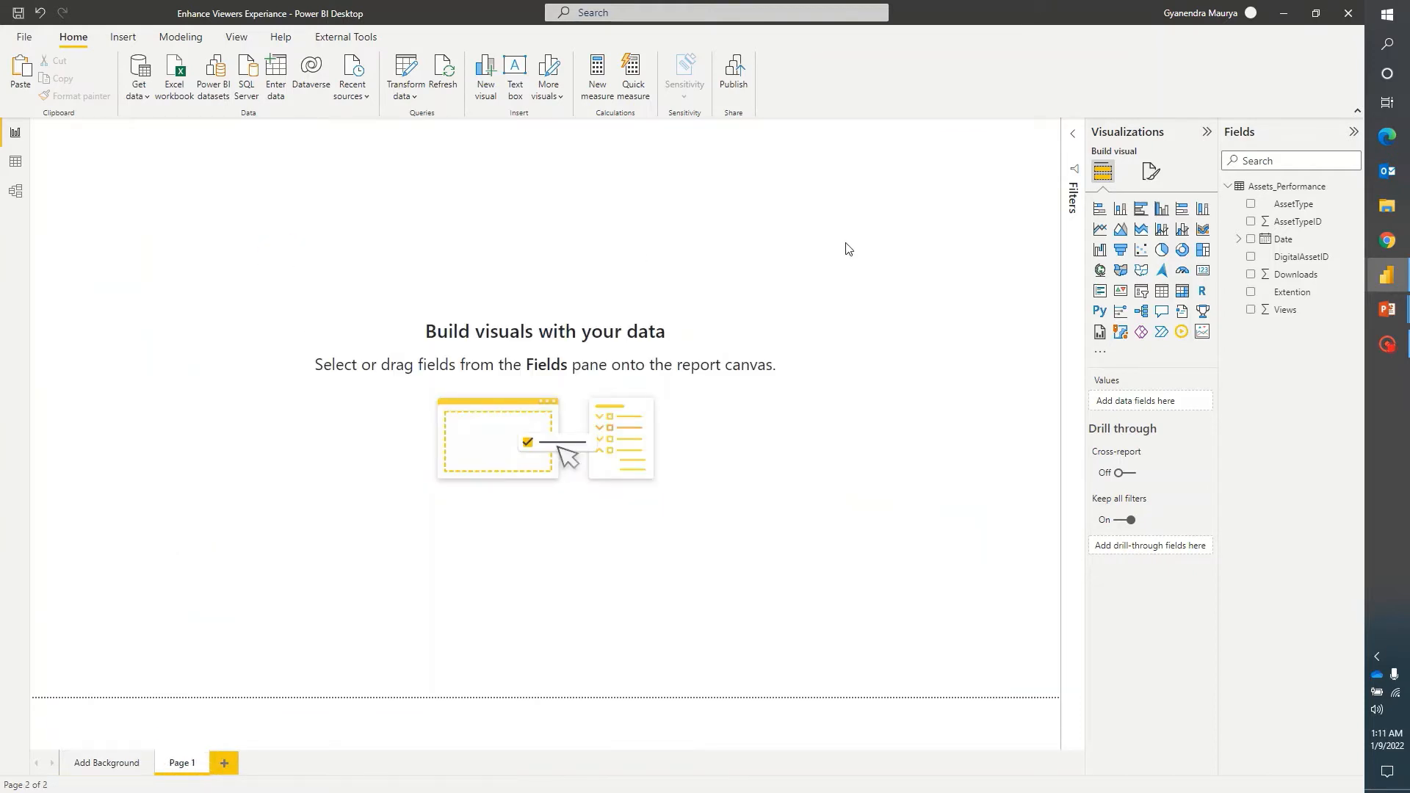
Turn on the Page information tooltip setting so Page 1 can be used as a tooltip.
click(1150, 172)
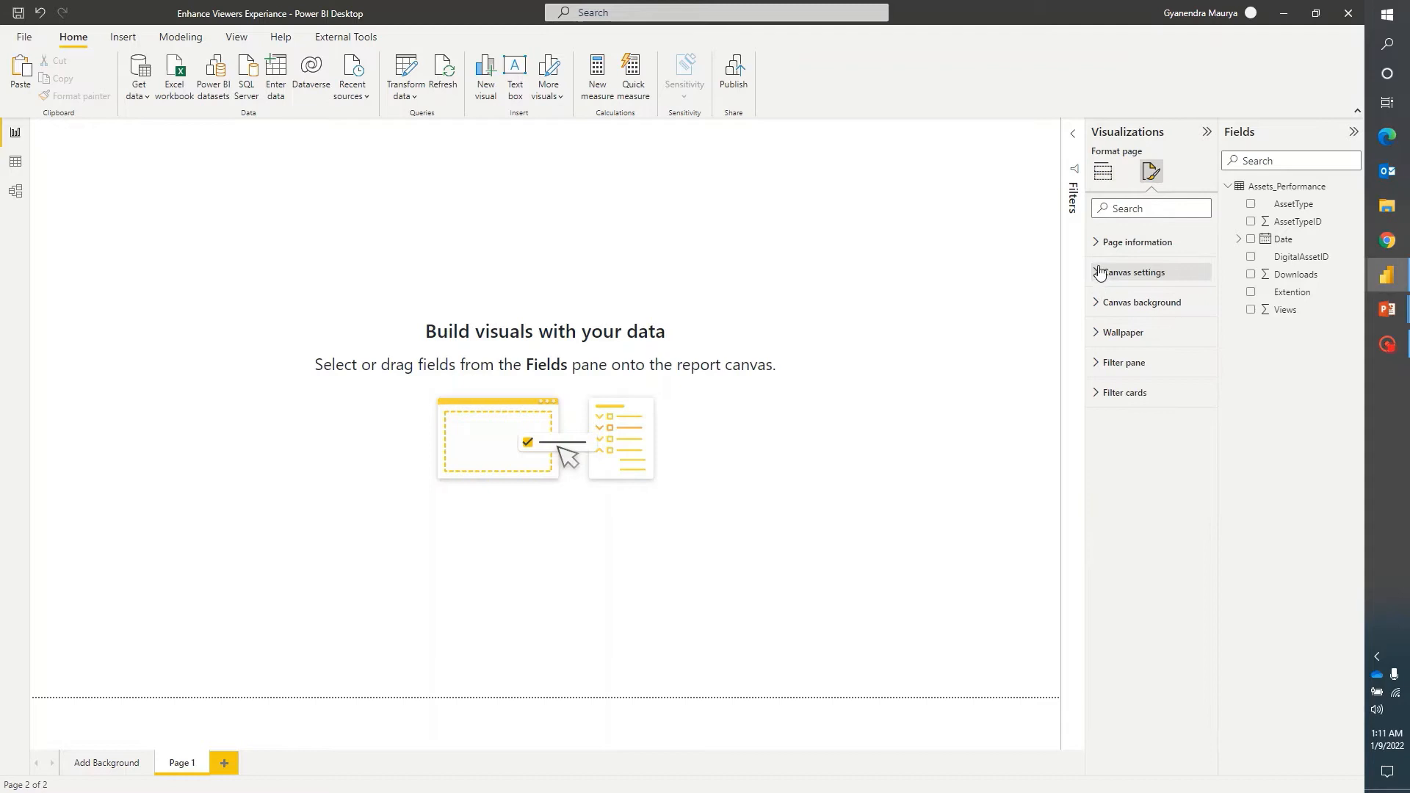
click(1138, 240)
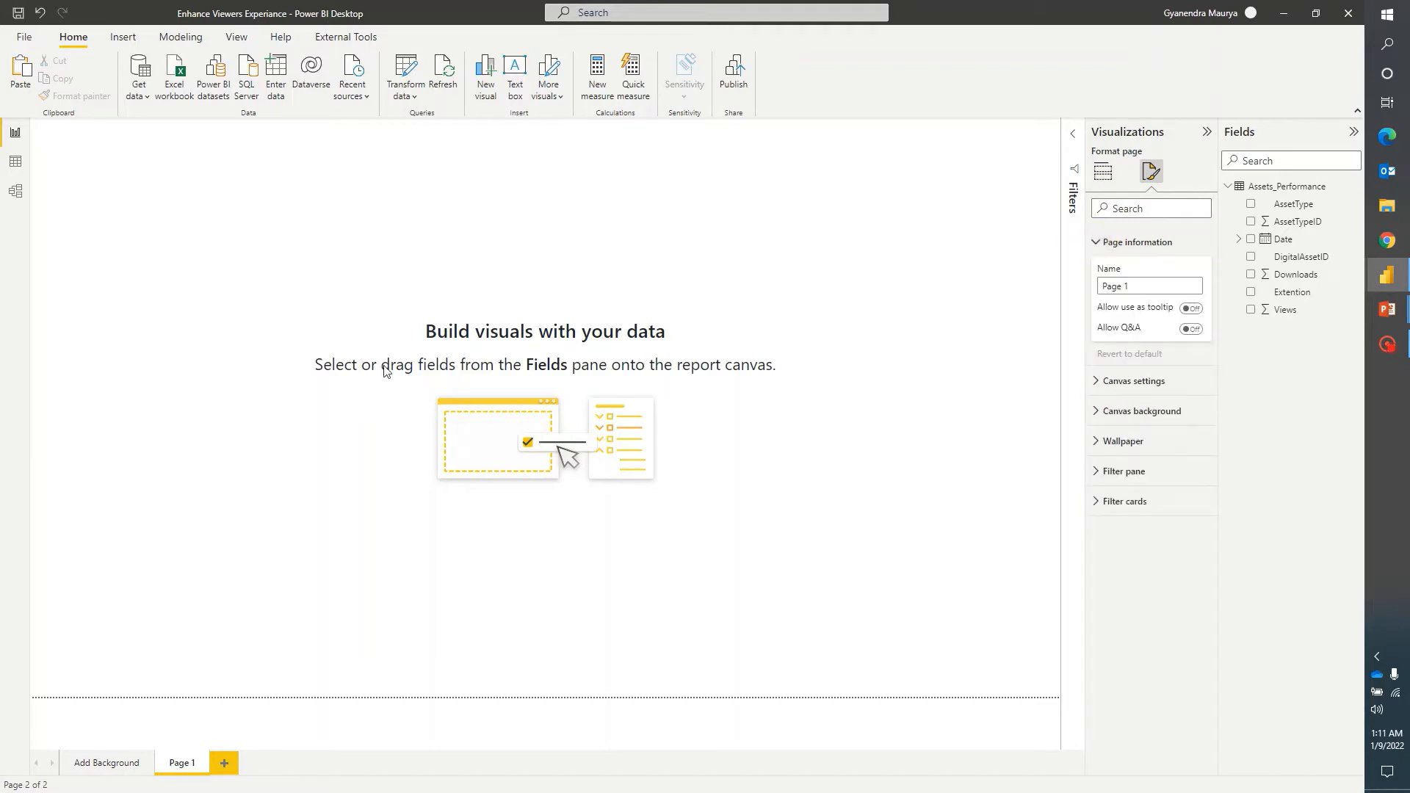
click(1191, 307)
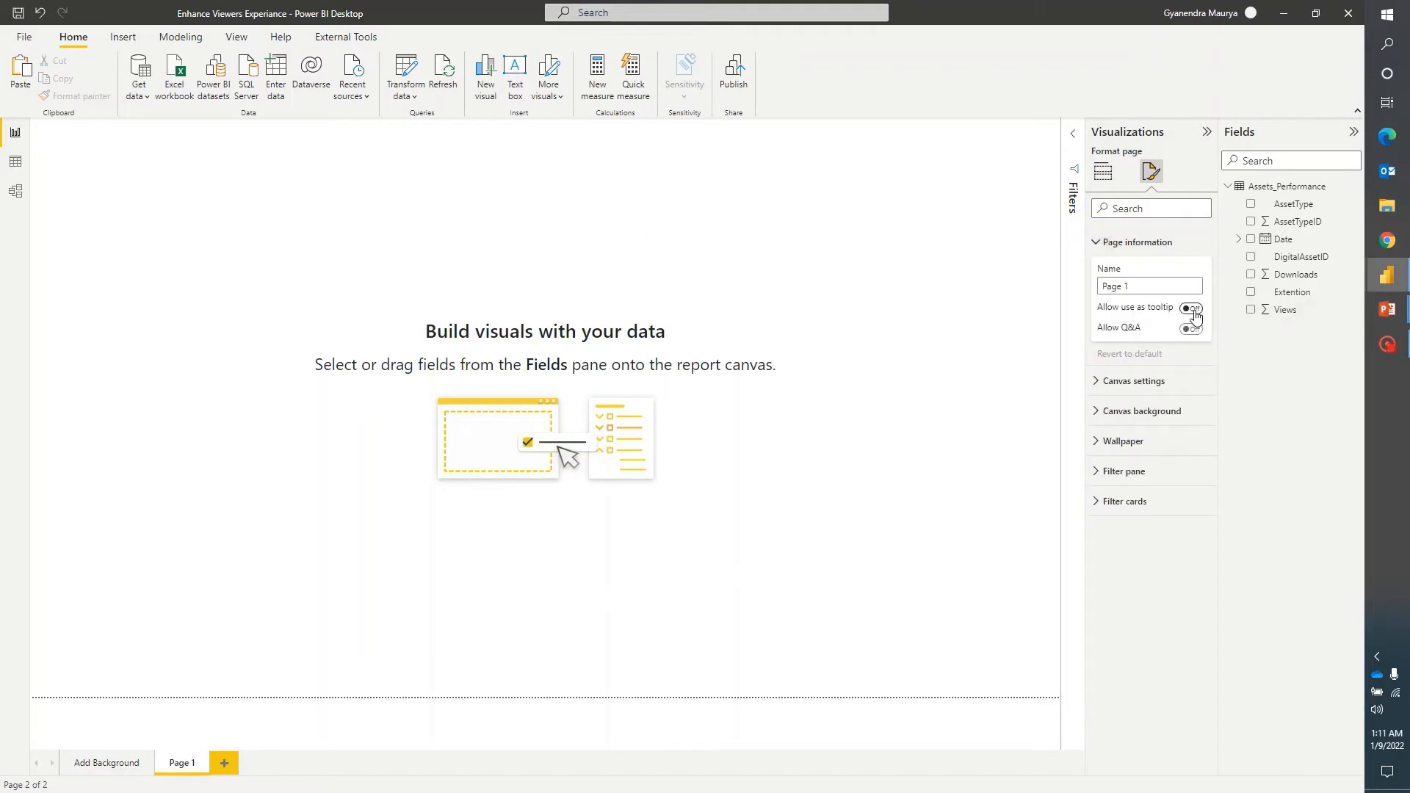
click(1190, 307)
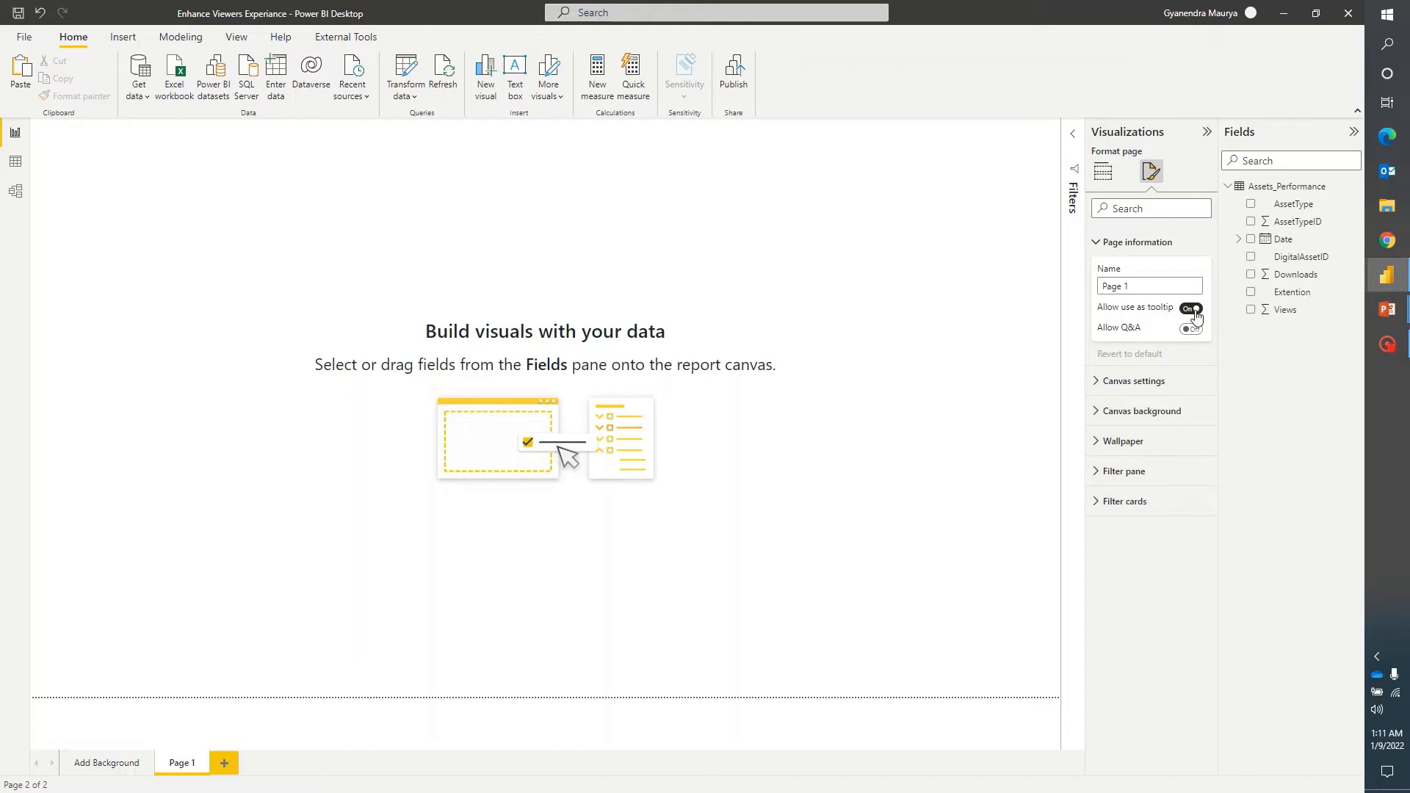
Add a clustered column chart of Views and Downloads by AssetType and centre it.
click(1102, 172)
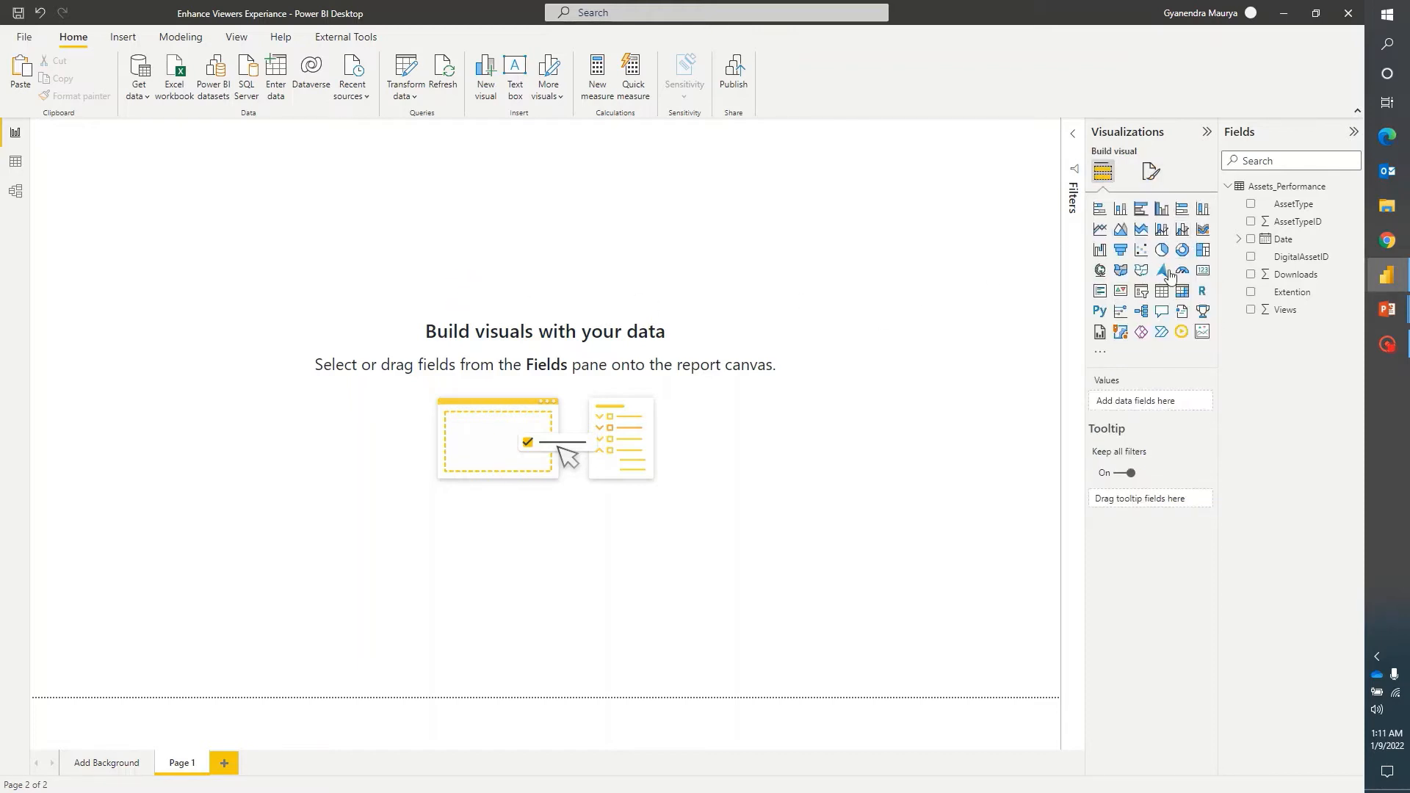
click(1161, 209)
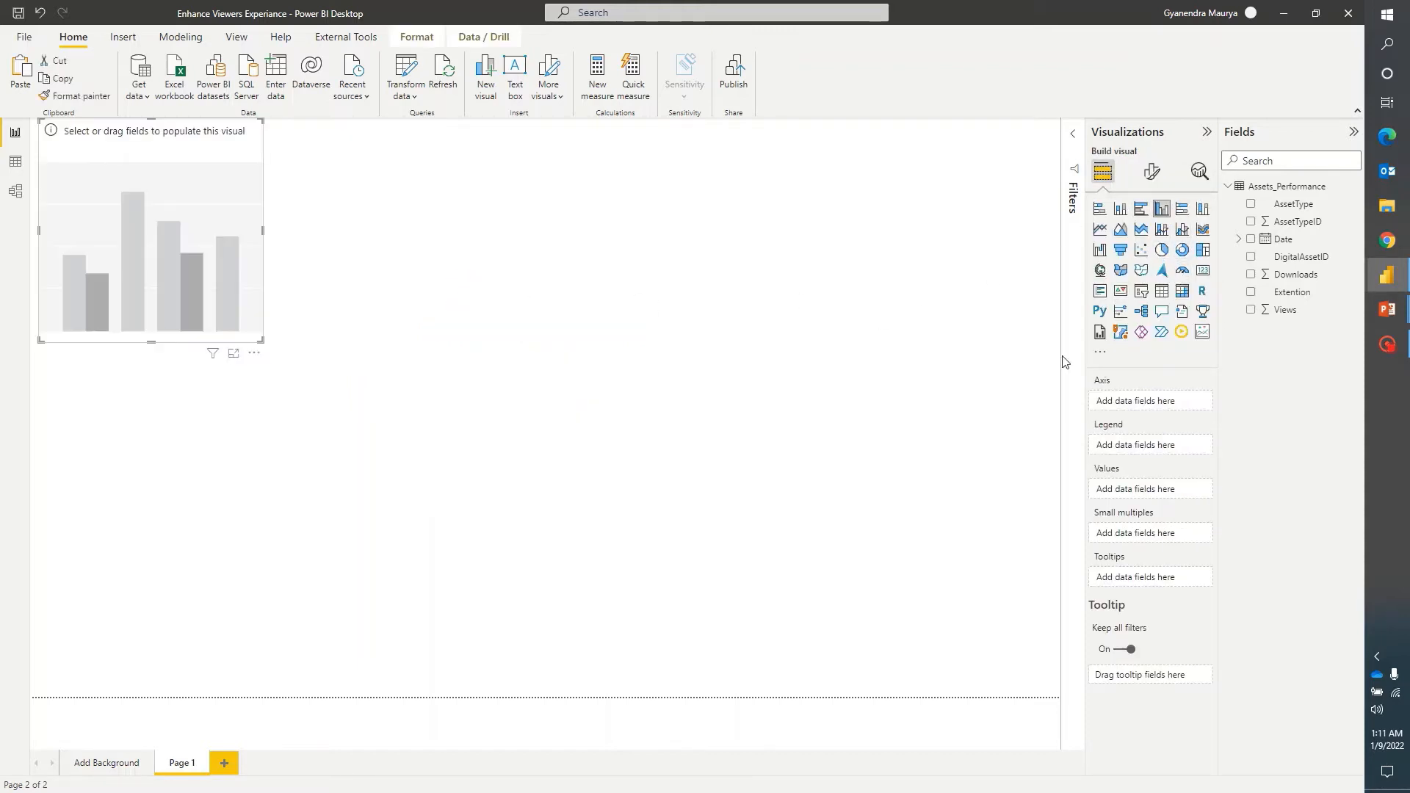
click(1250, 309)
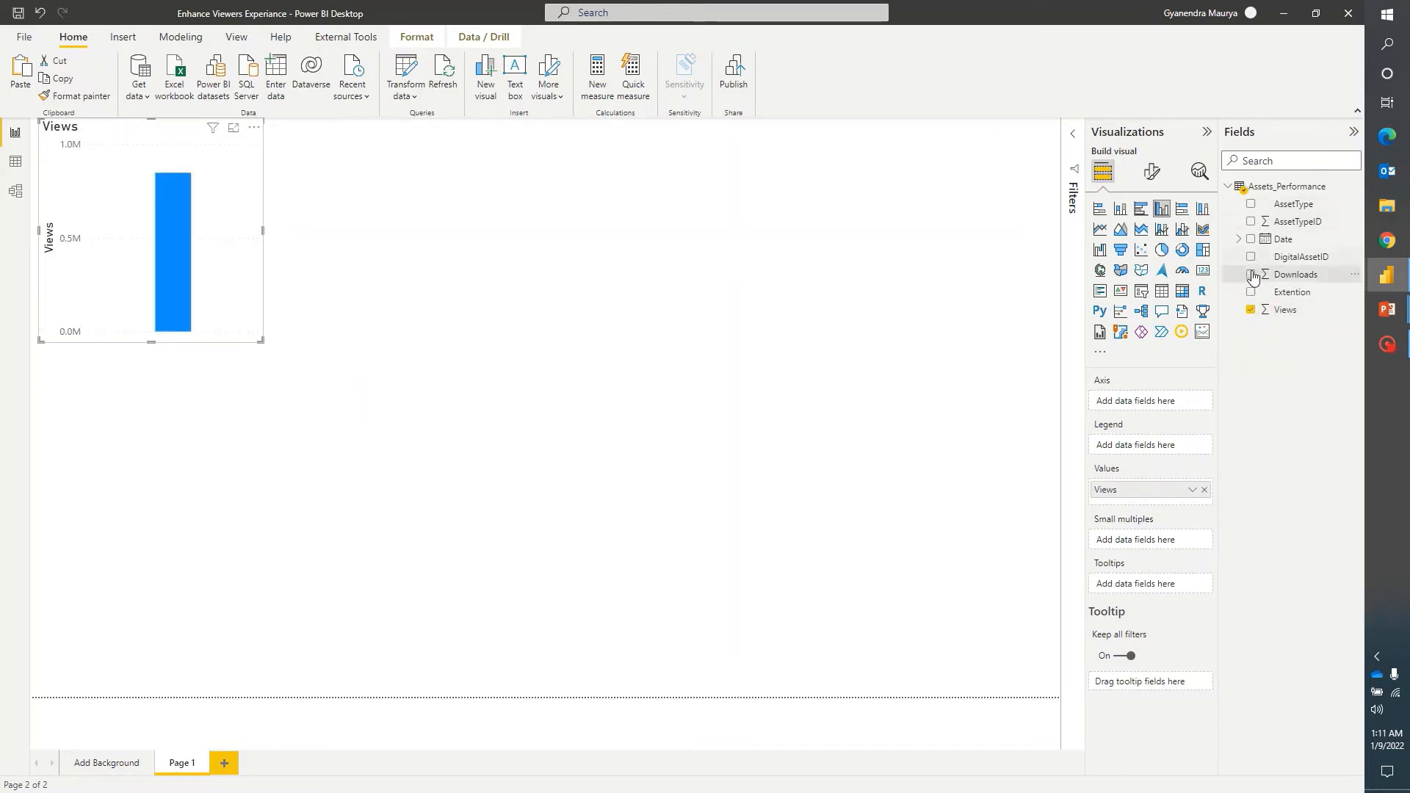
click(1299, 256)
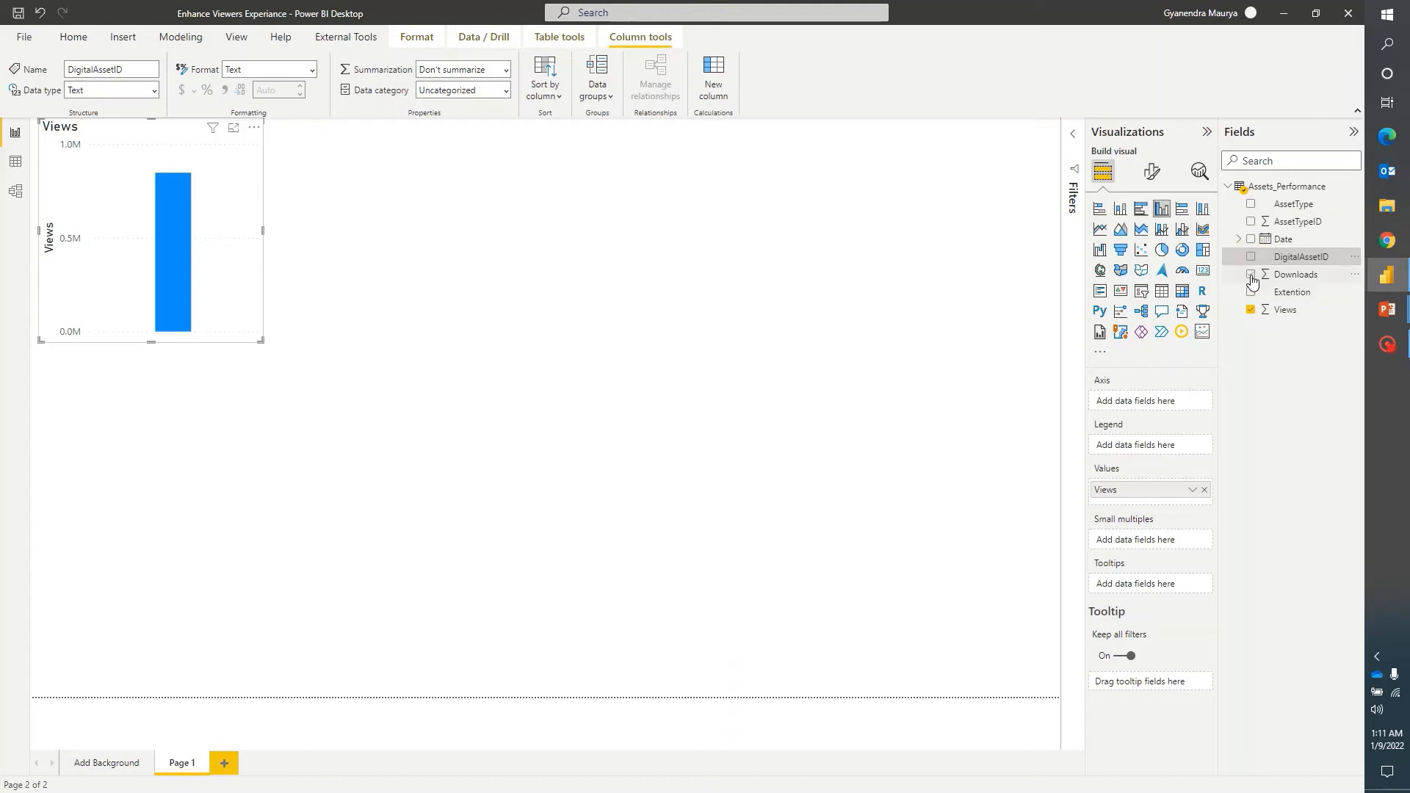
click(1251, 274)
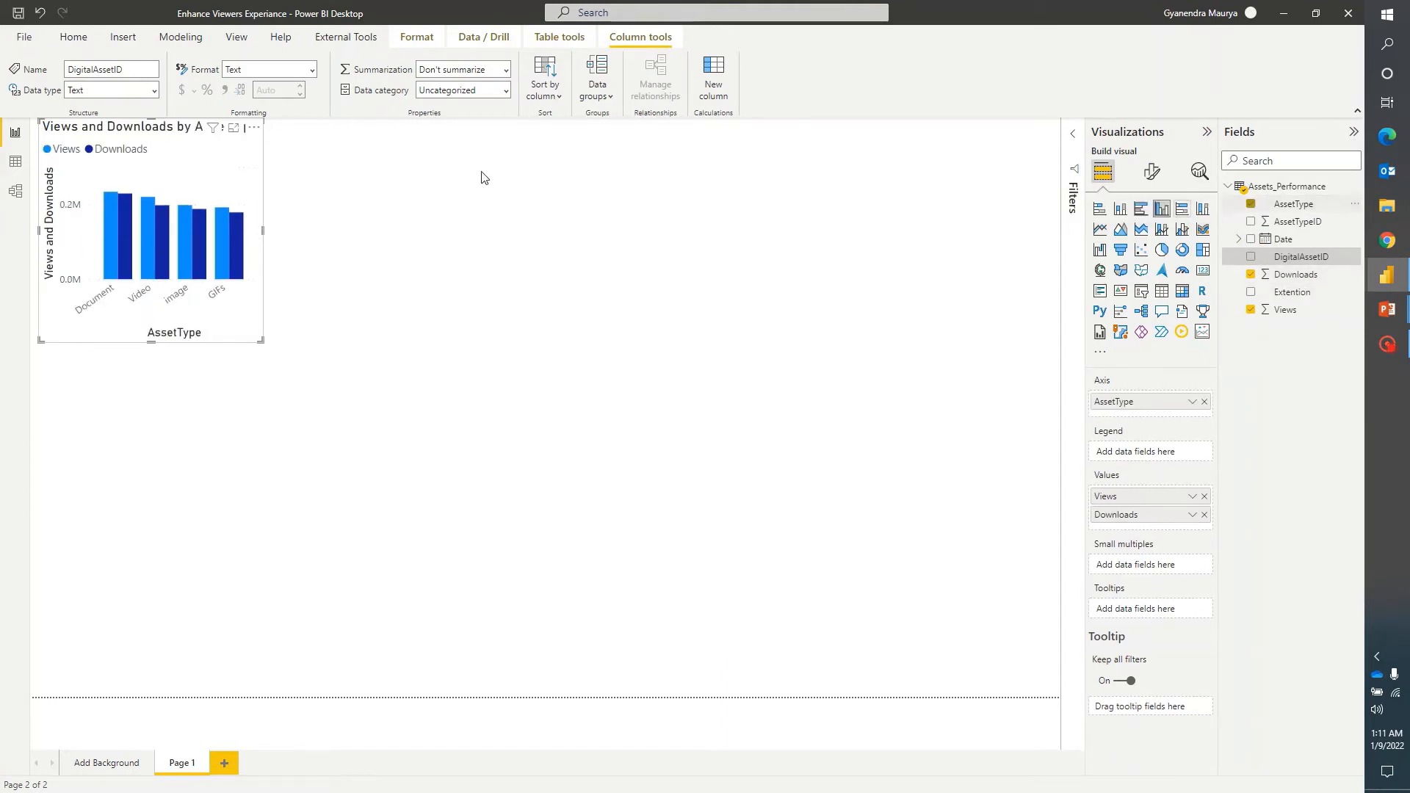
drag(150, 229, 530, 389)
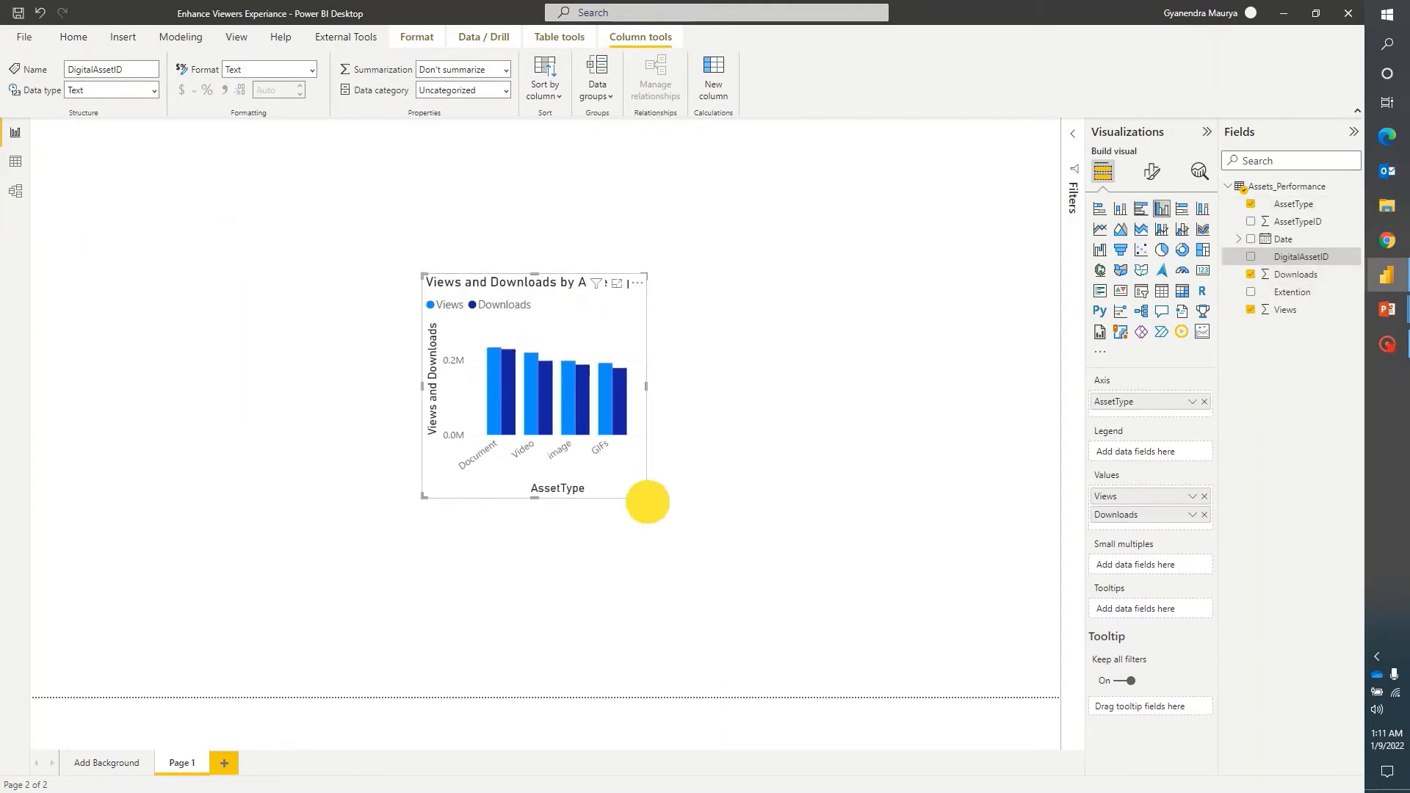
Set the Add Background line chart's tooltip to report page Page 1, then revisit Page 1.
click(106, 762)
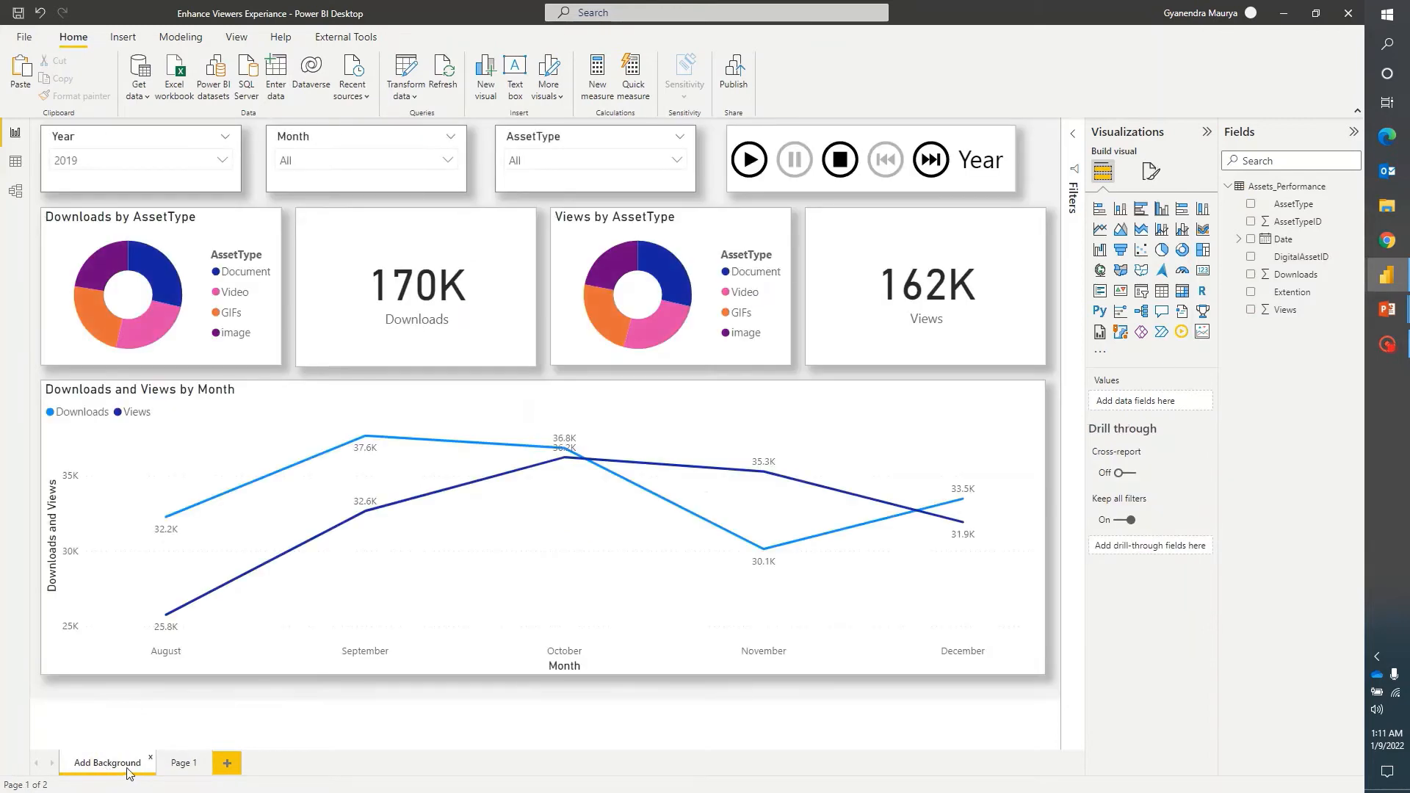
mouse_move(568, 458)
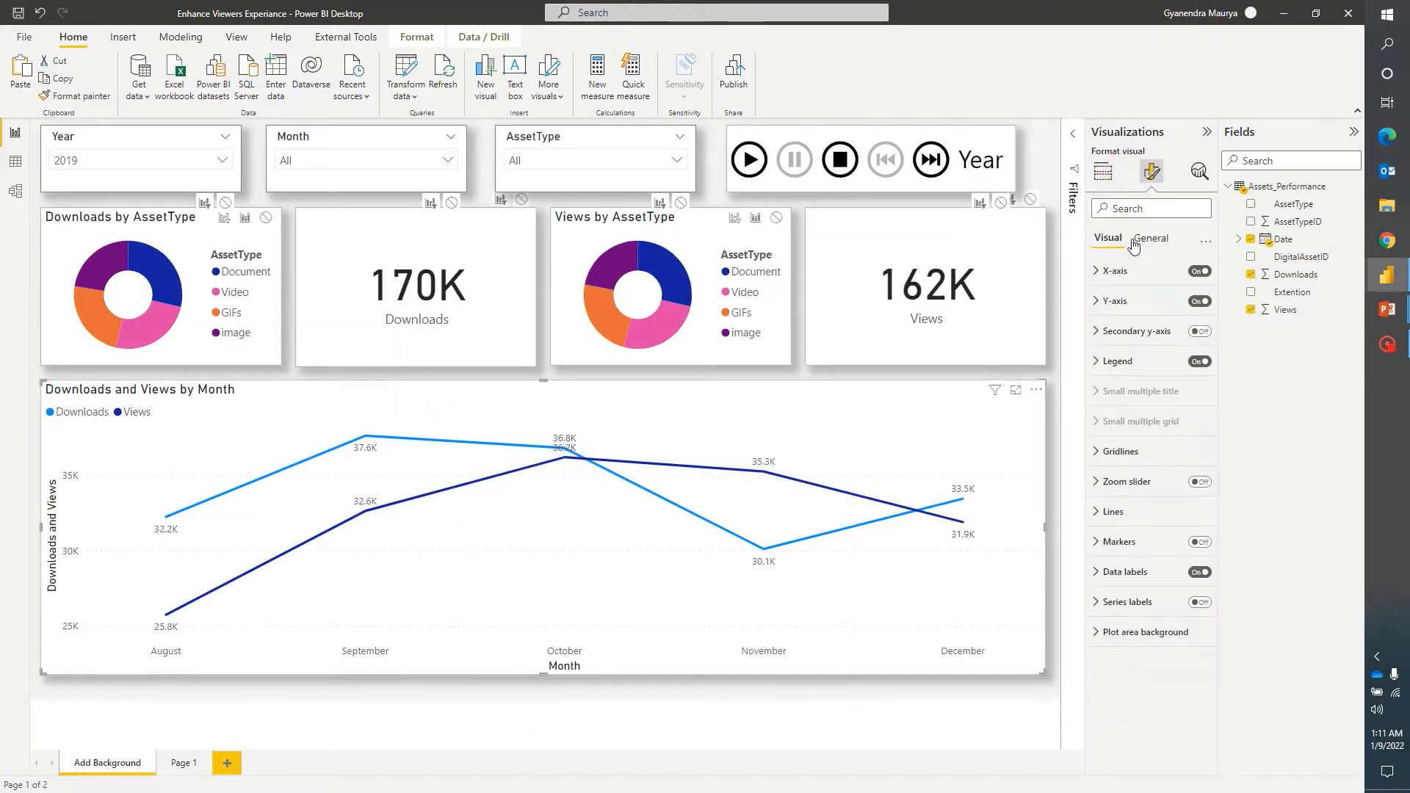
click(1150, 238)
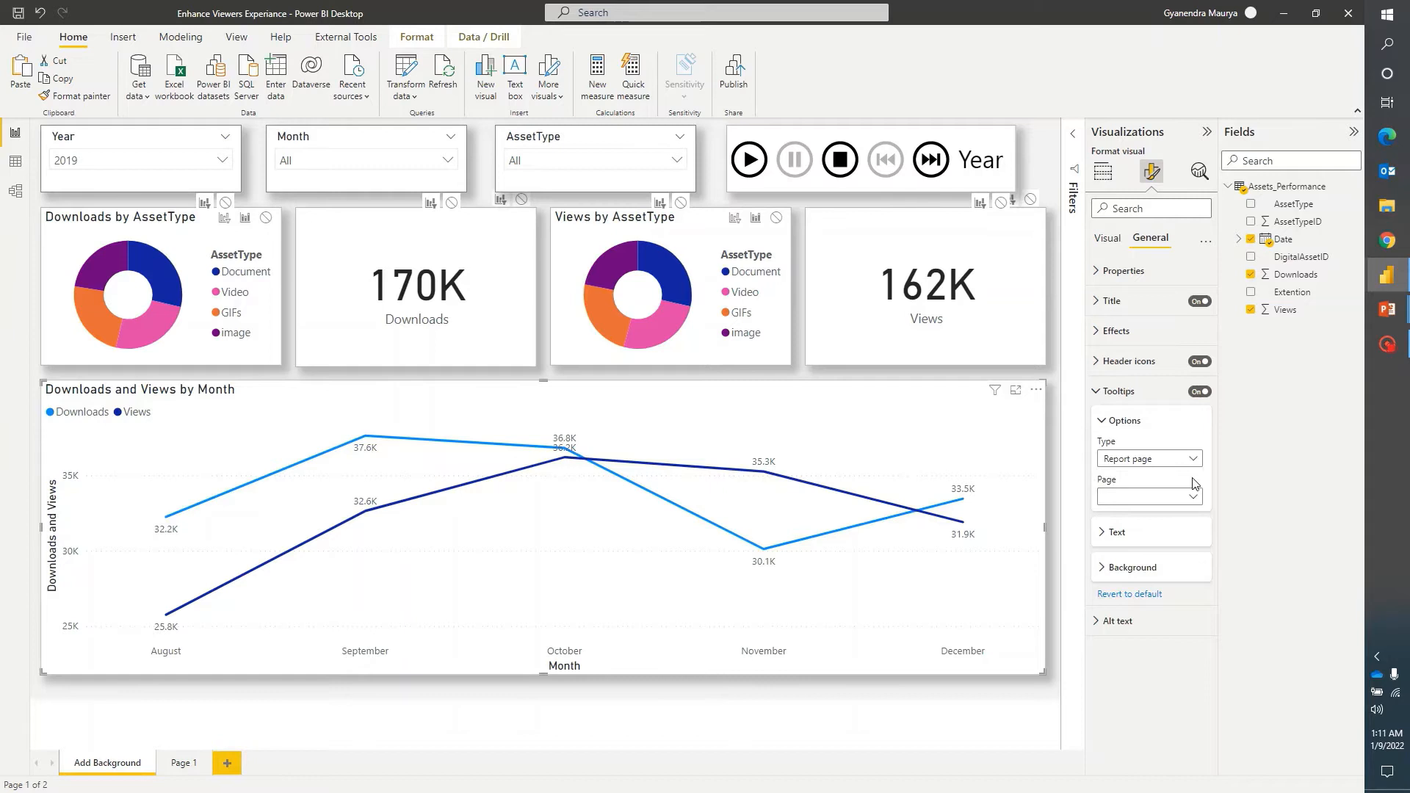
click(1191, 497)
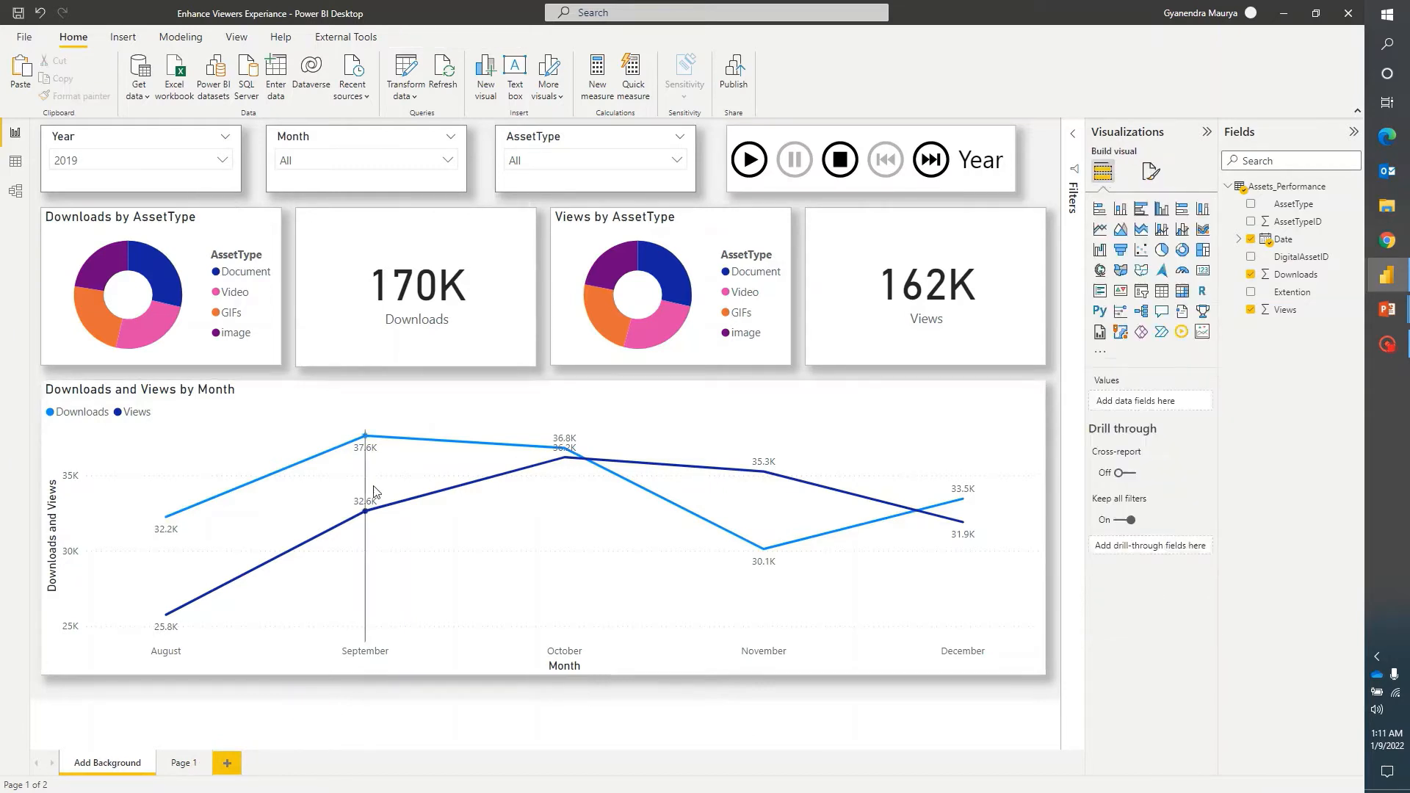
mouse_move(365, 441)
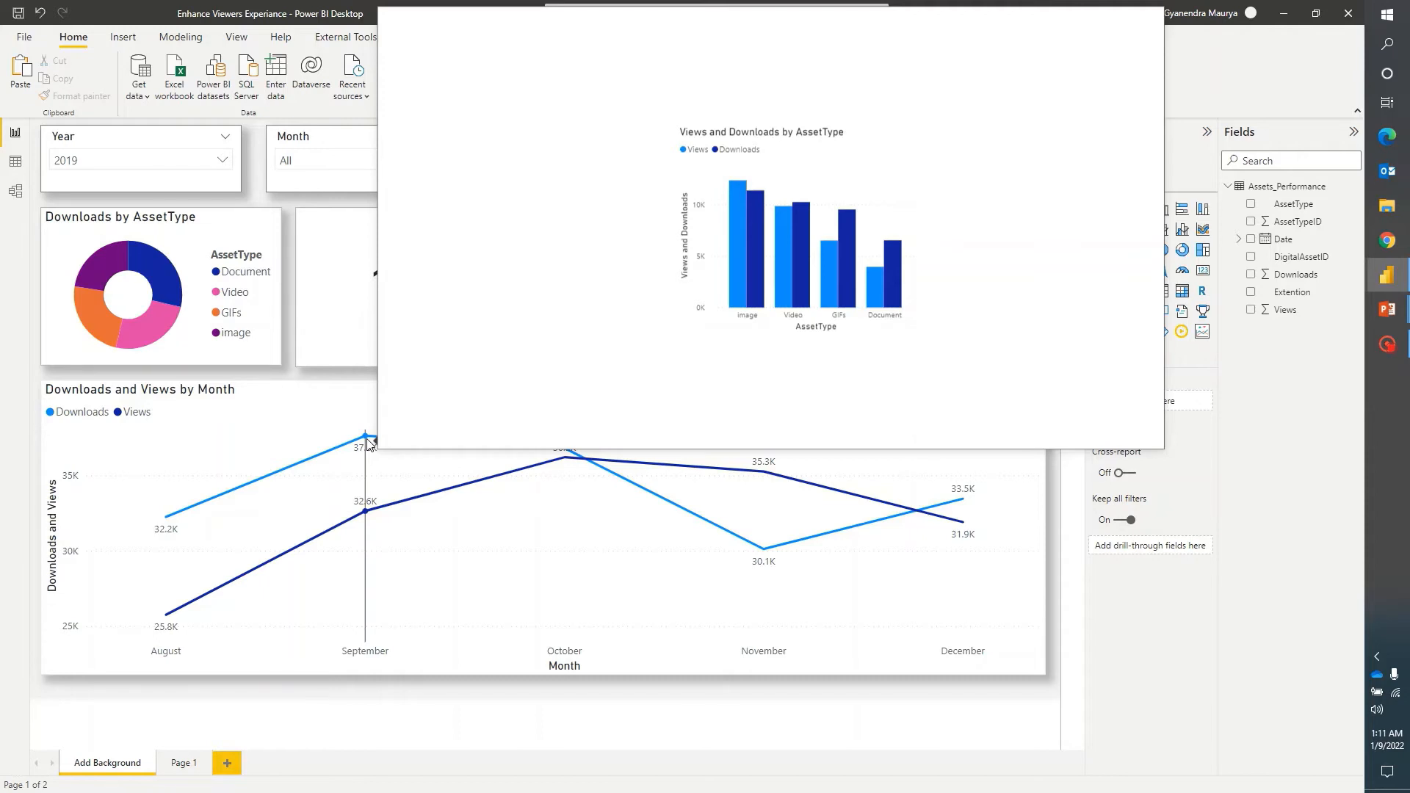
click(182, 763)
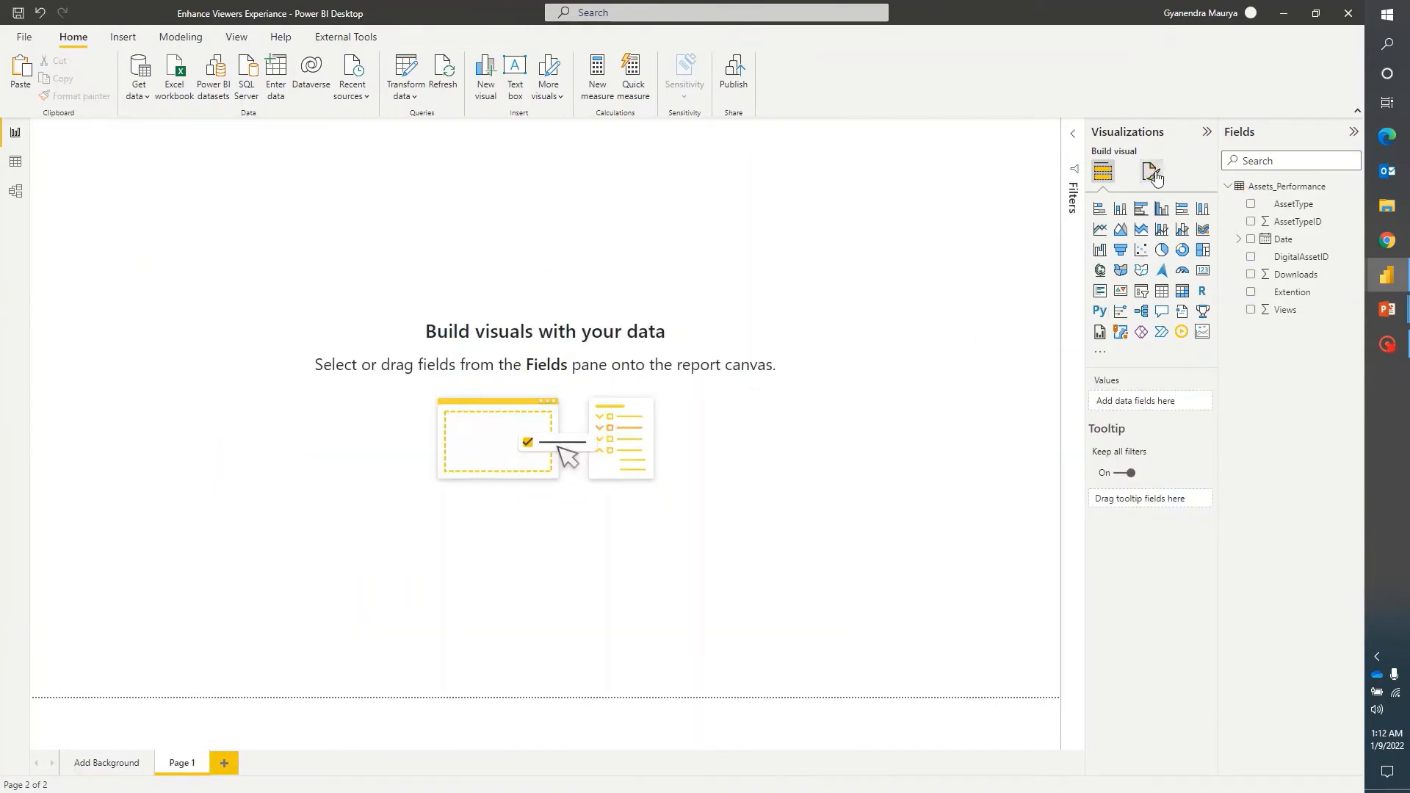
Set Page 1's canvas settings type to Tooltip.
click(1151, 172)
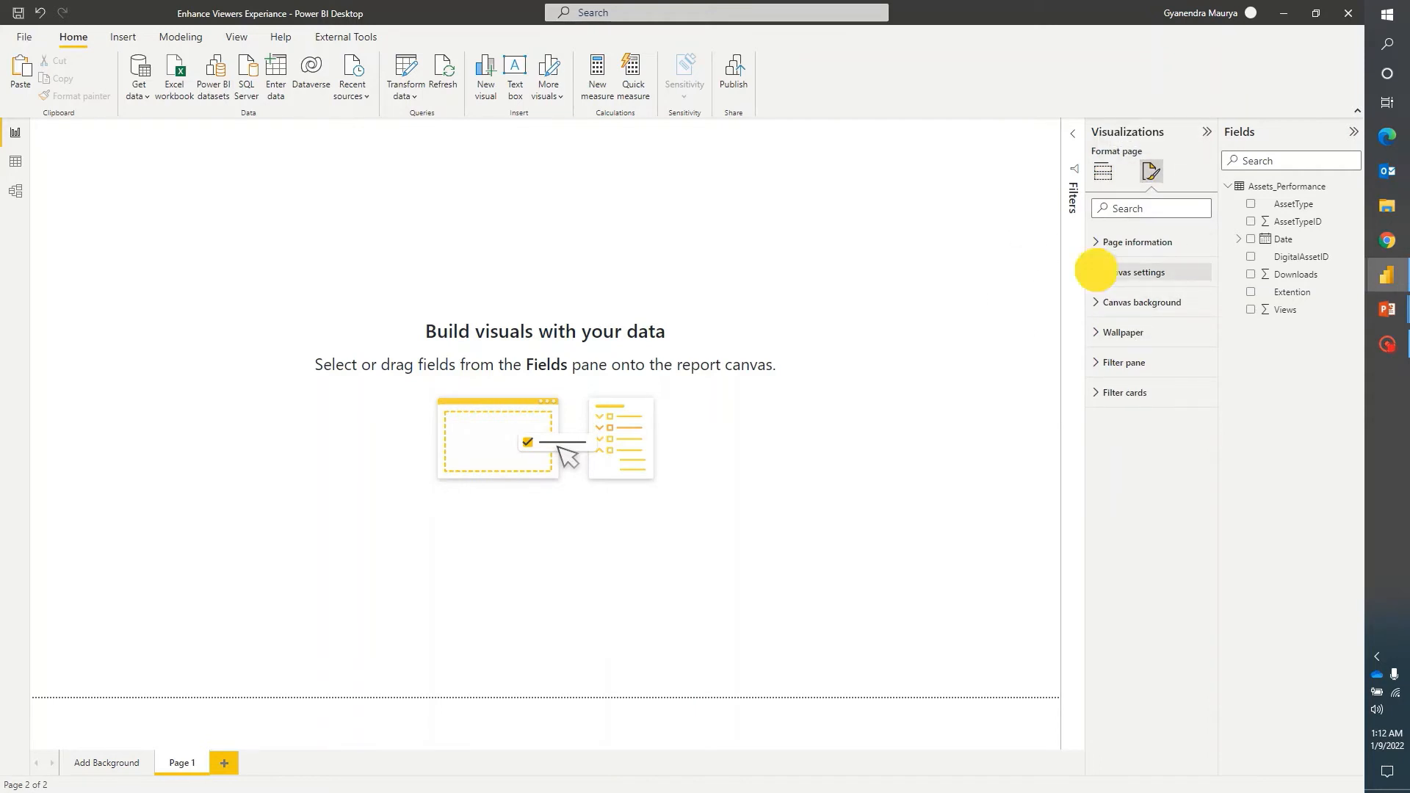
click(1138, 273)
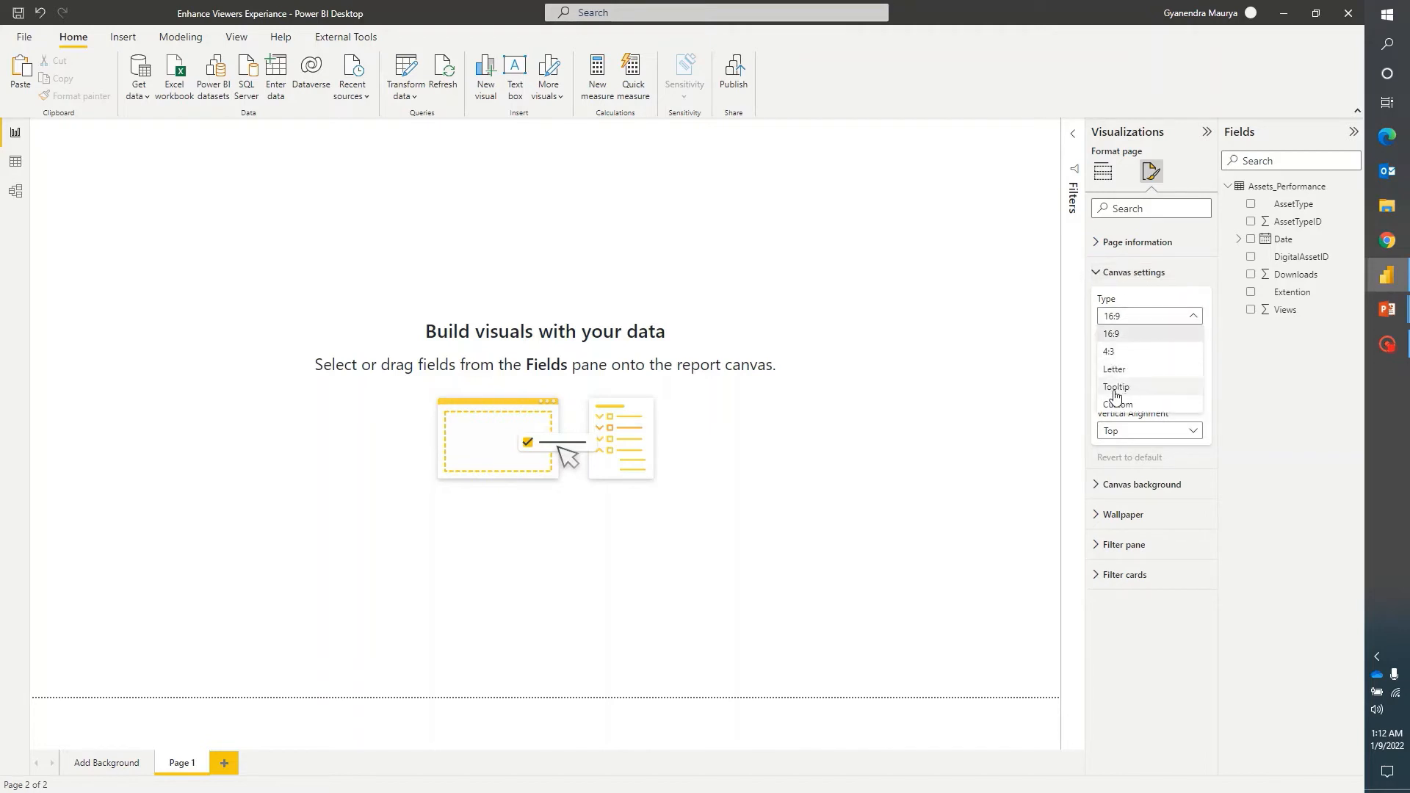
click(1116, 387)
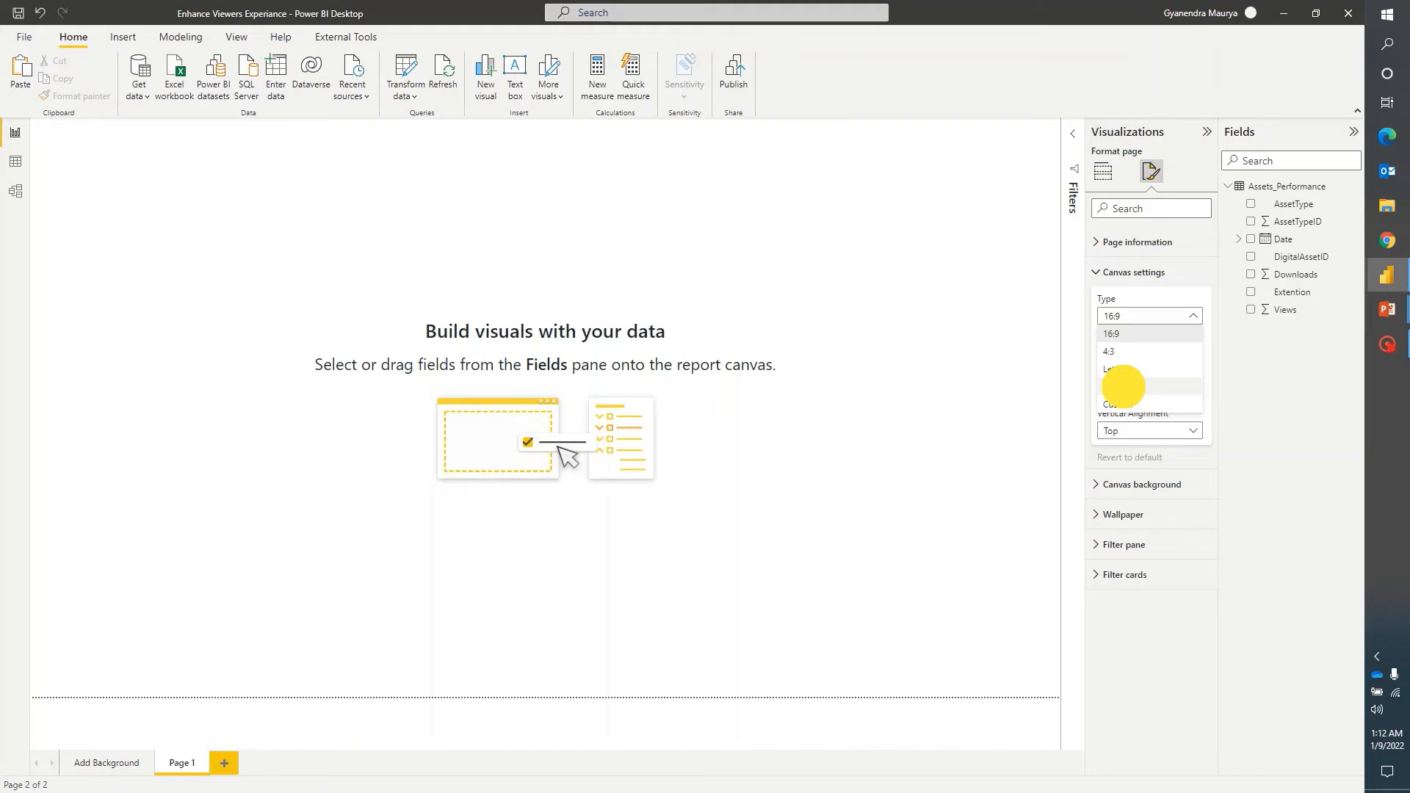
click(1122, 387)
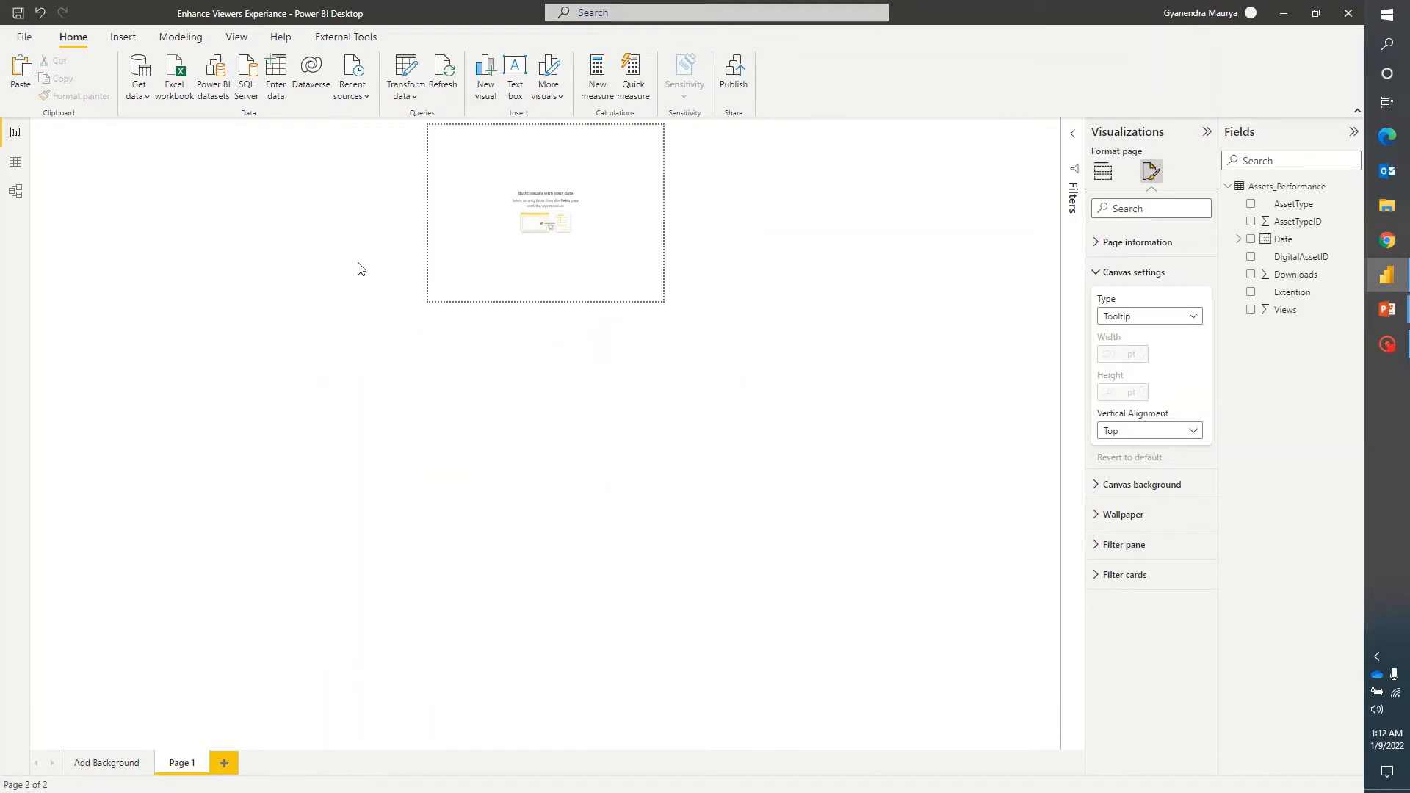
mouse_move(618, 285)
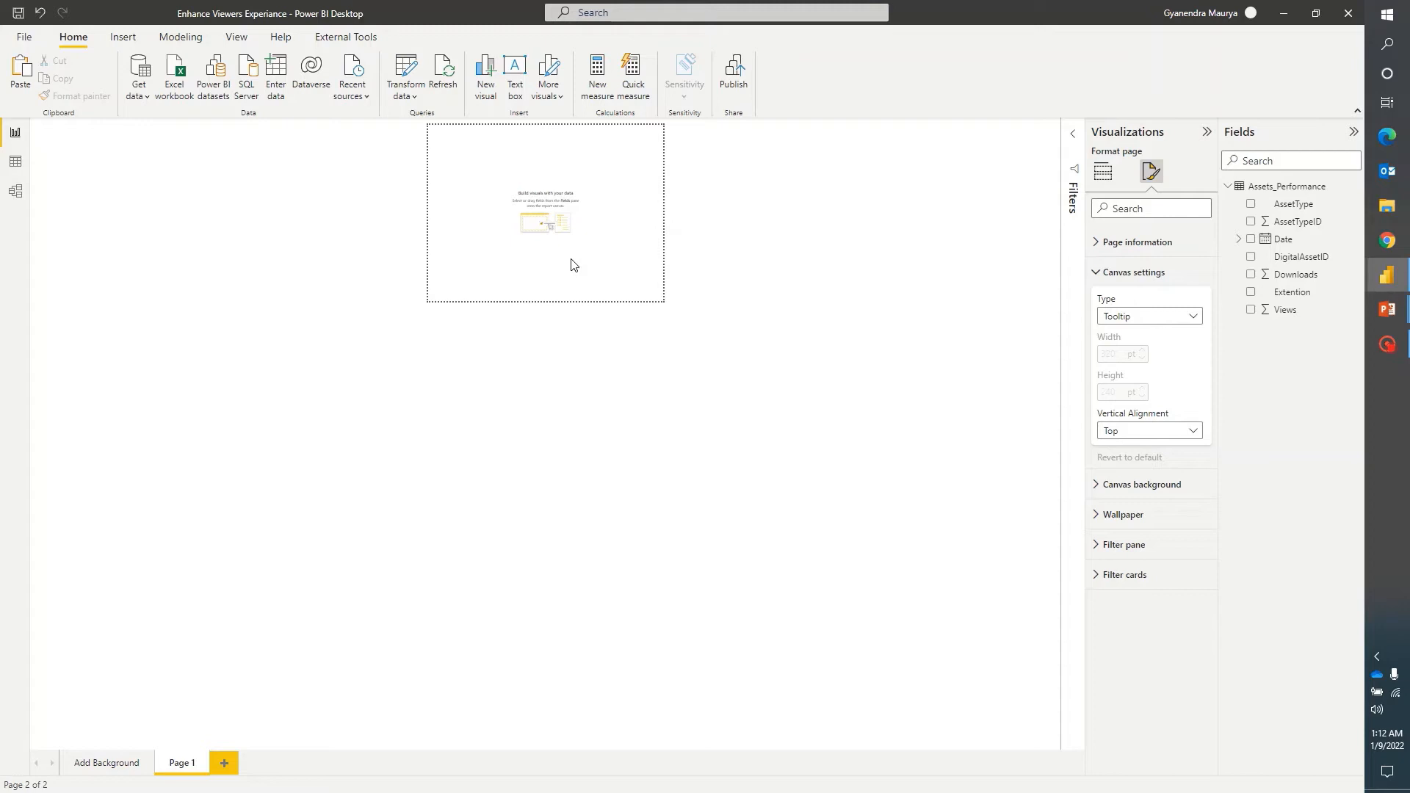
mouse_move(567, 225)
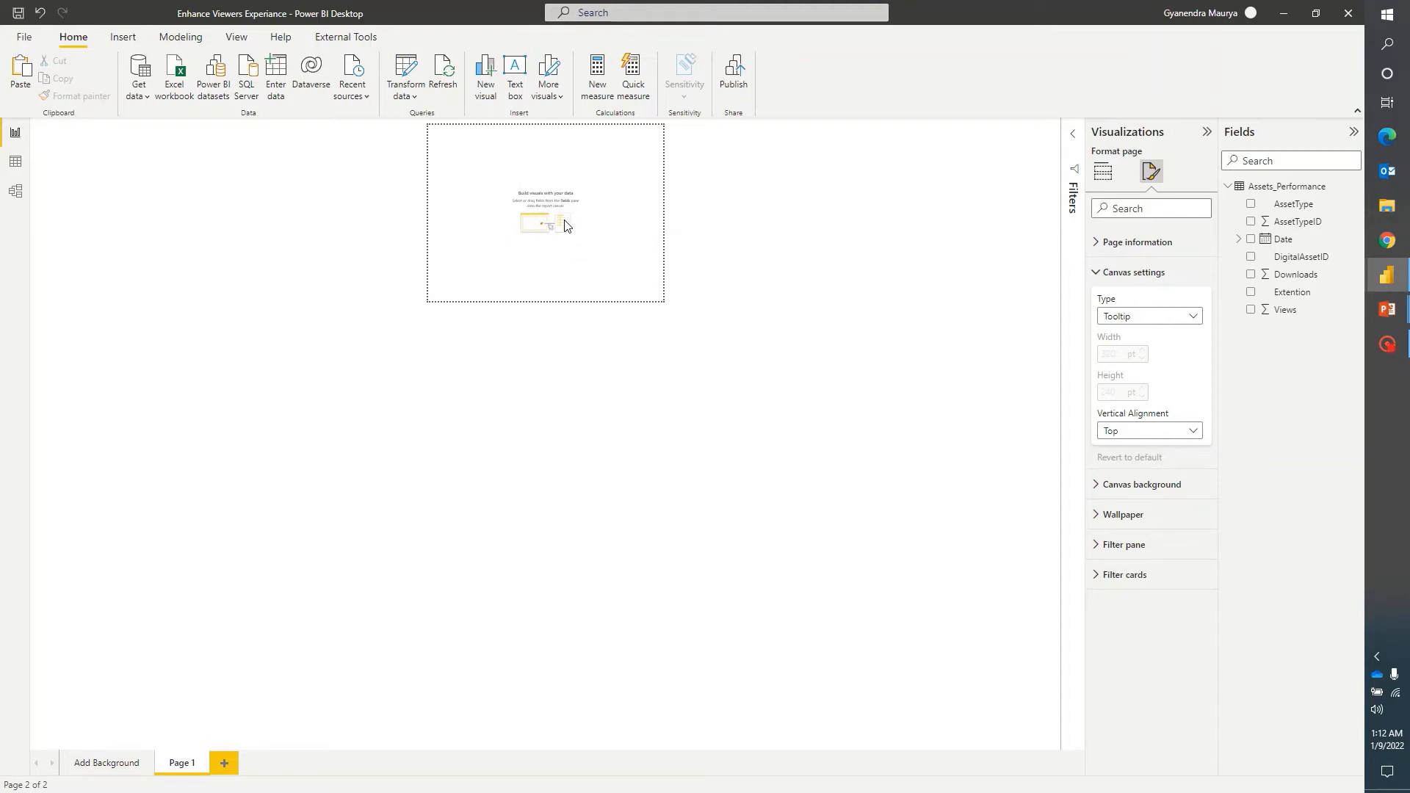
Insert a clustered column chart on Page 1 showing Views and Downloads.
click(1103, 172)
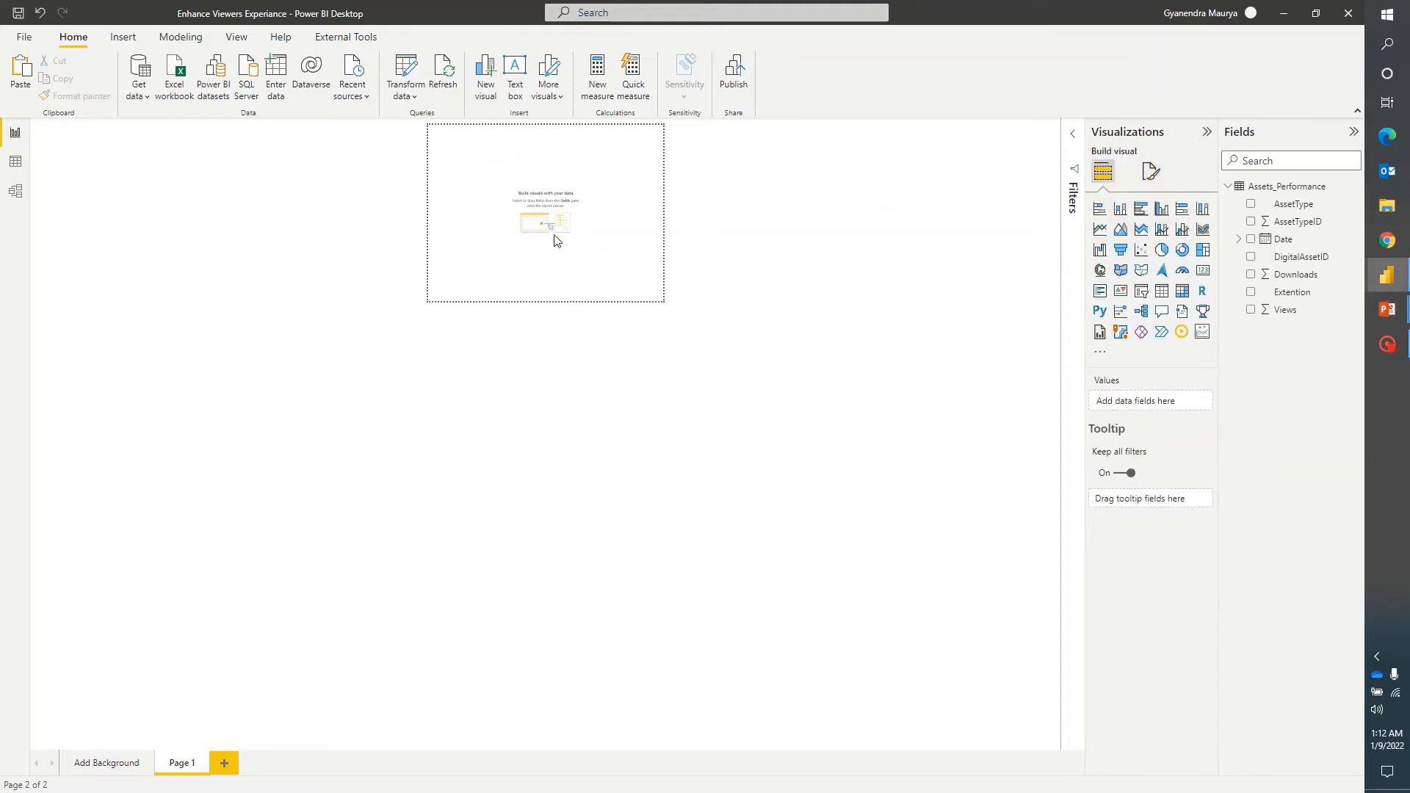
mouse_move(1181, 208)
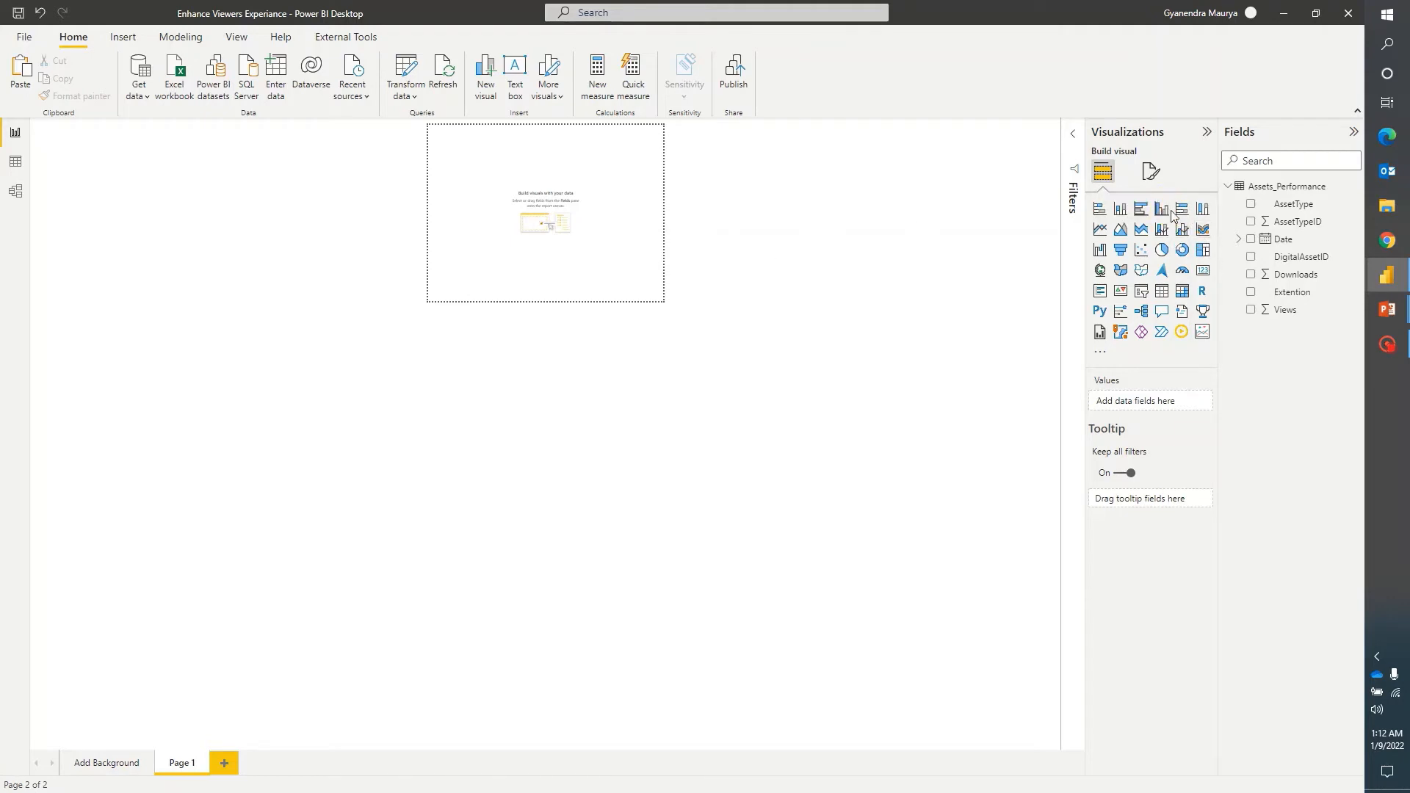
click(1160, 208)
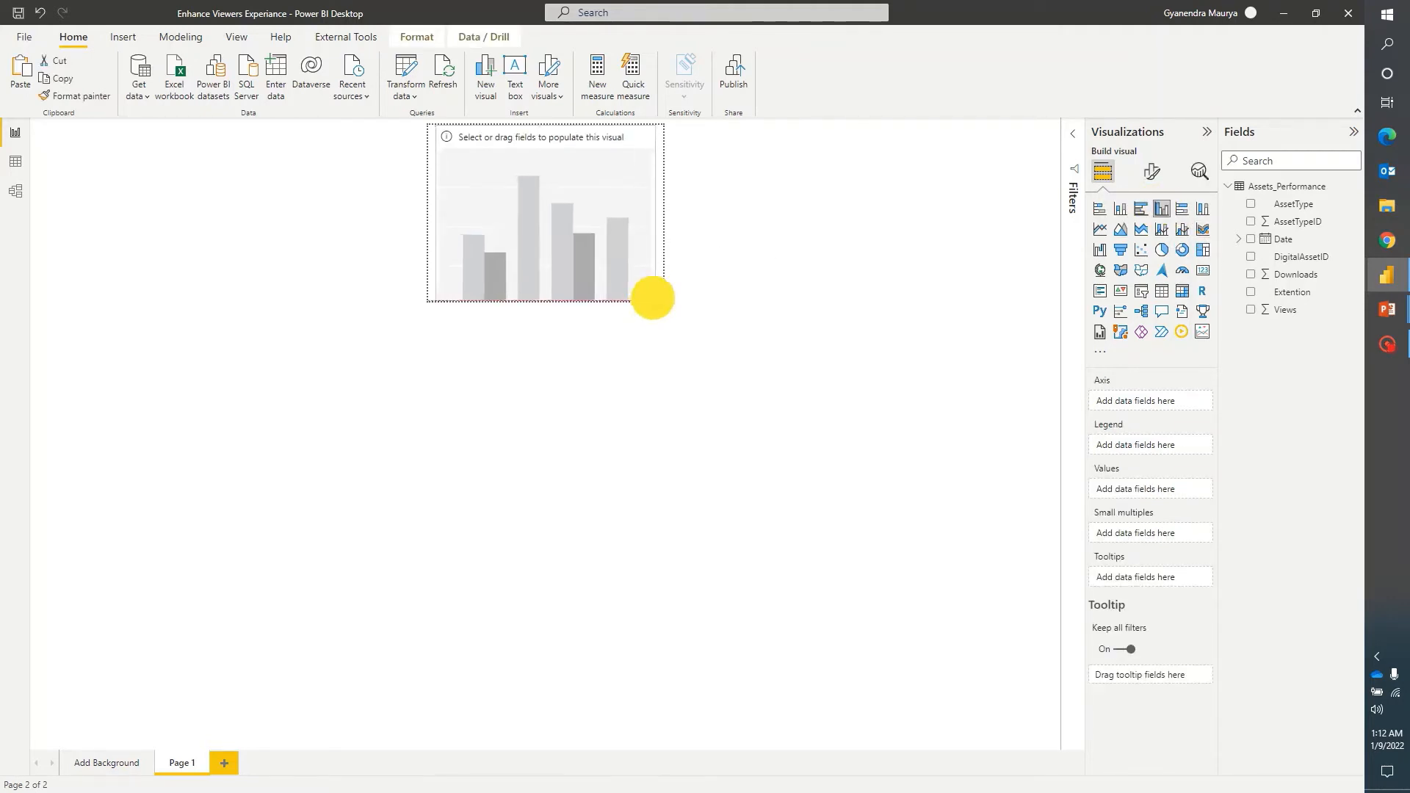
click(1250, 309)
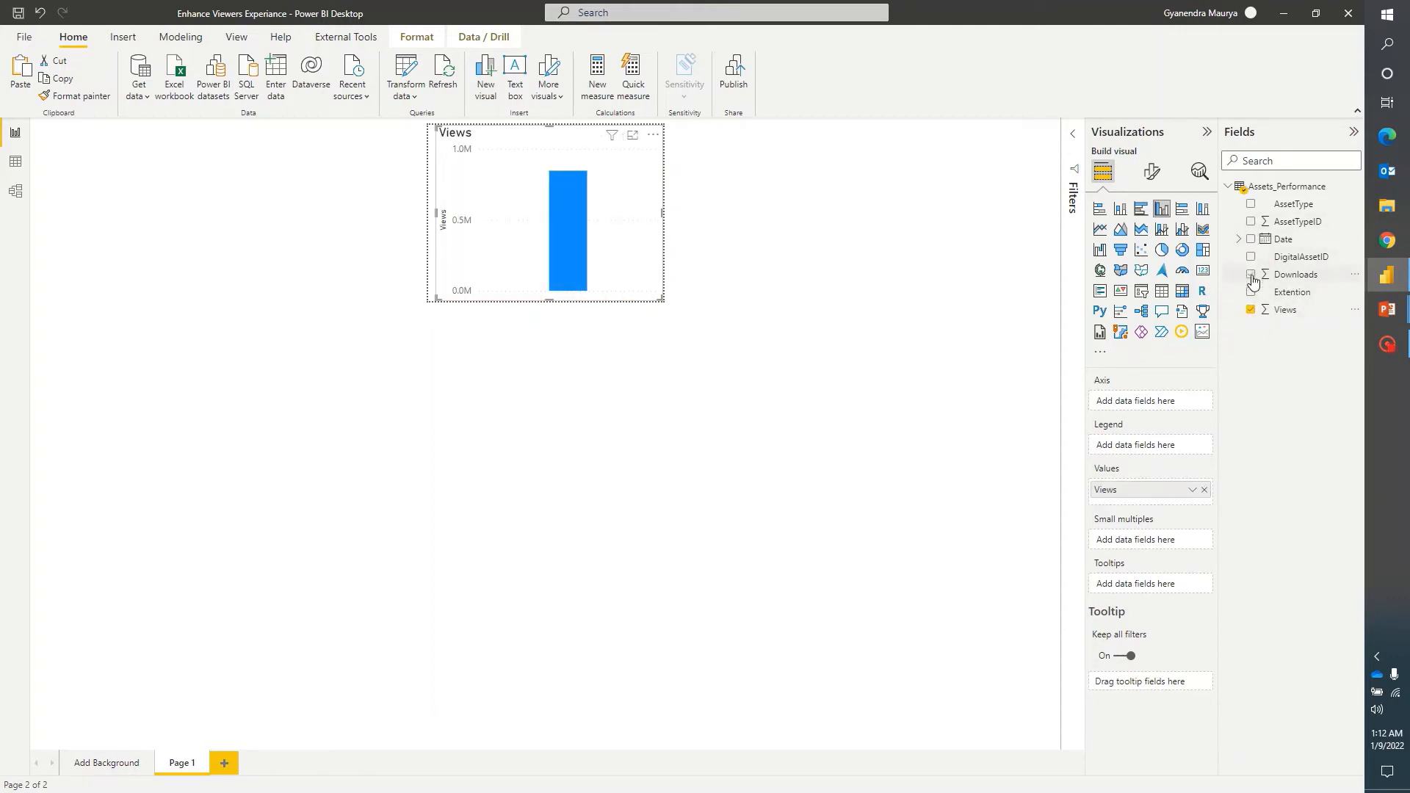
click(1251, 276)
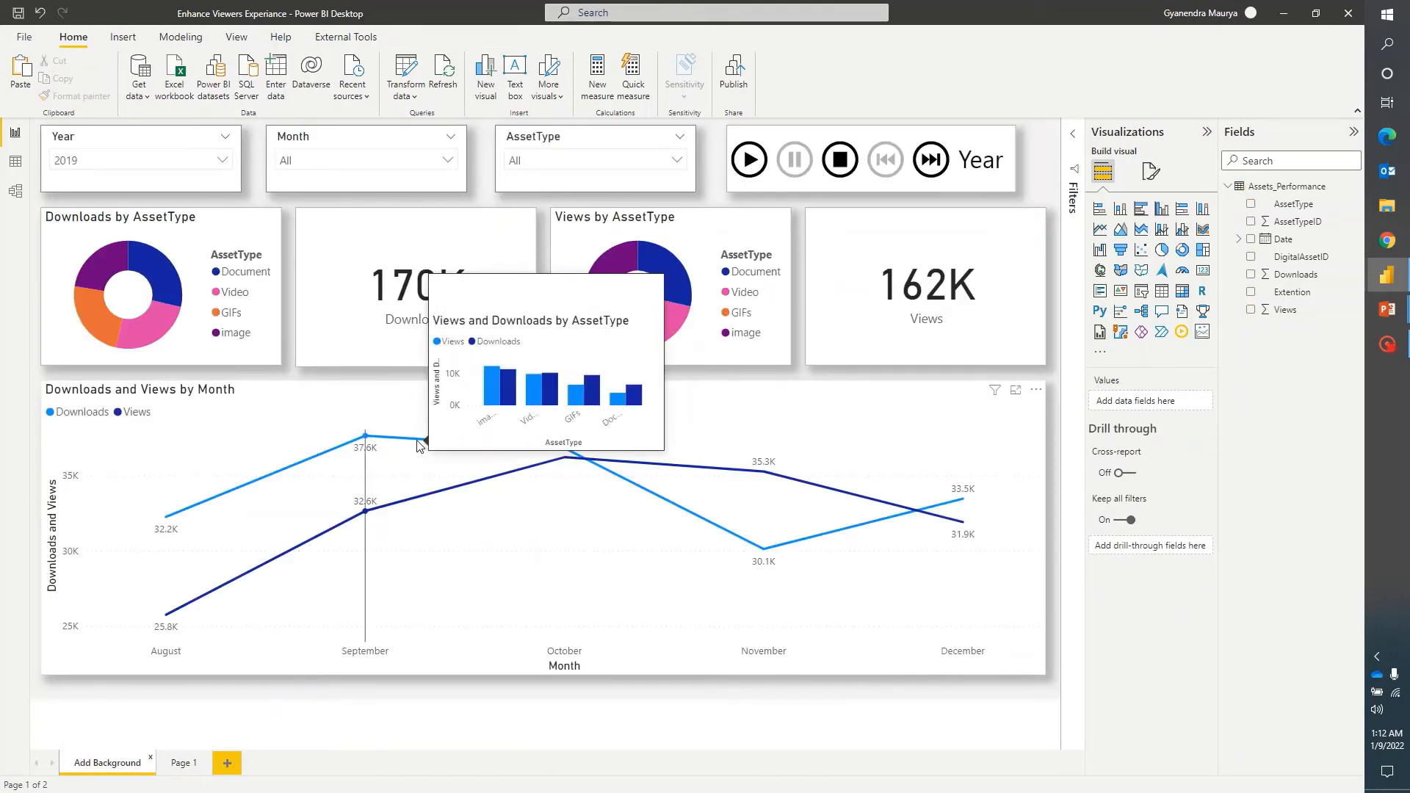
mouse_move(285, 209)
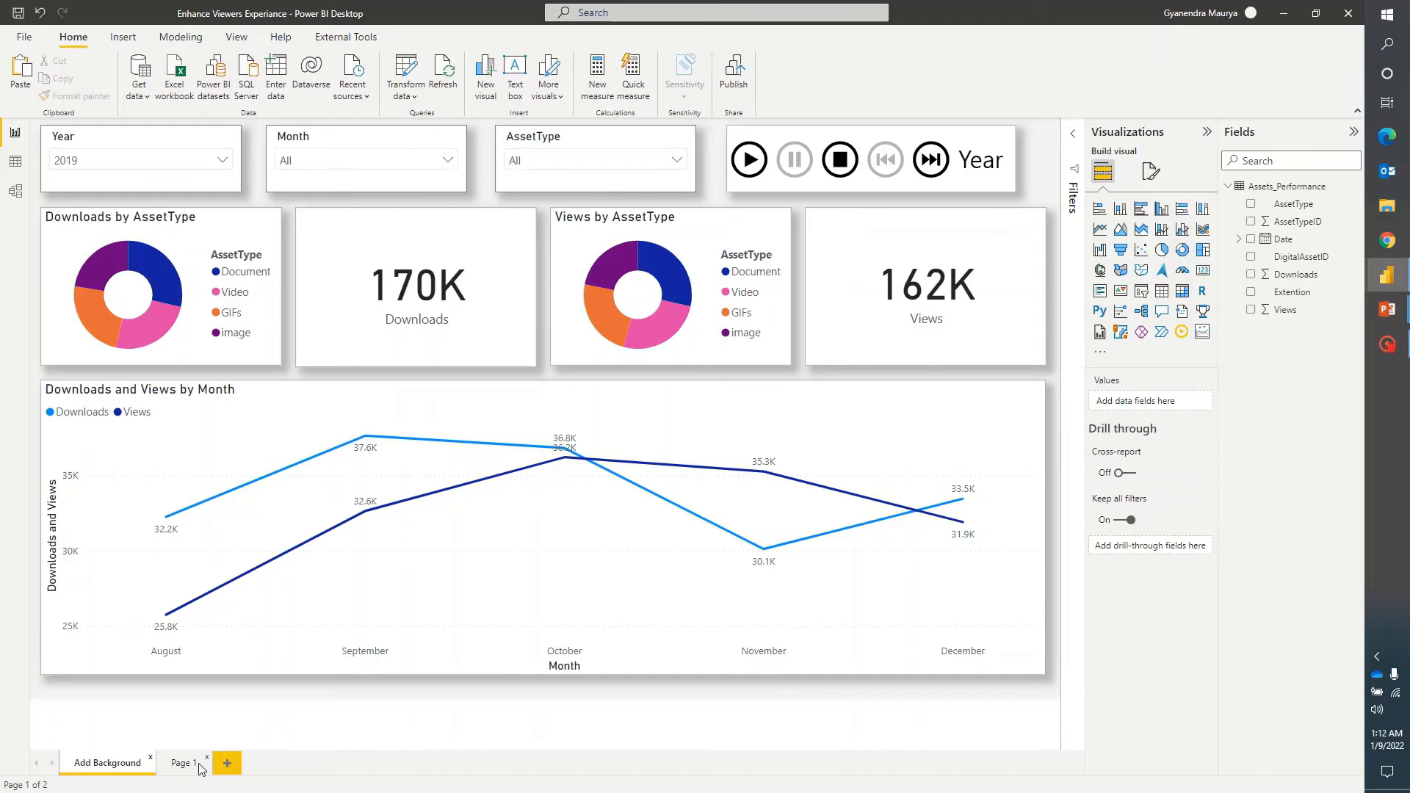
Add a date slicer to Page 1, removing Month and Quarter from its hierarchy.
click(183, 762)
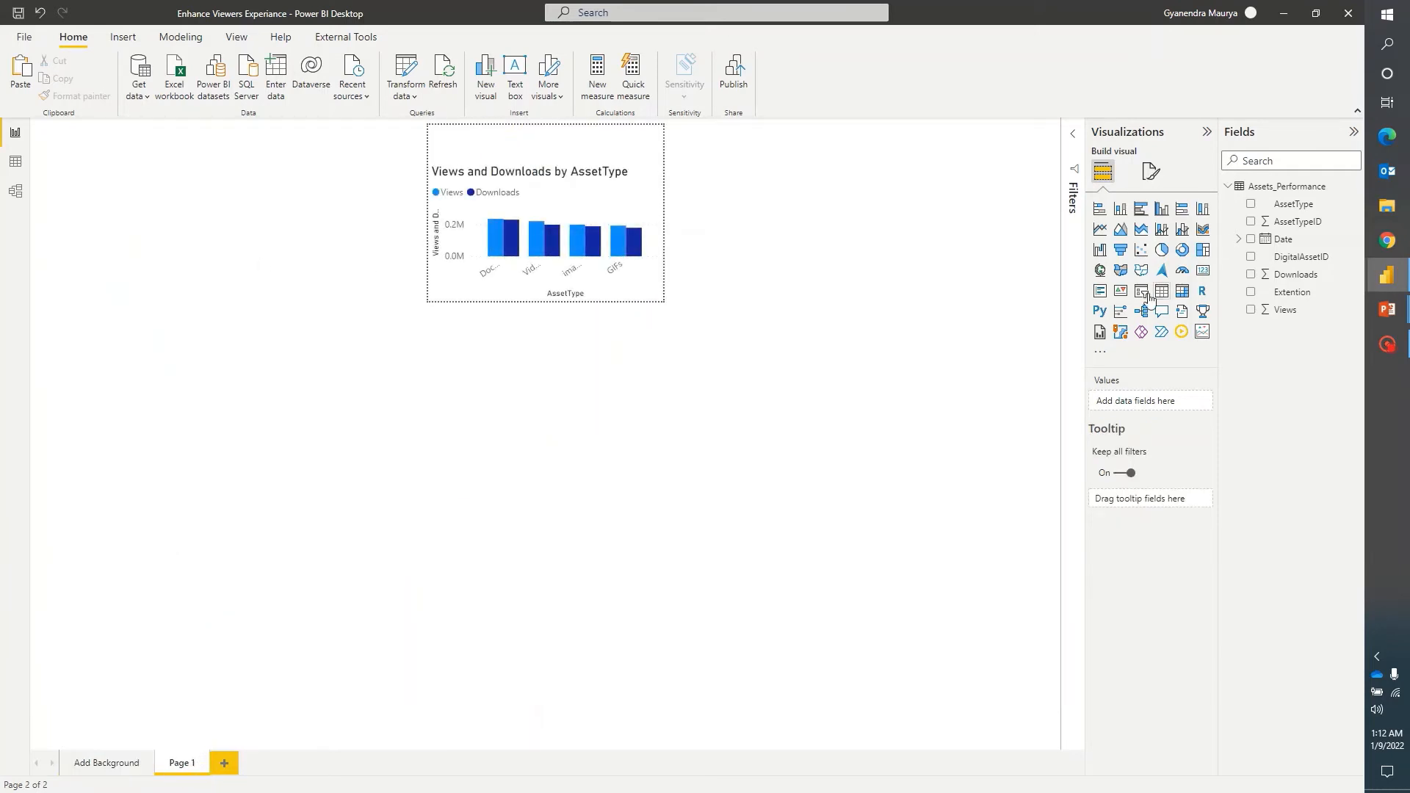
click(1140, 289)
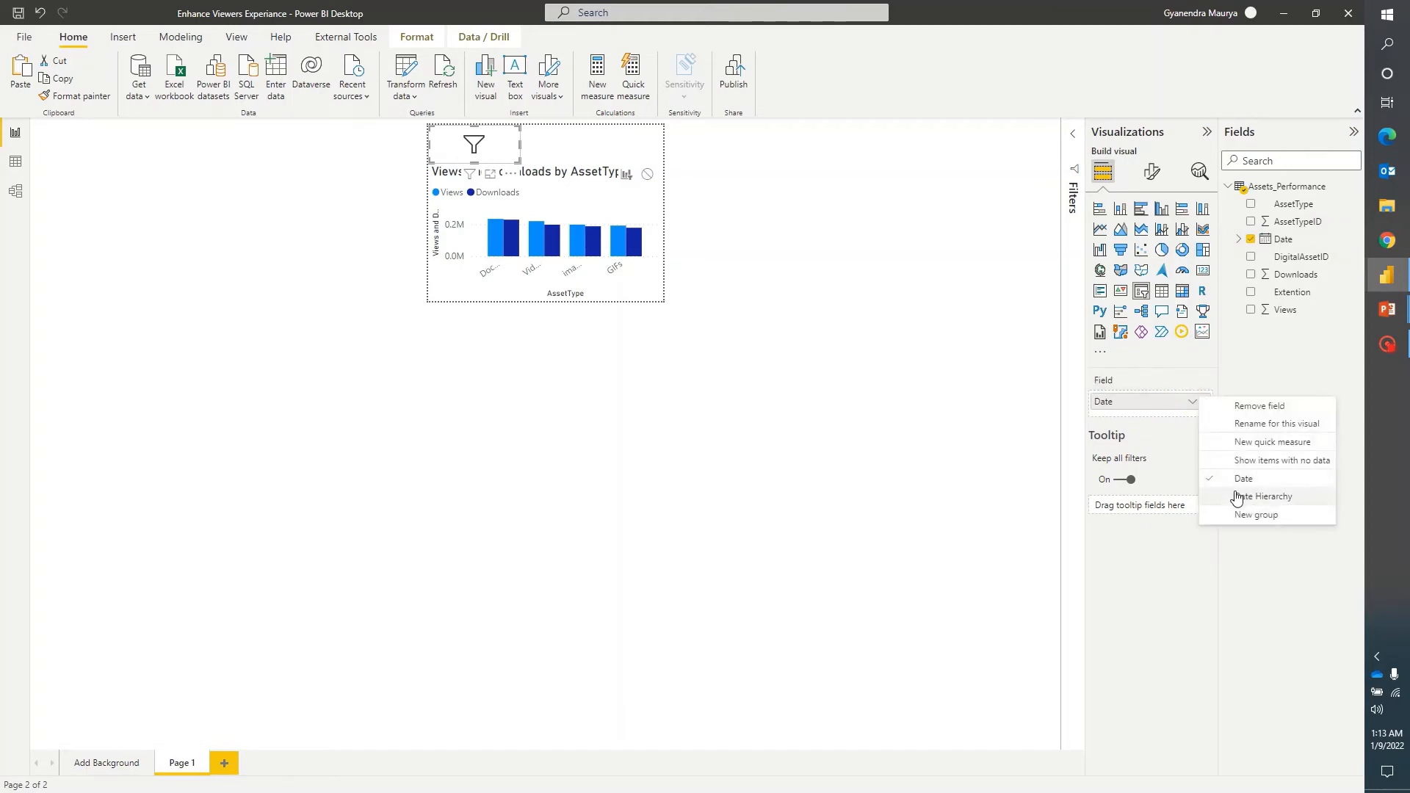
click(1266, 497)
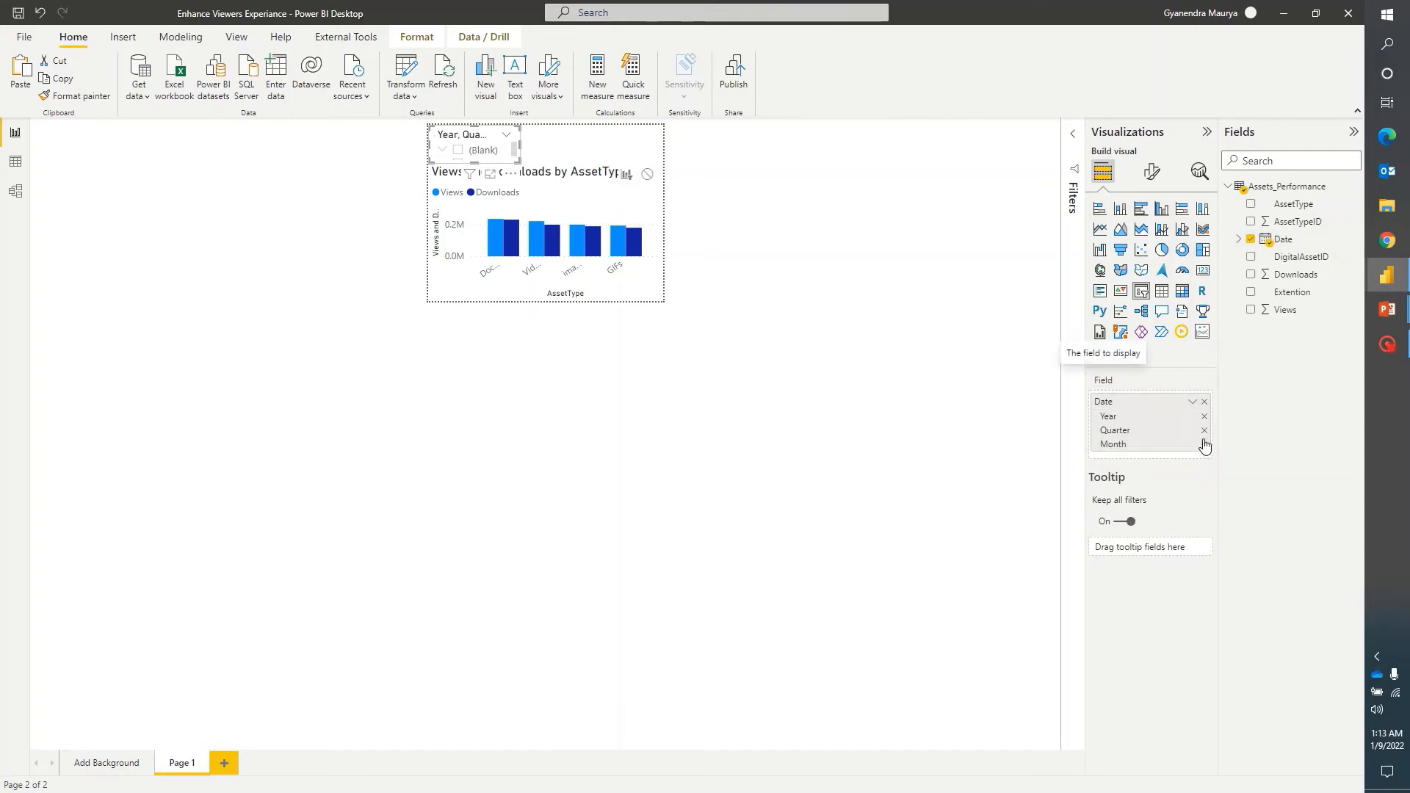
click(1203, 445)
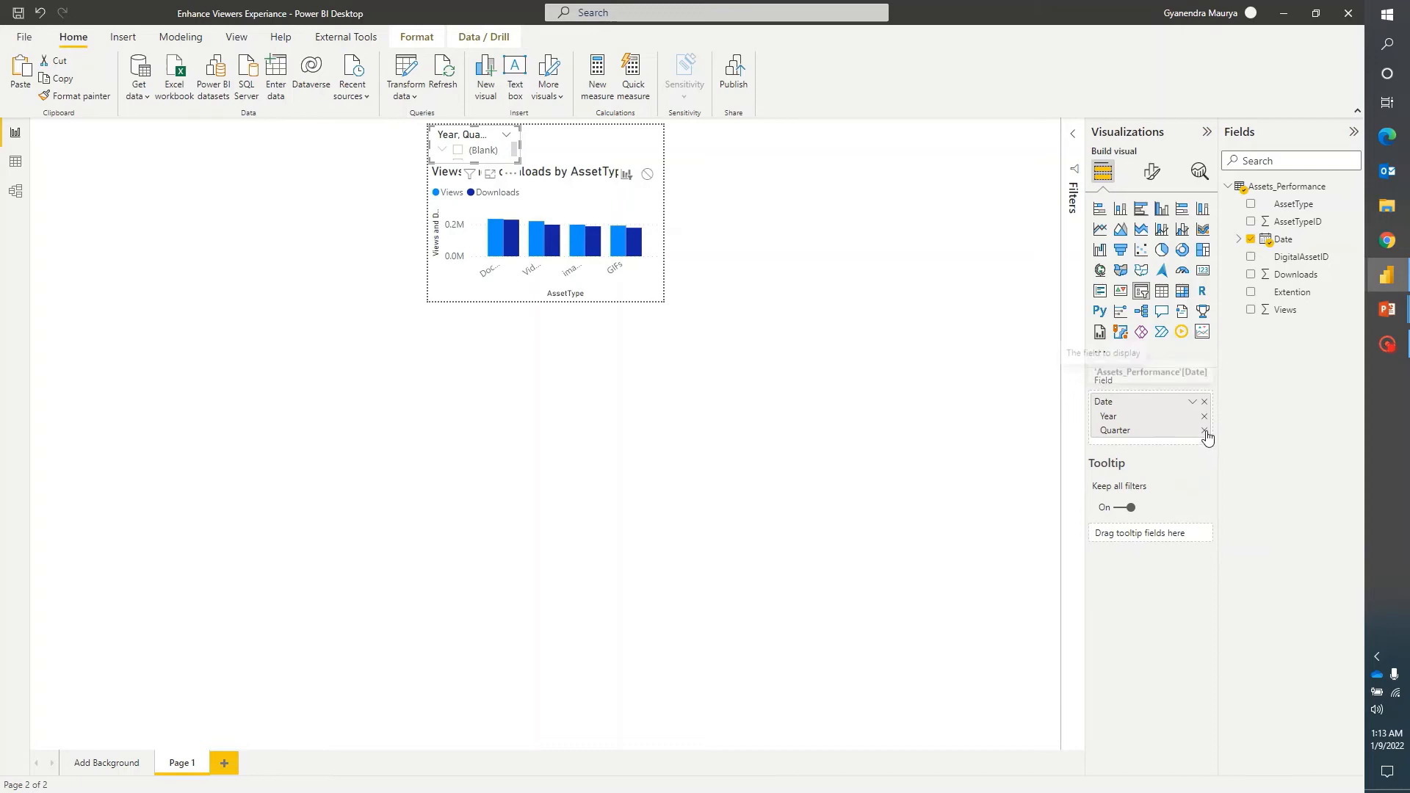
click(1203, 429)
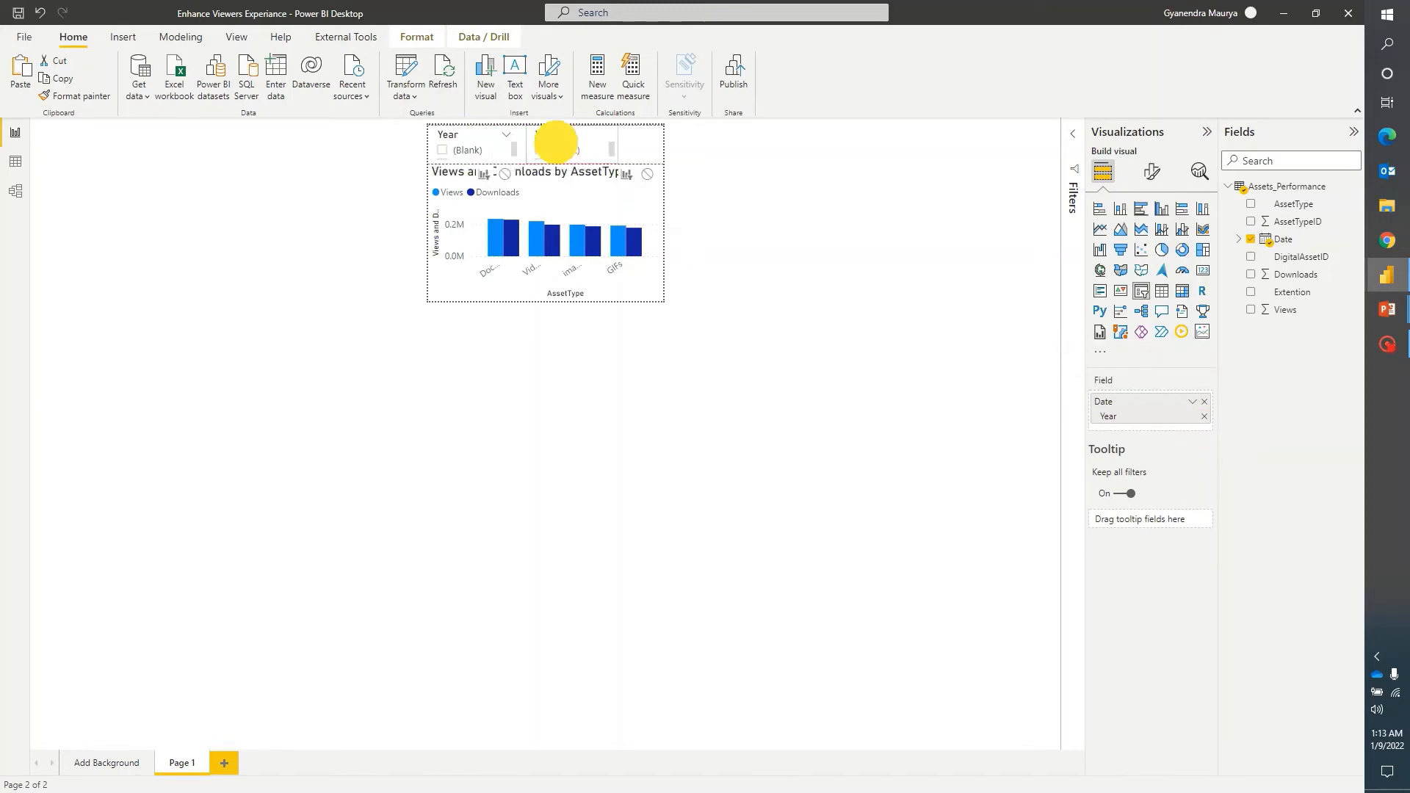
Switch the slicer to plain Date, then add Month and AssetType slicers.
click(1192, 401)
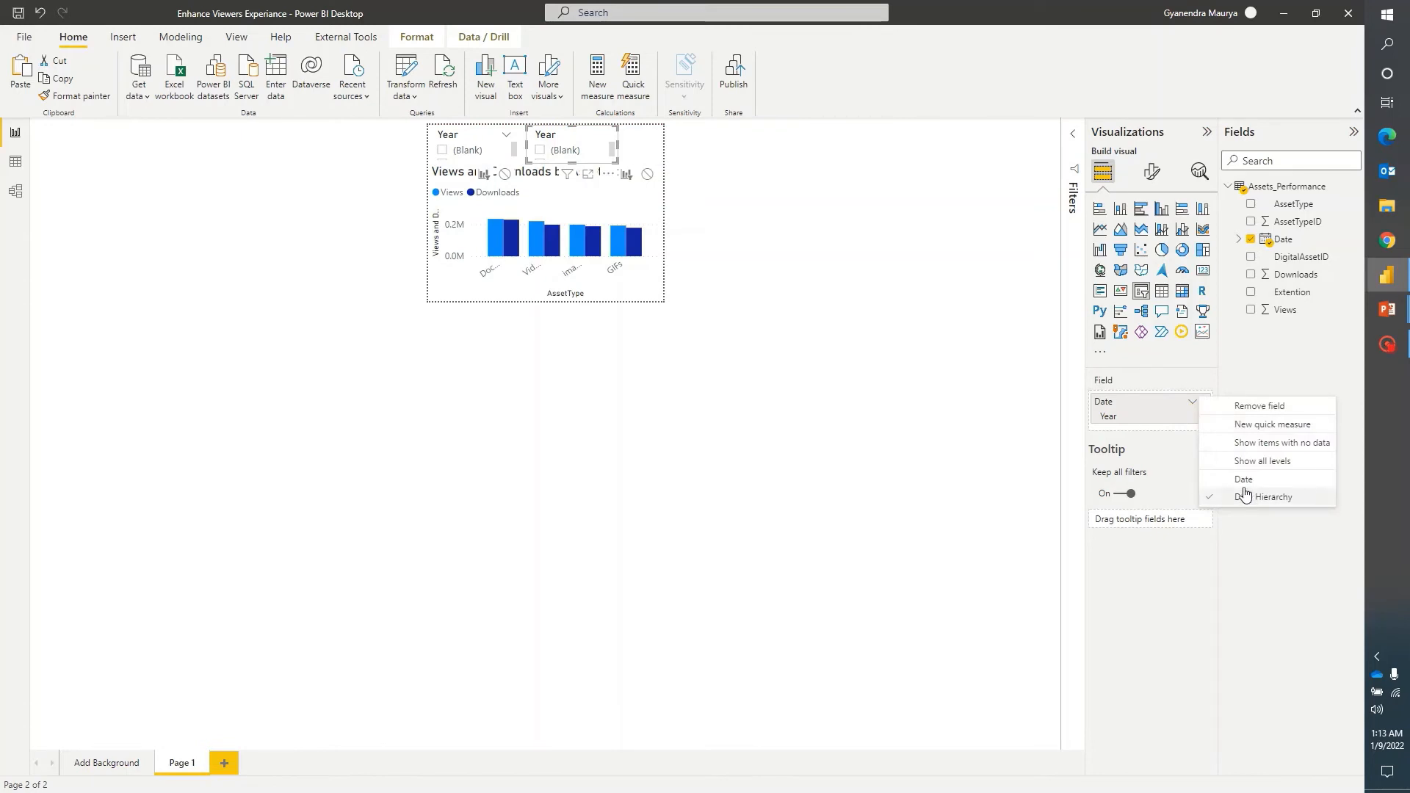
click(1245, 477)
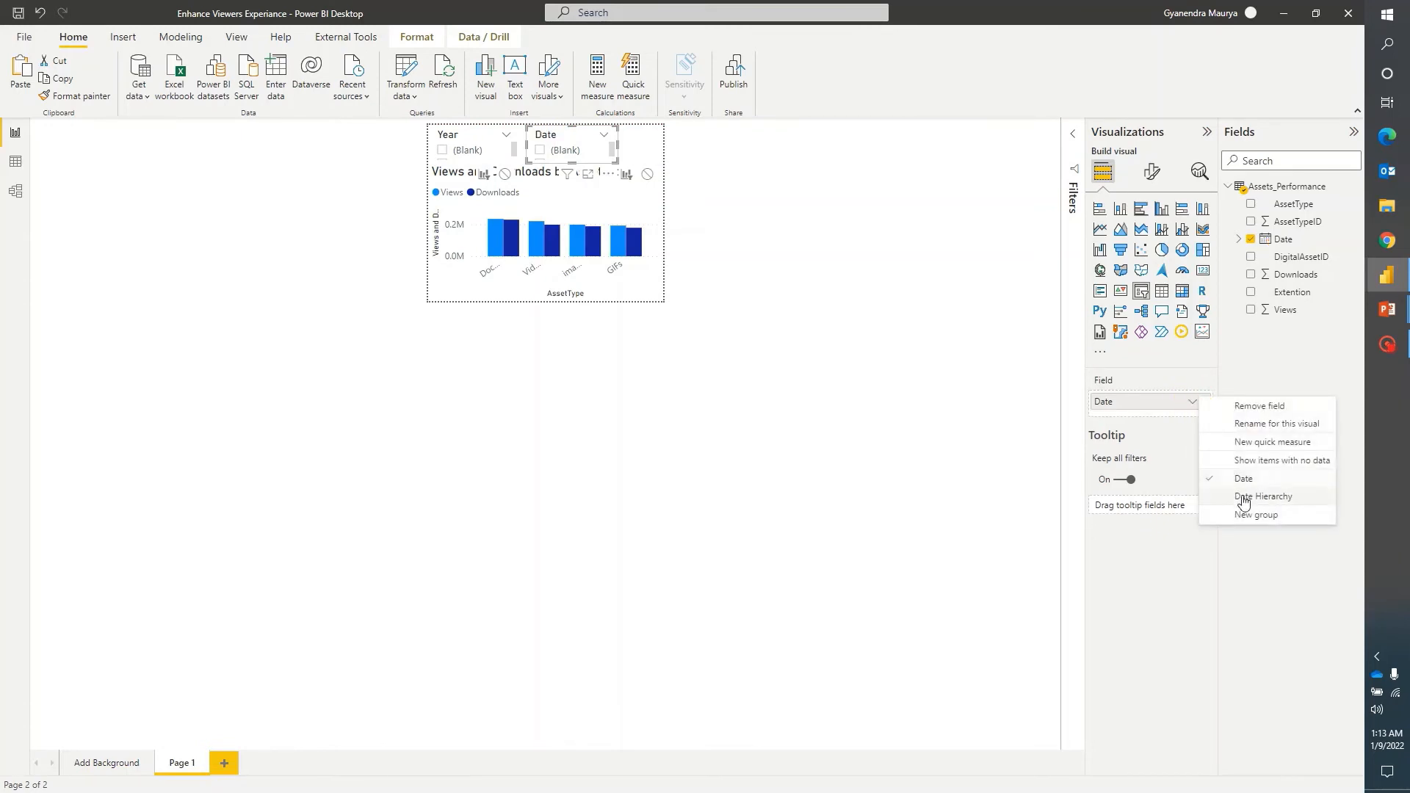
click(1265, 495)
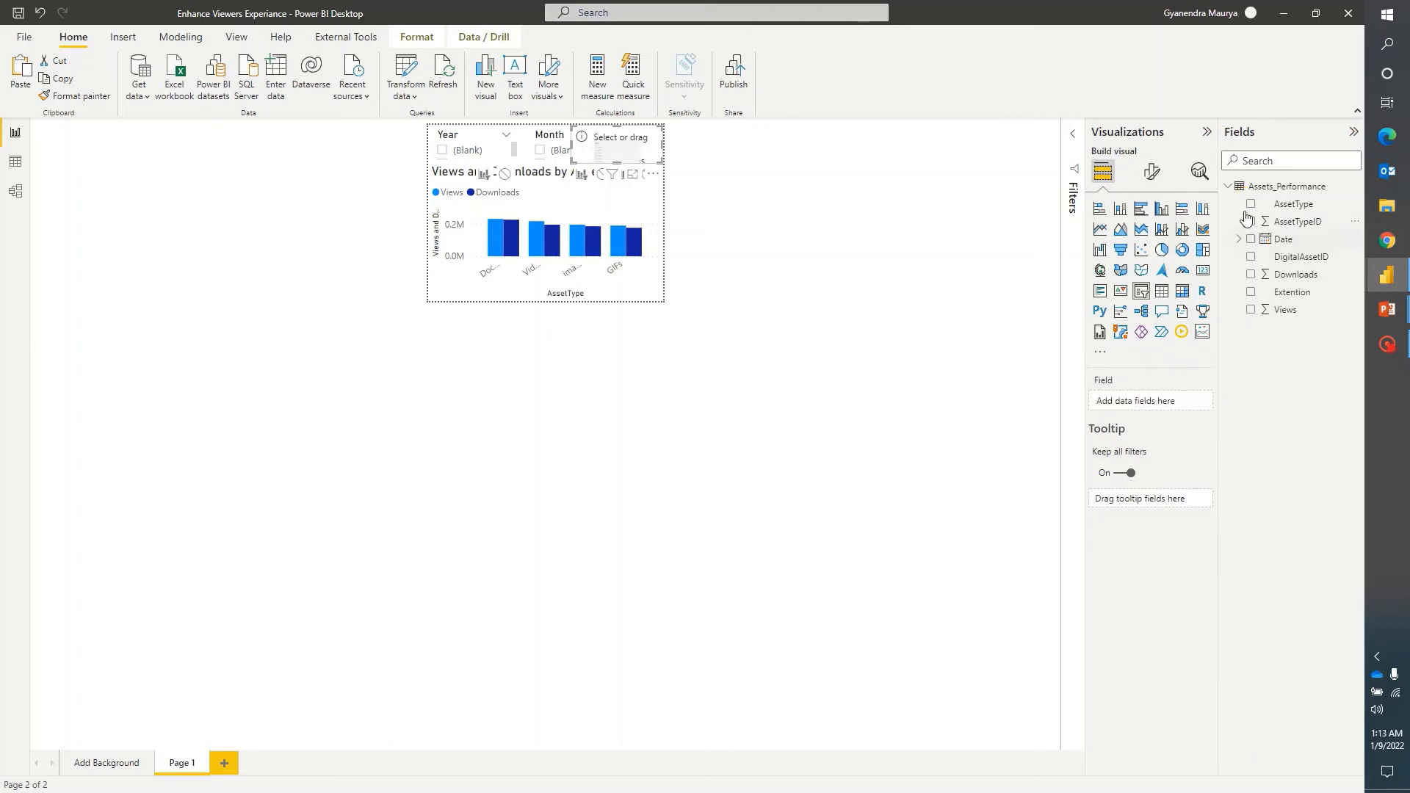
click(1250, 204)
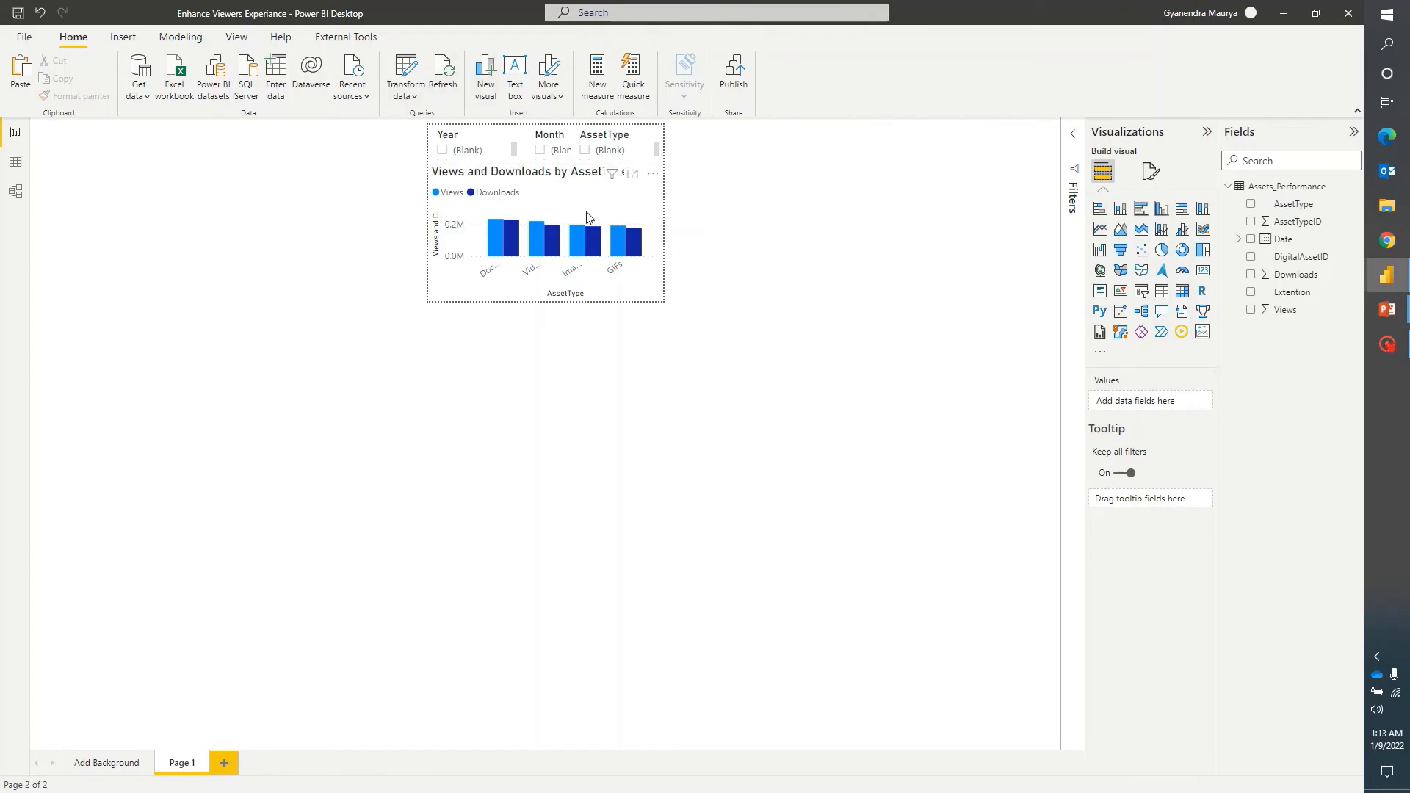
mouse_move(602, 180)
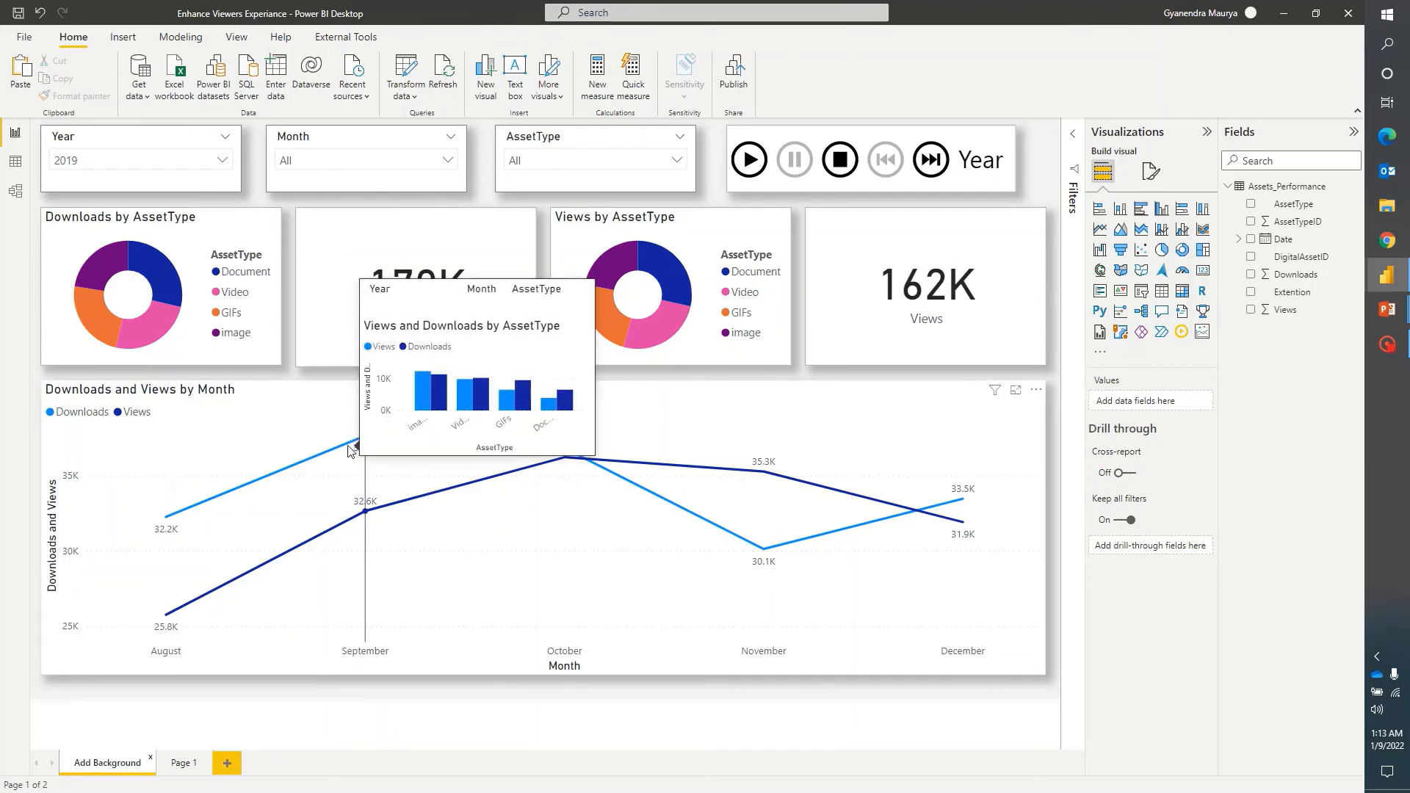
mouse_move(367, 443)
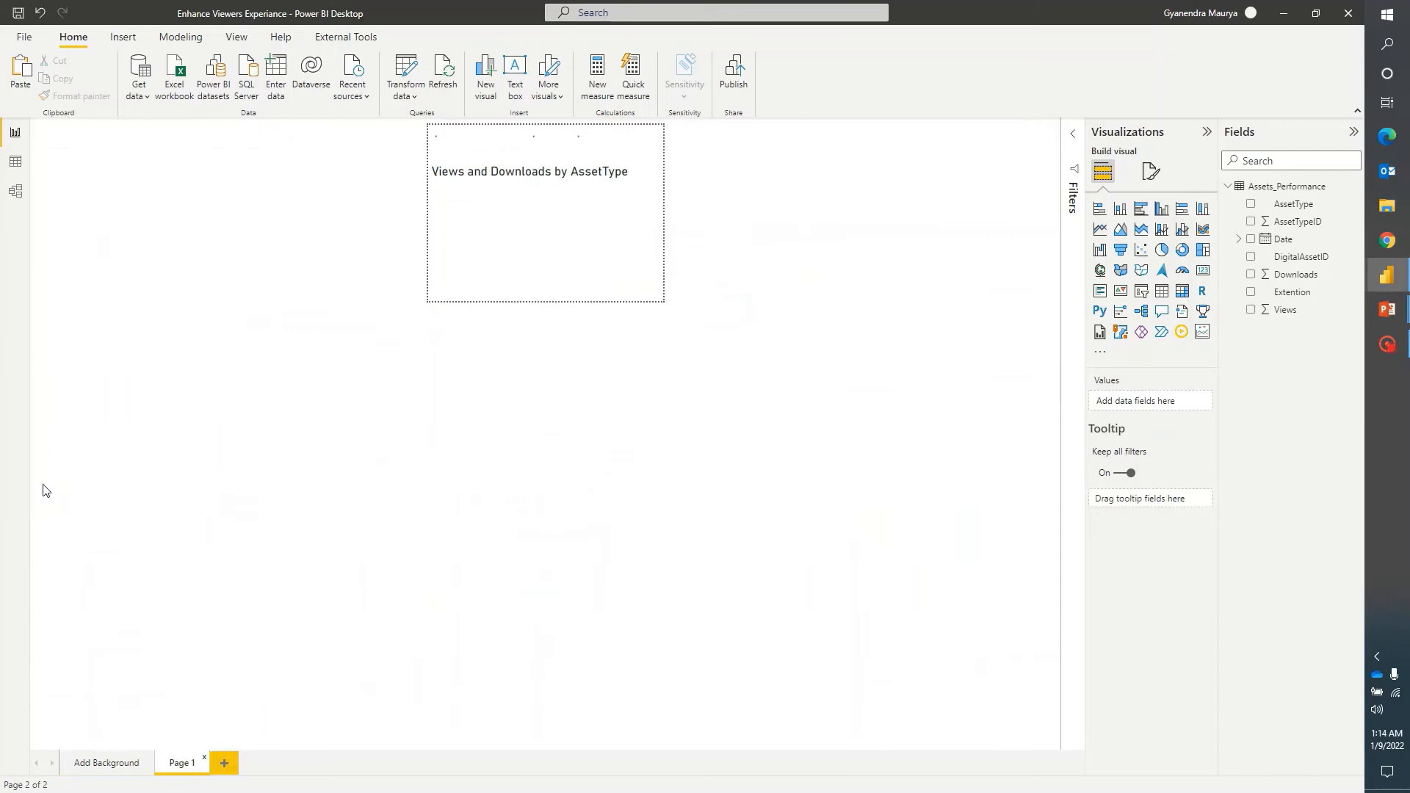
Select the Year slicer on Page 1 and bring up the View ribbon.
click(1250, 240)
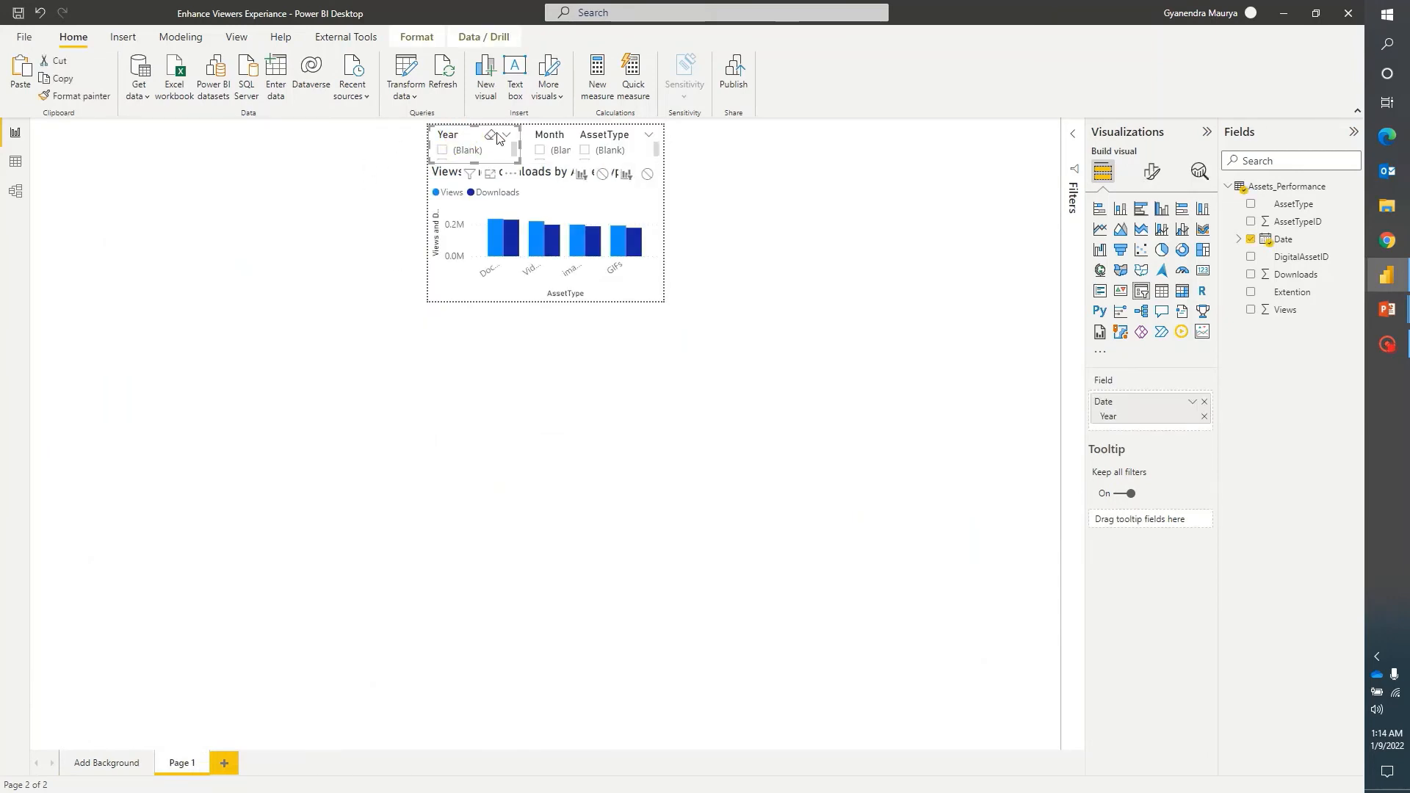
click(235, 36)
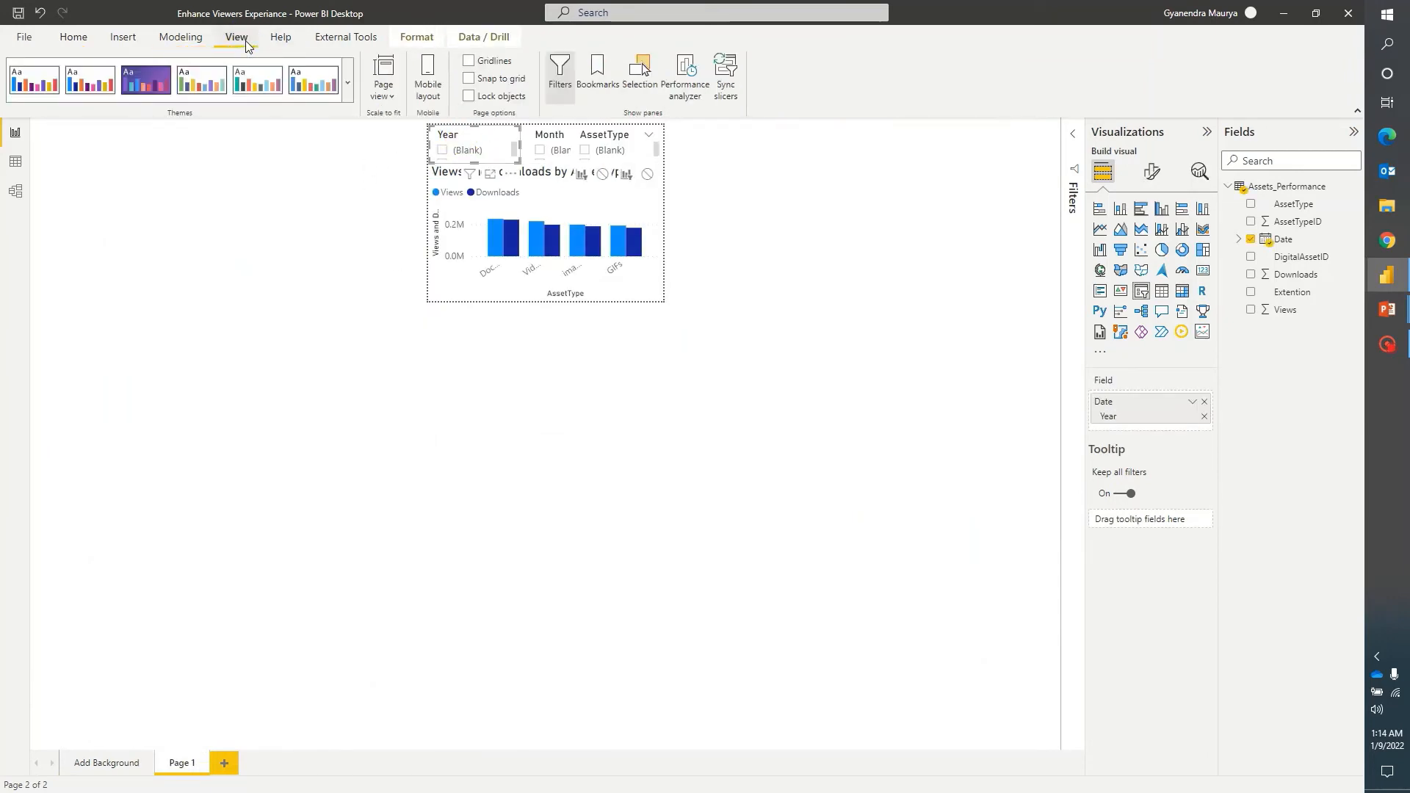
Sync Year, Month and AssetType slicers to Page 1, hidden there, then show Add Background.
click(725, 75)
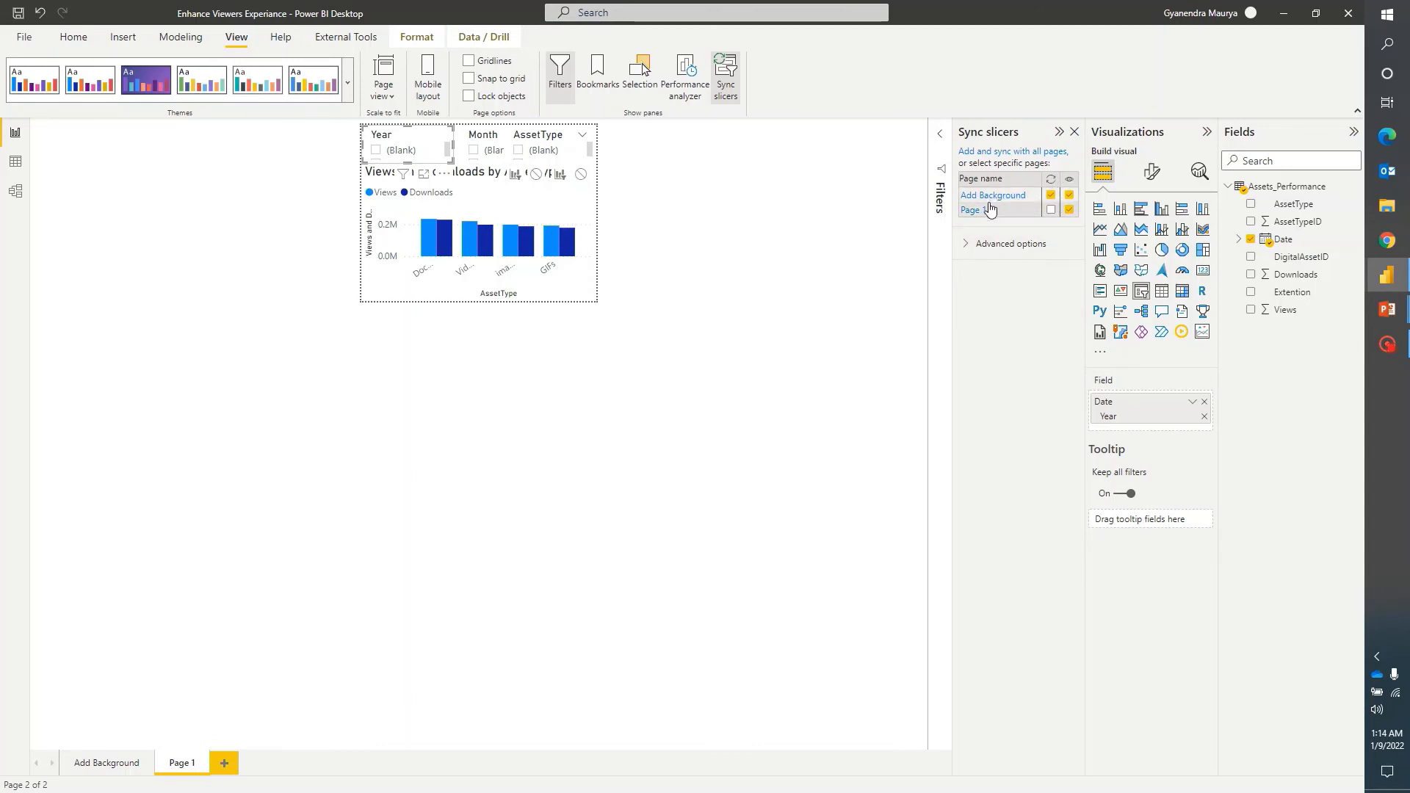
mouse_move(992, 195)
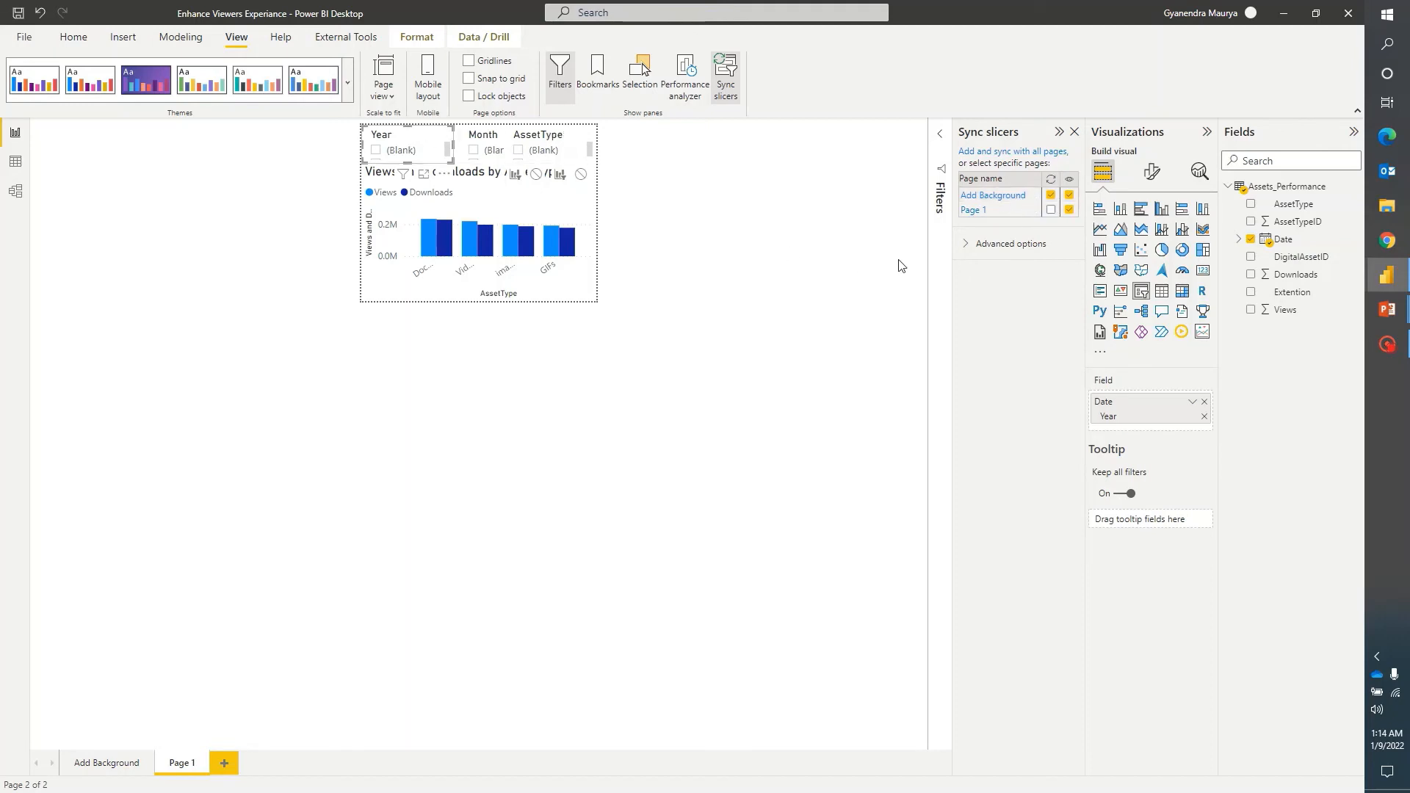
click(1049, 210)
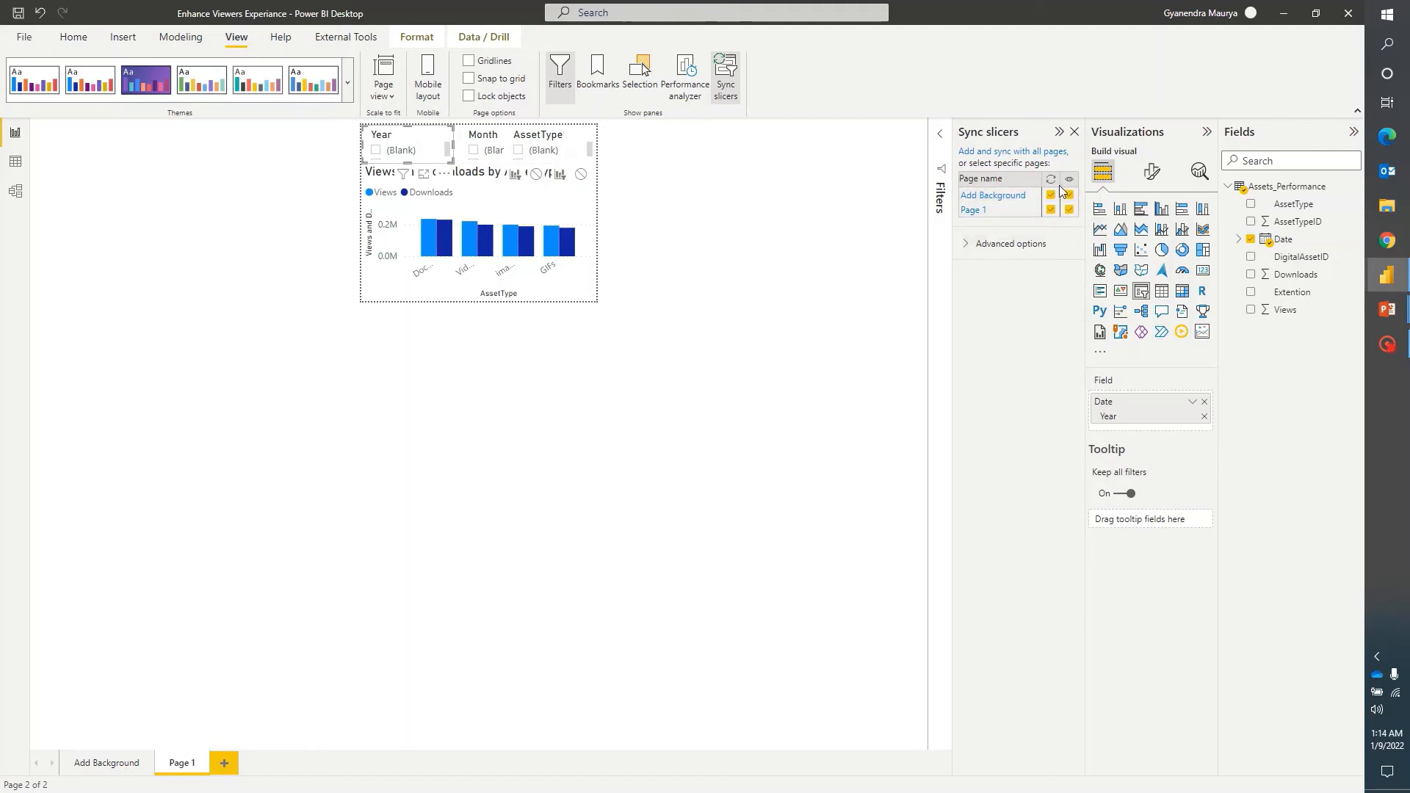
click(1069, 210)
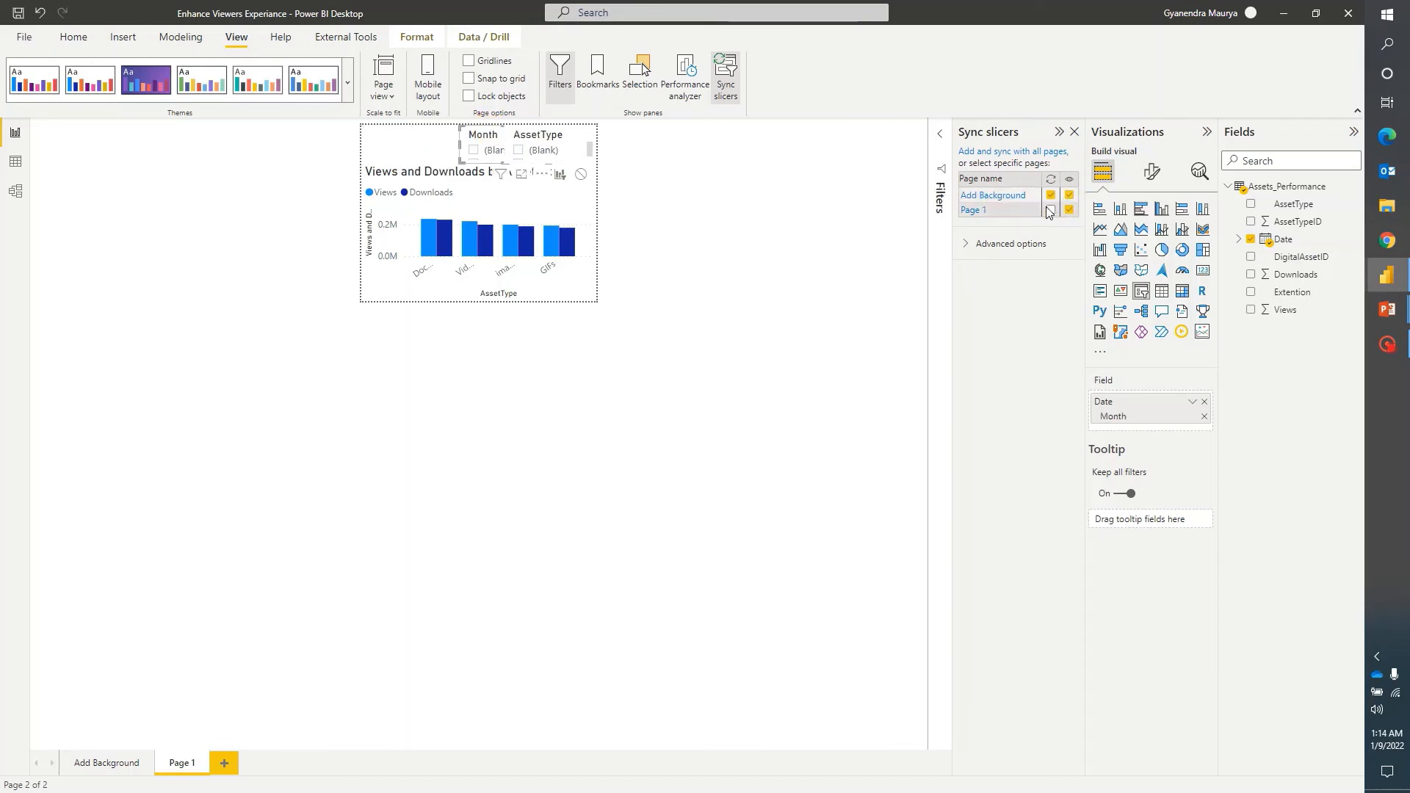
click(1050, 196)
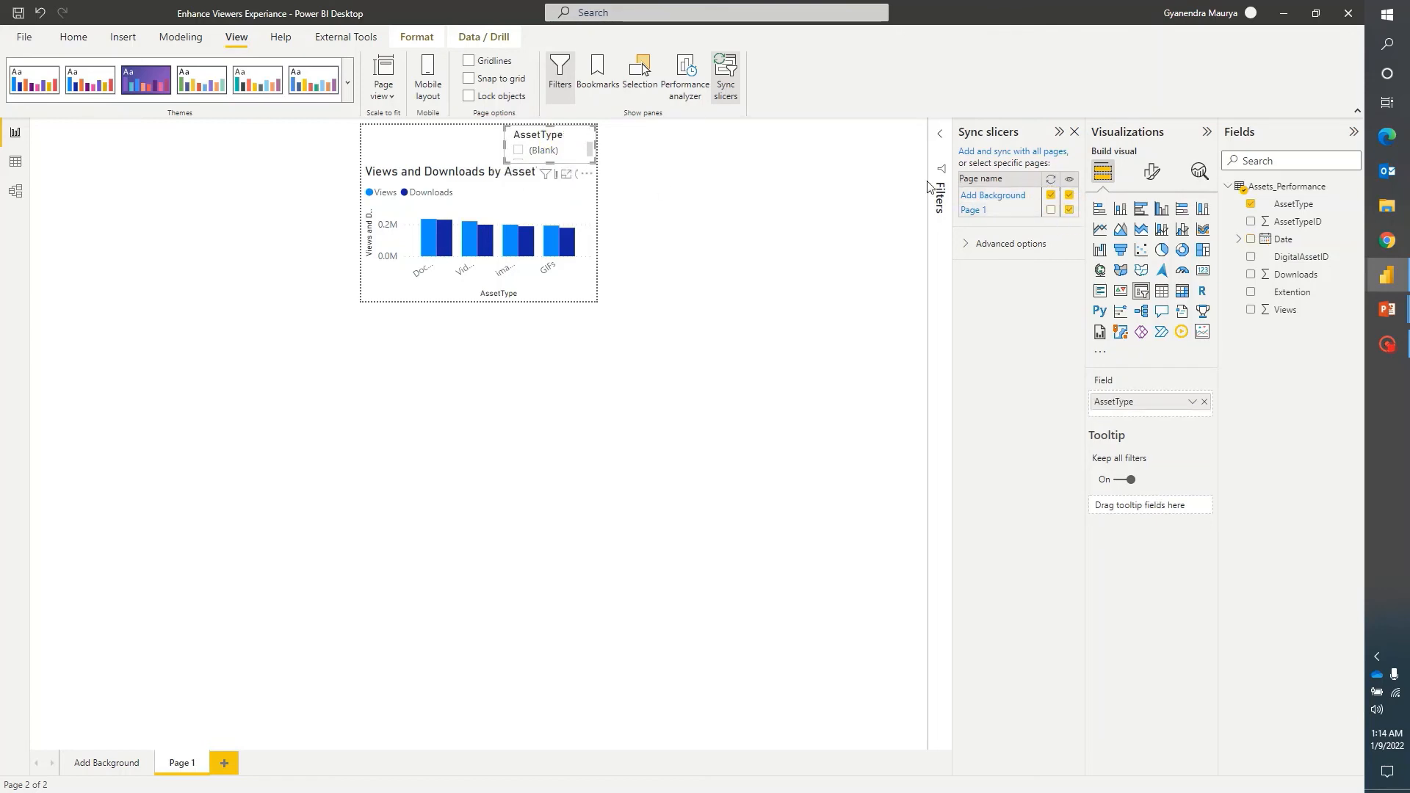
click(1070, 210)
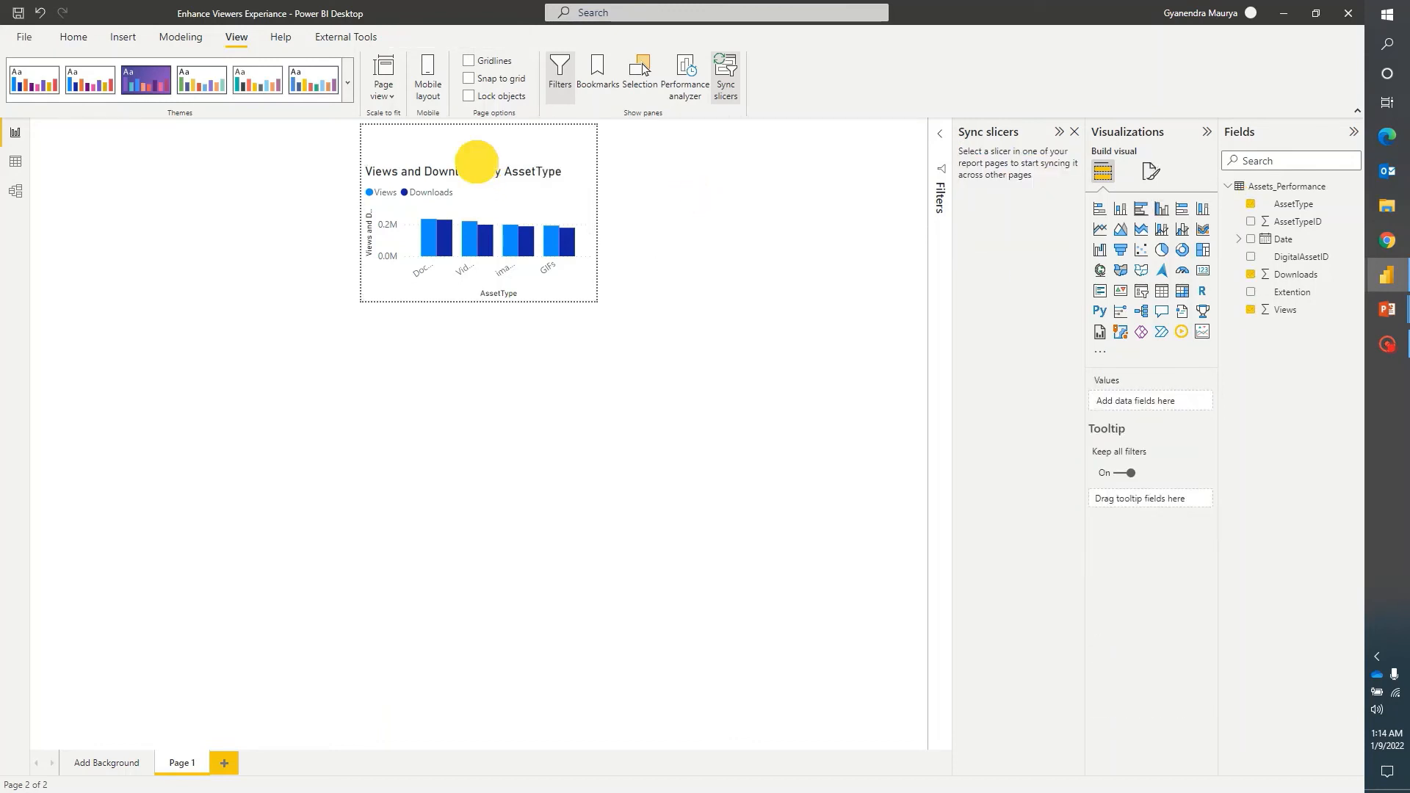
click(478, 213)
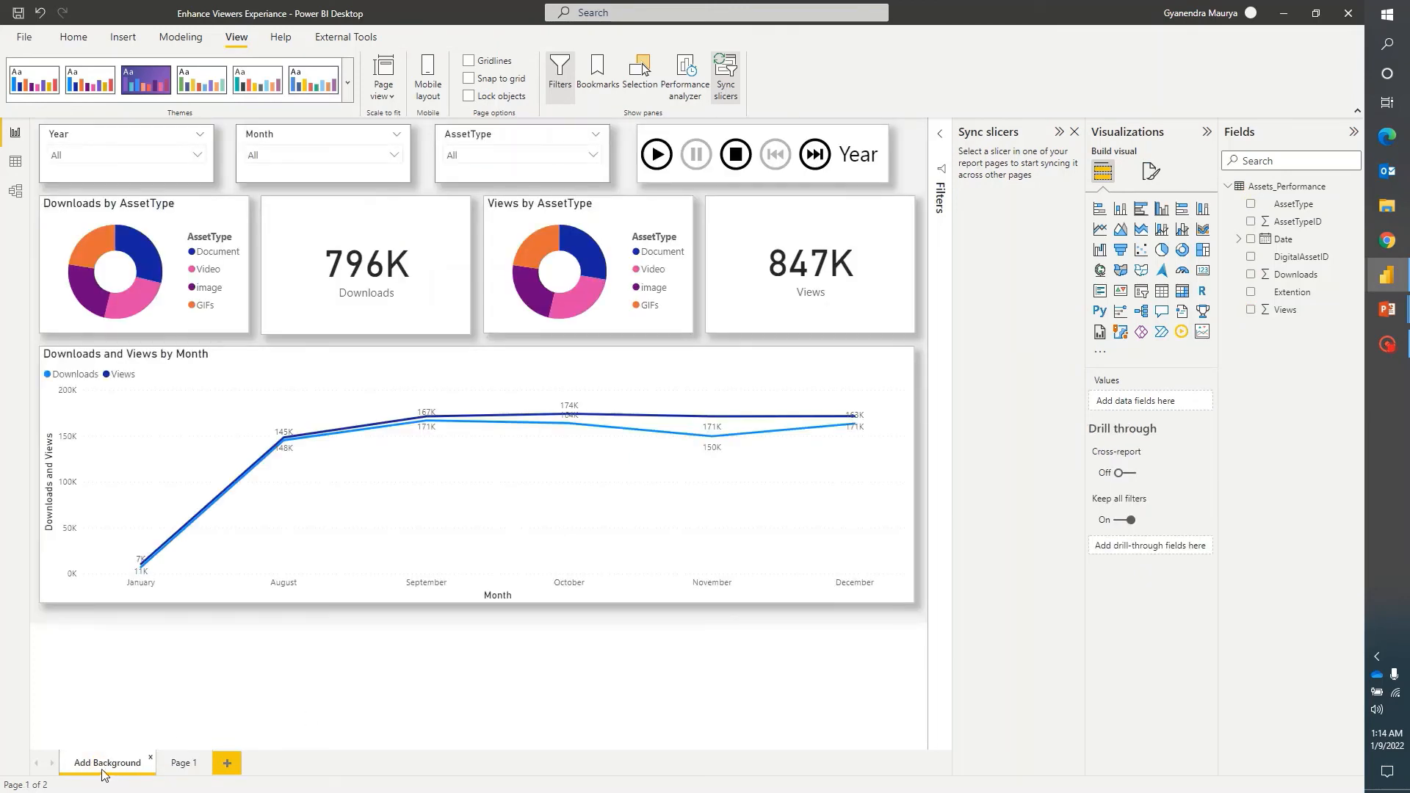
mouse_move(299, 446)
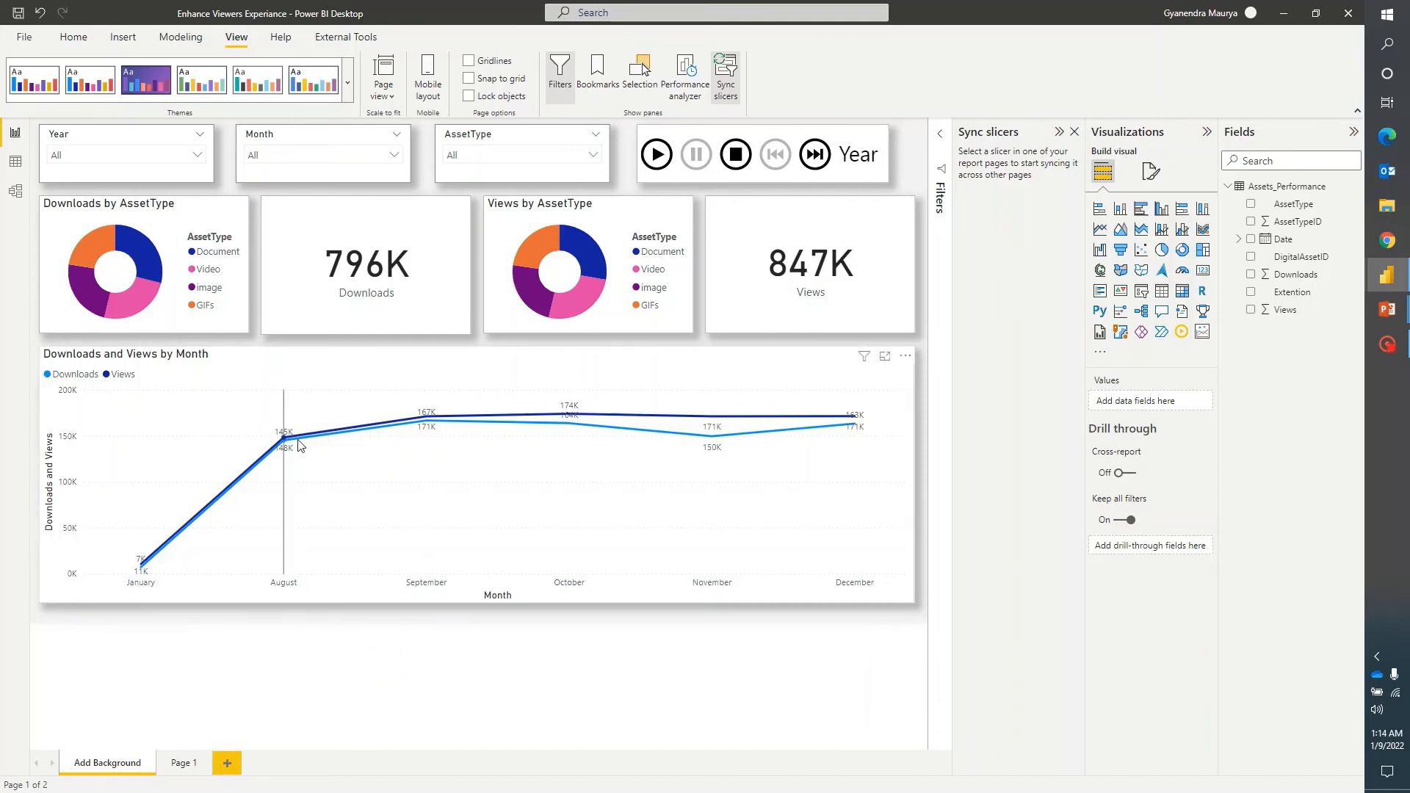
mouse_move(299, 441)
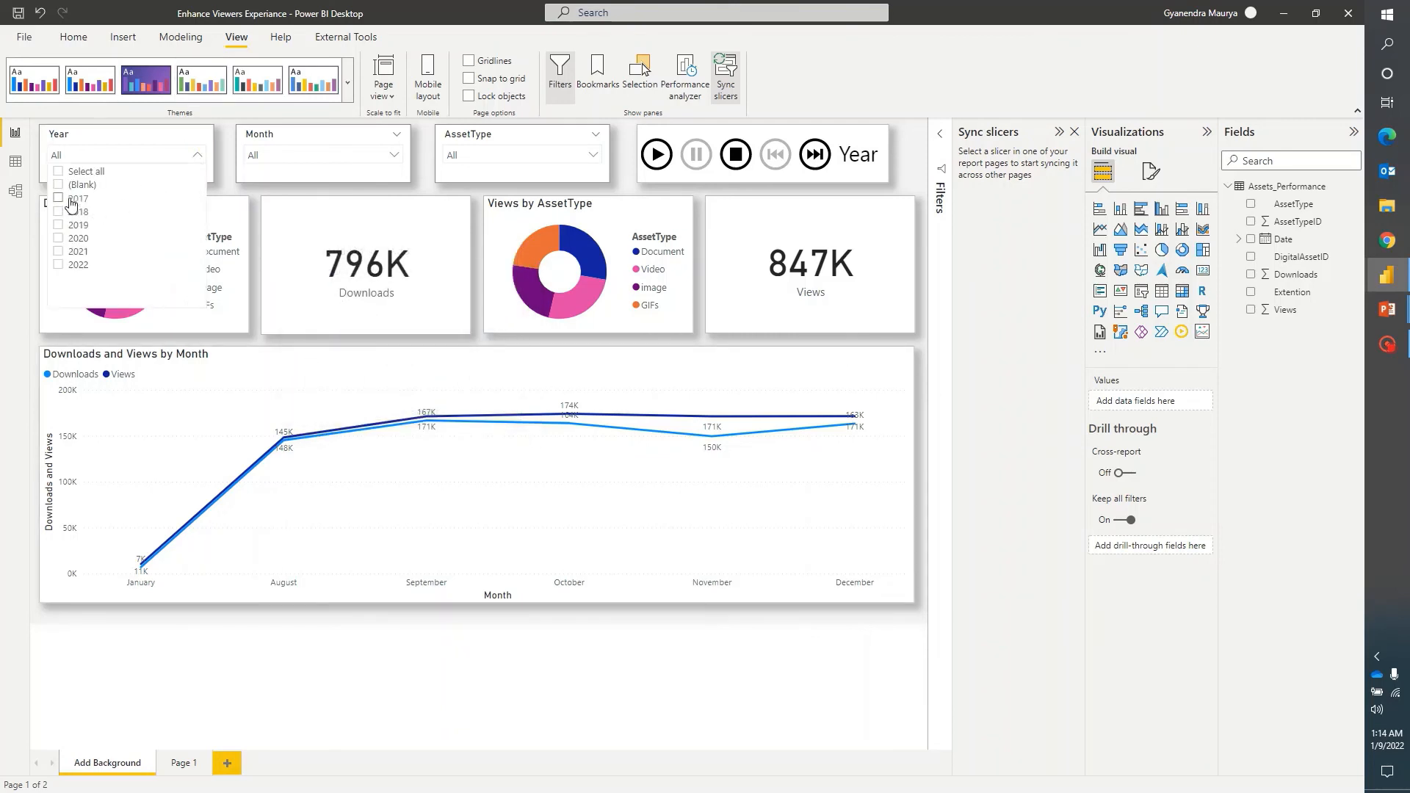
Filter the report to 2017 and compare Page 1 with Add Background.
click(57, 197)
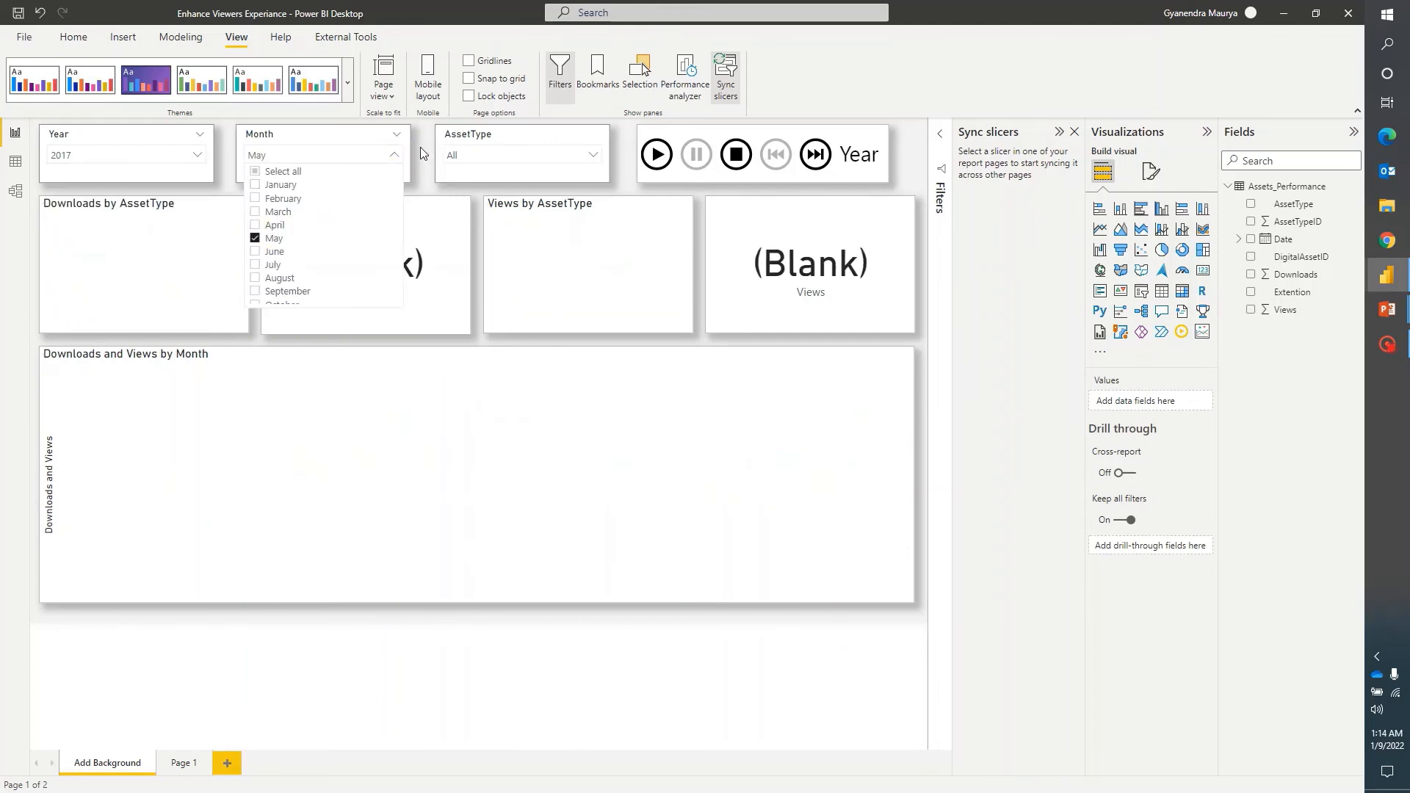
click(181, 762)
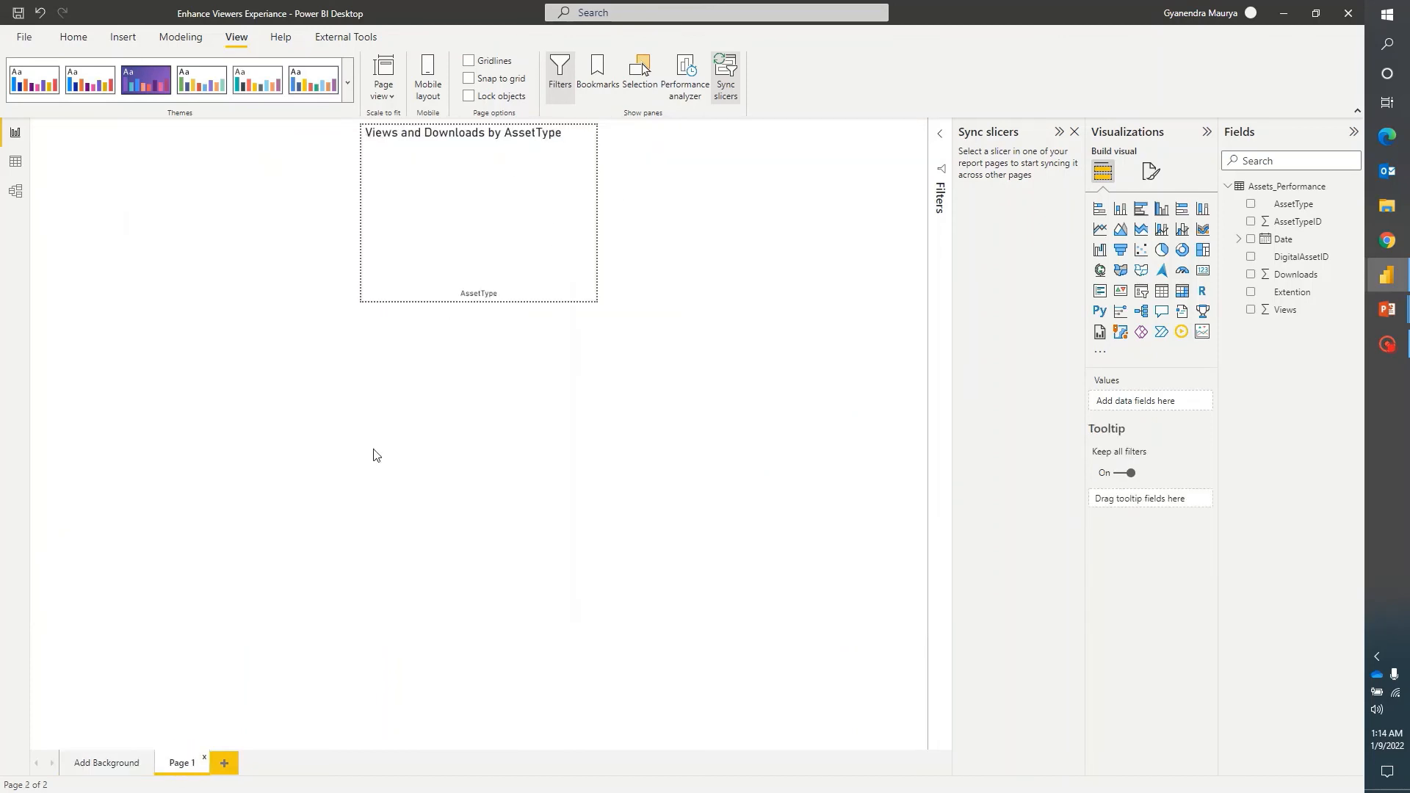
click(105, 762)
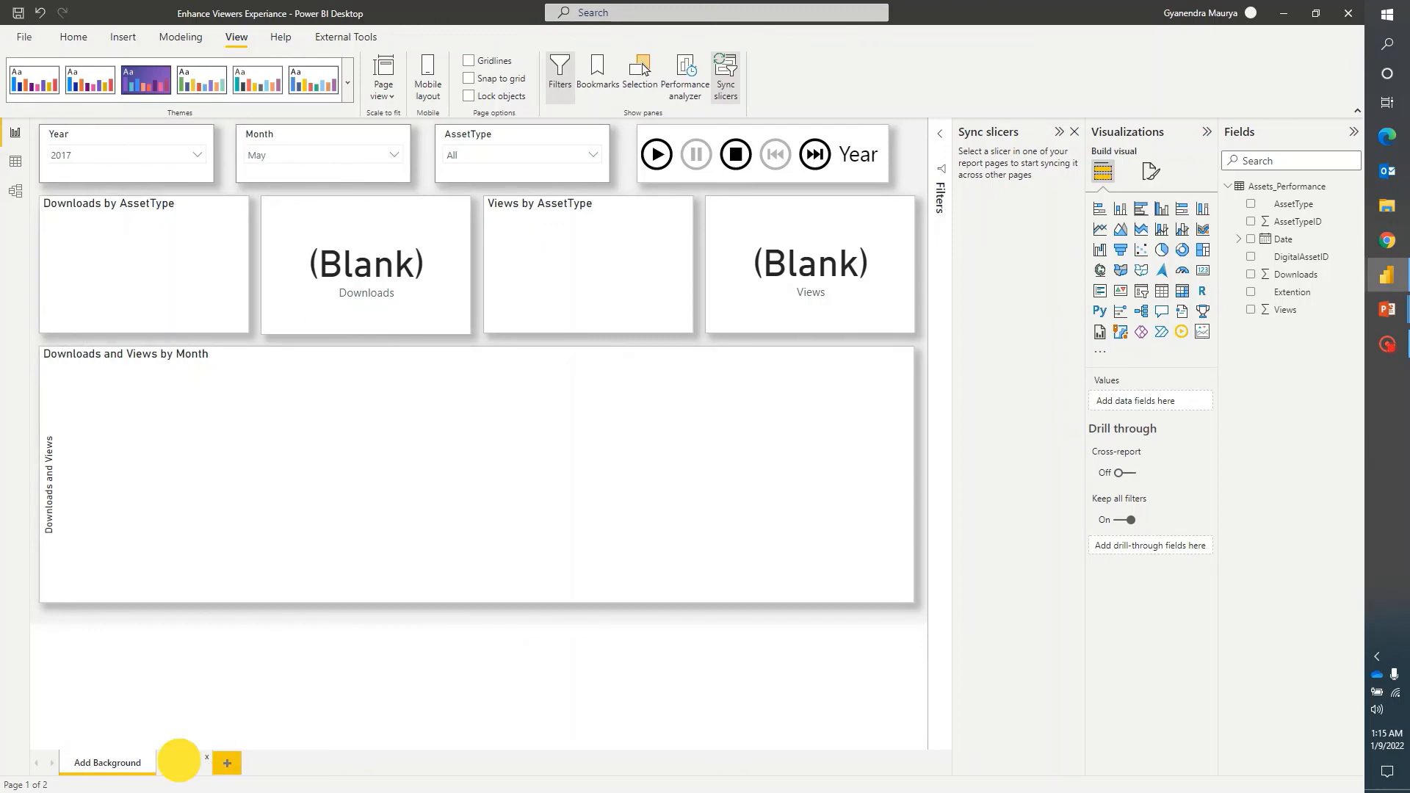
click(181, 762)
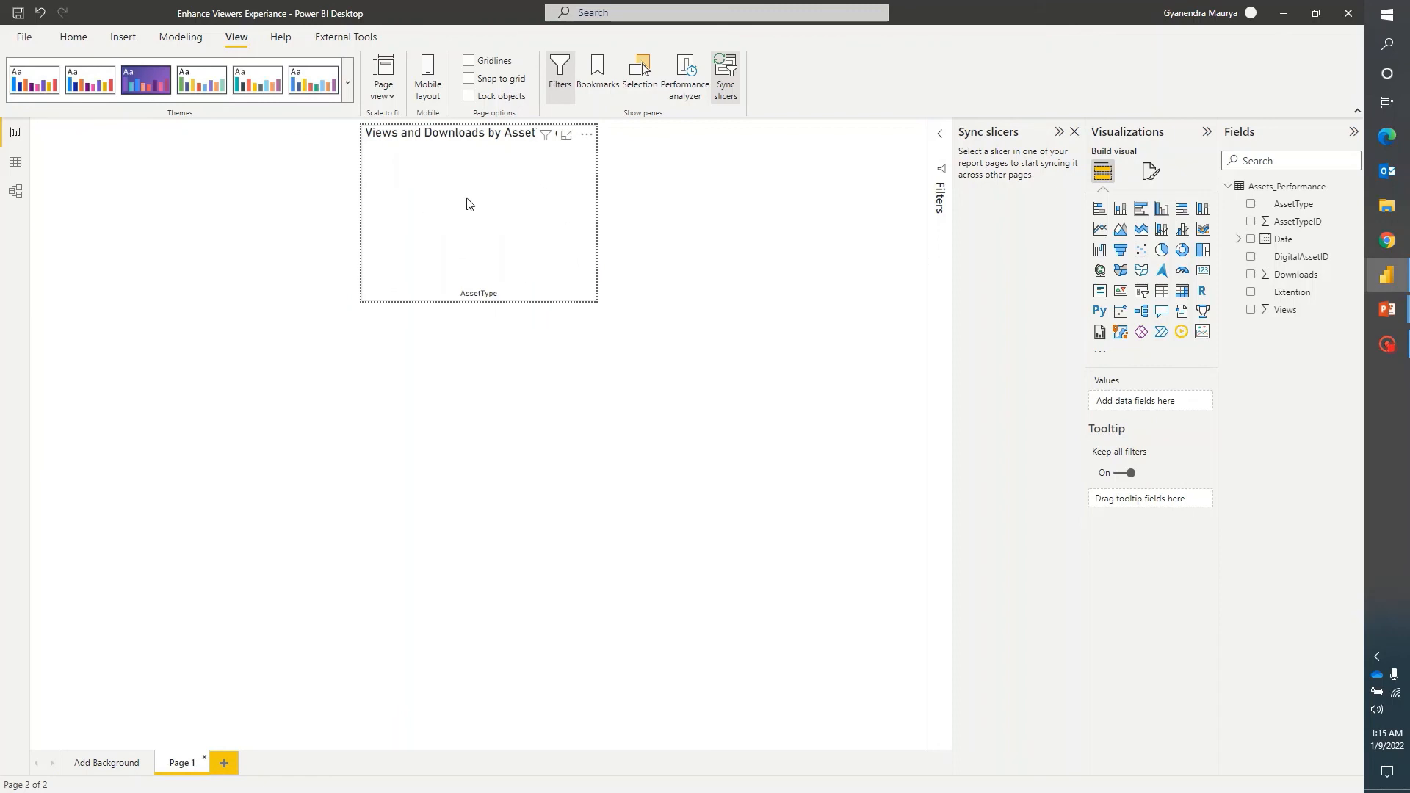
click(106, 762)
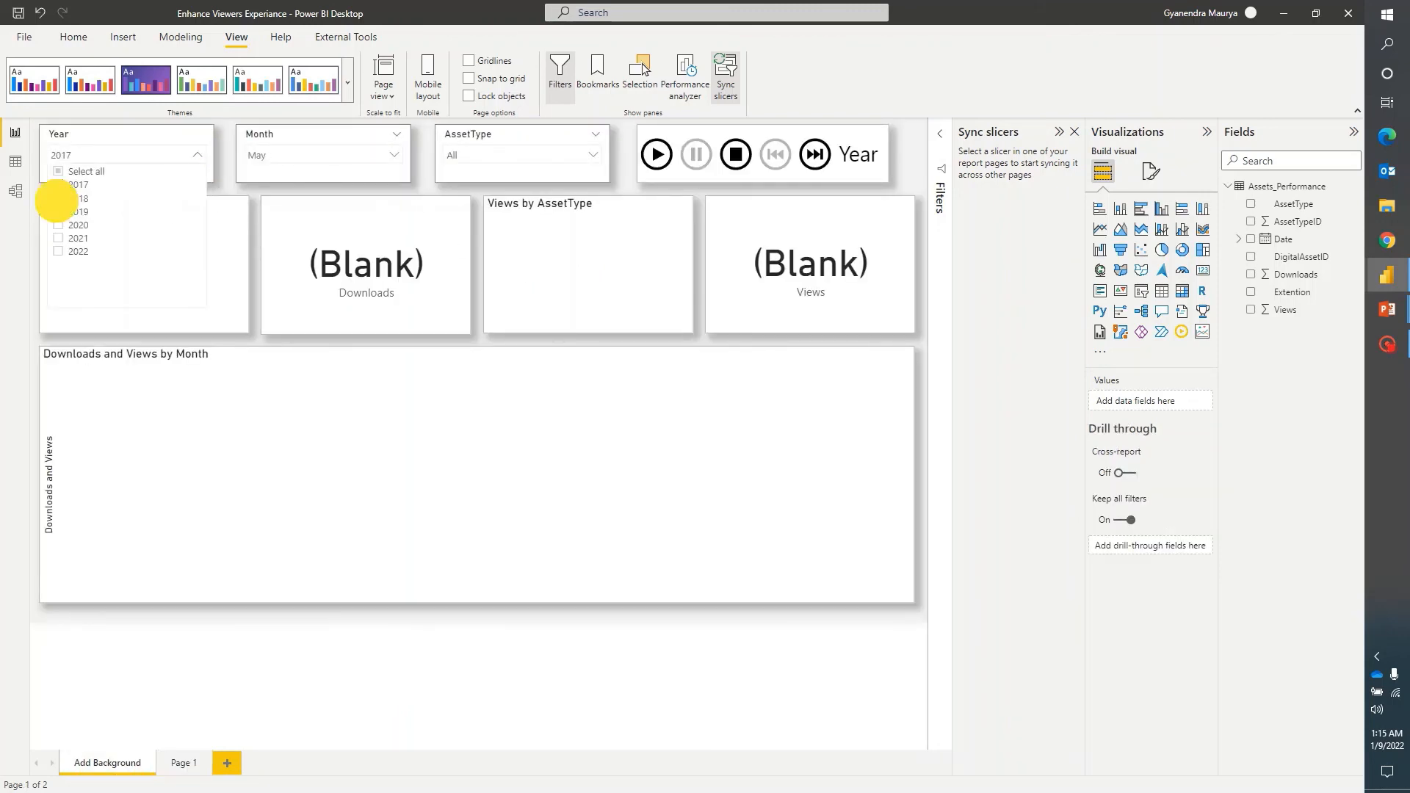
Switch the Year slicer to 2018, recheck Page 1, and show the thank-you slide.
click(80, 199)
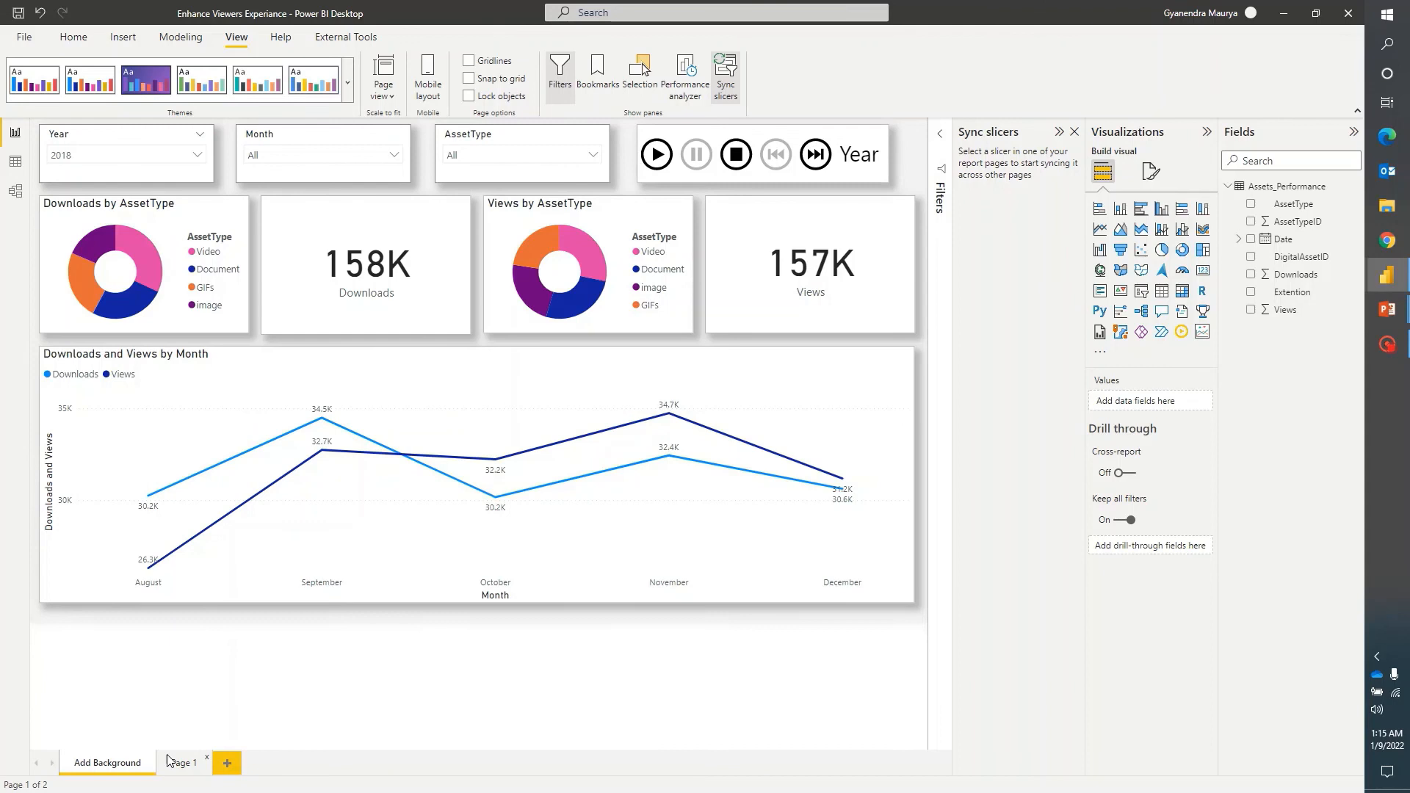
click(184, 761)
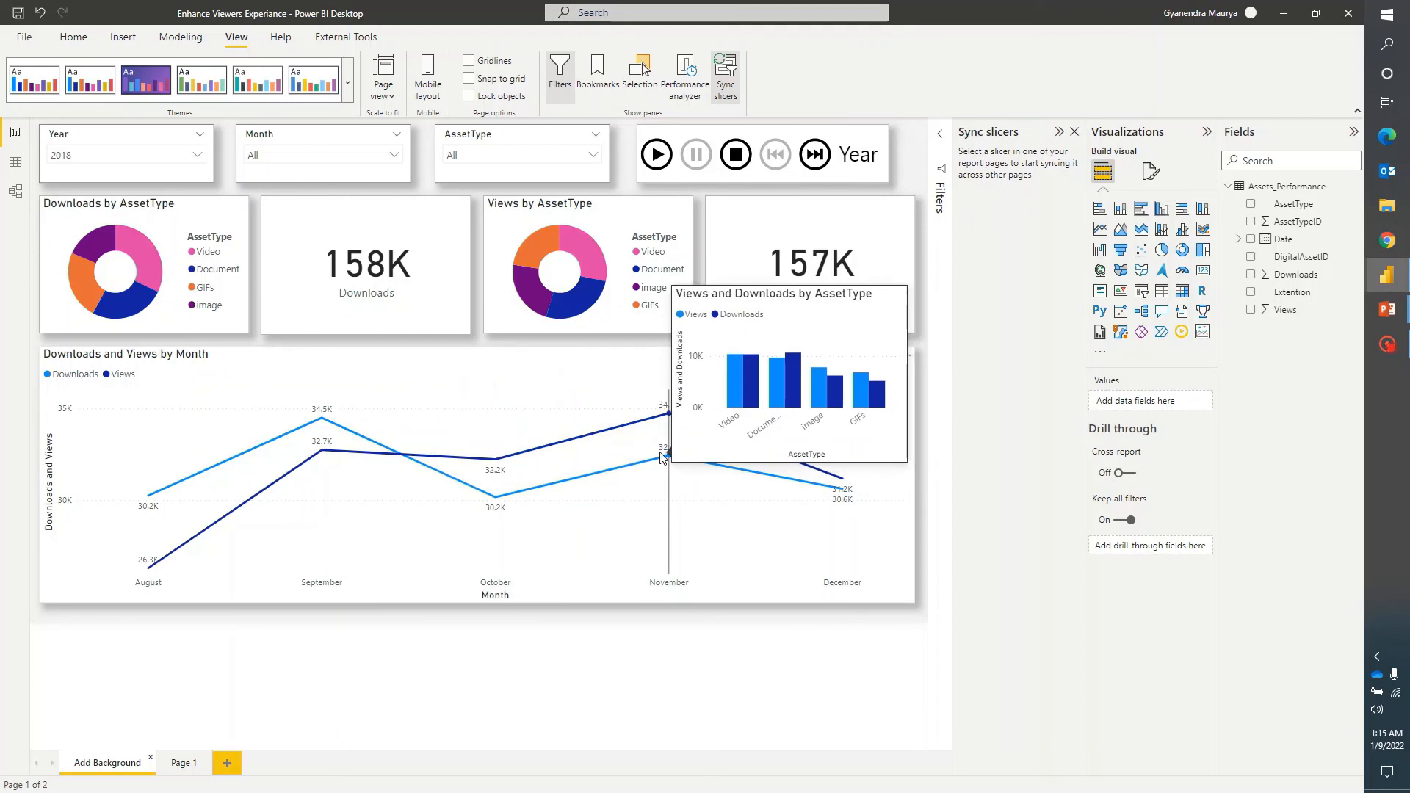
mouse_move(423, 668)
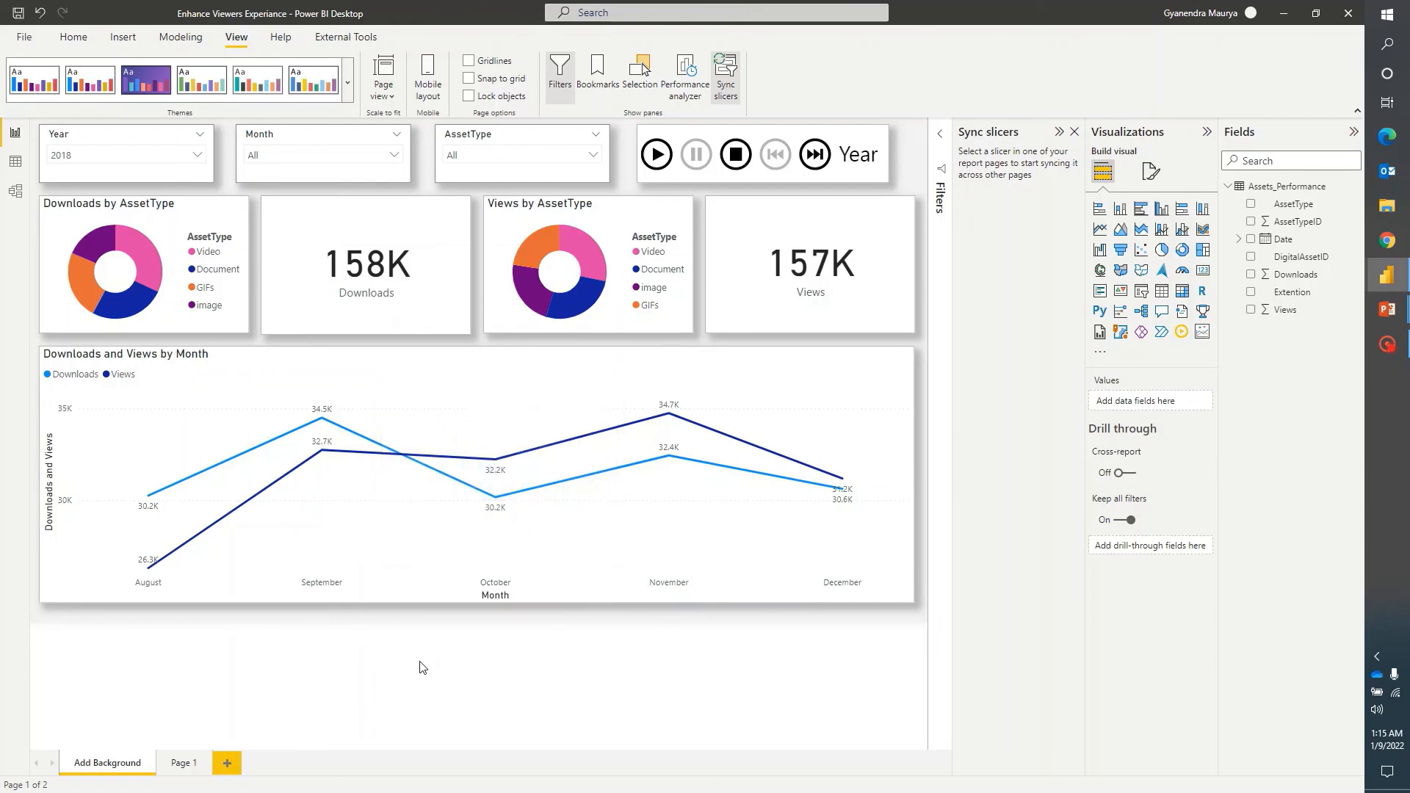
click(1386, 309)
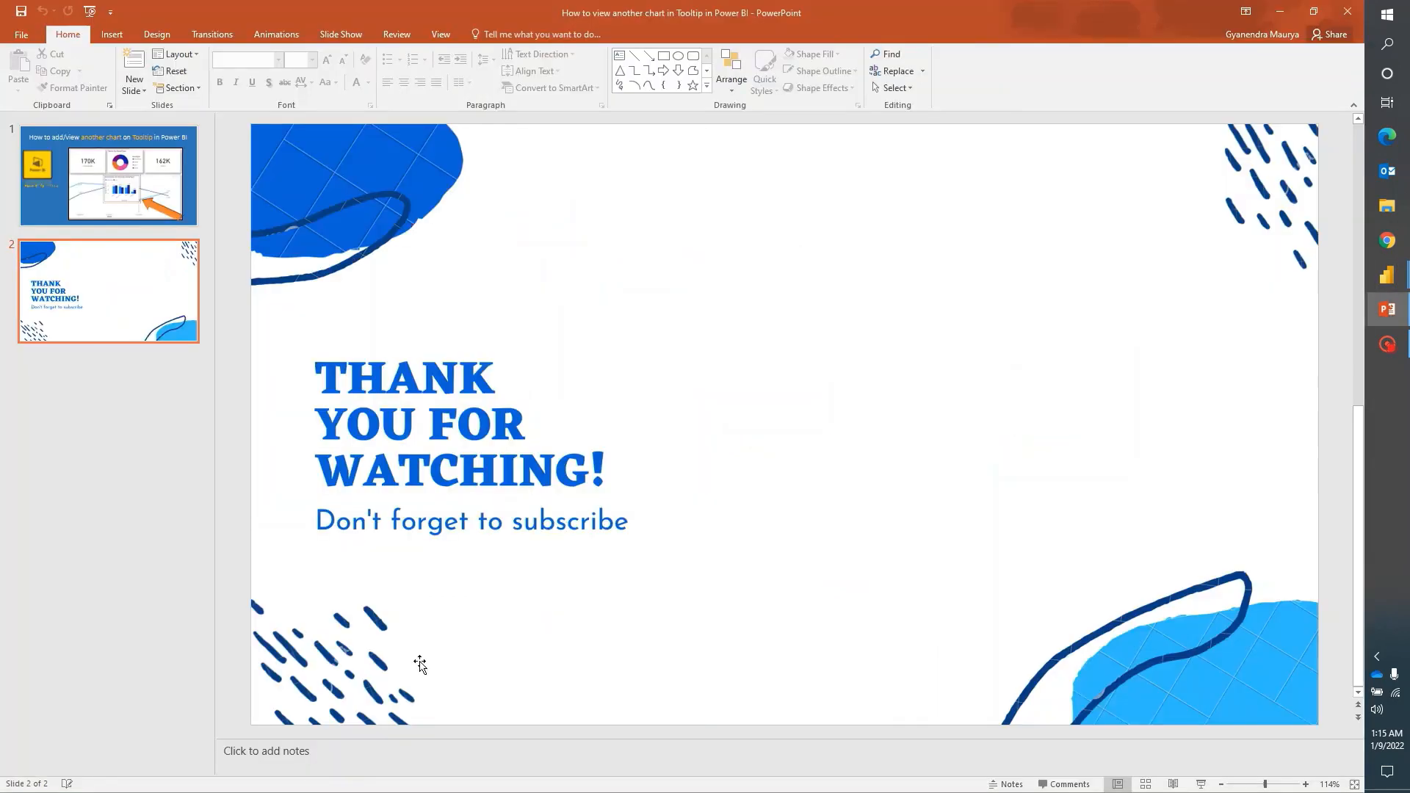